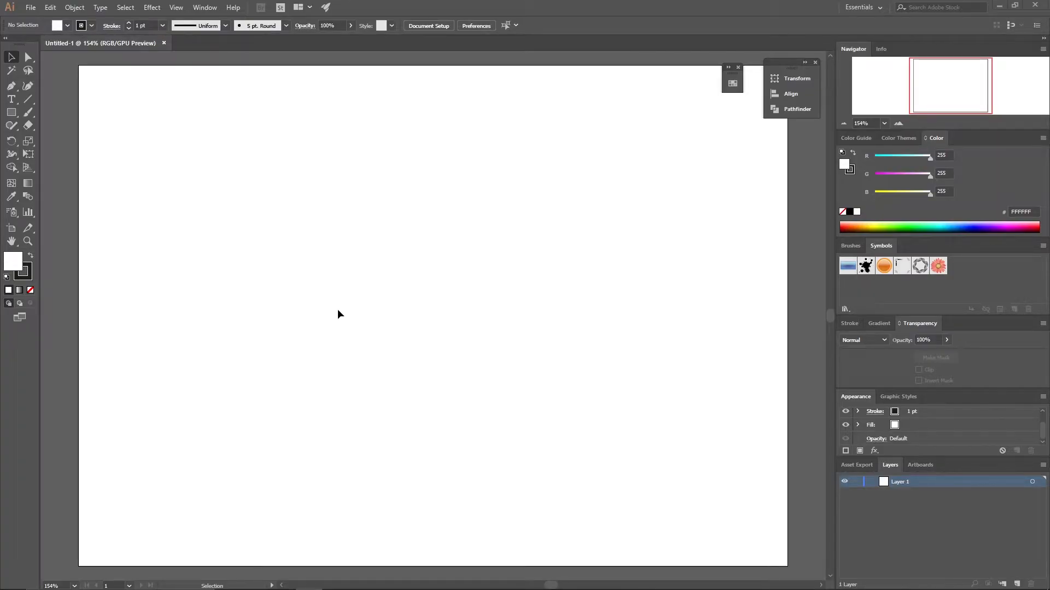
mouse_move(354, 305)
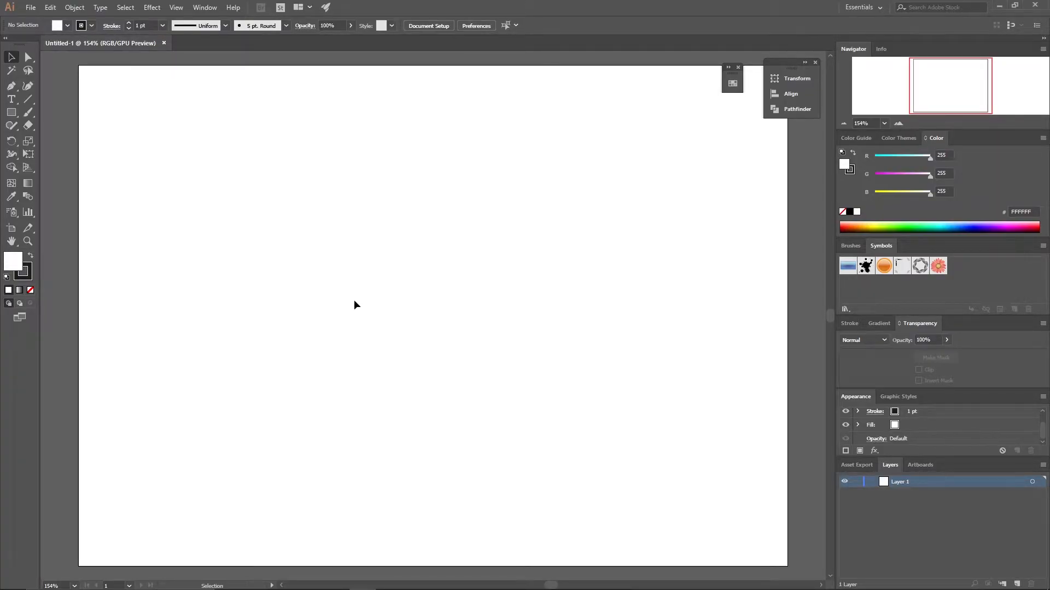
mouse_move(74, 149)
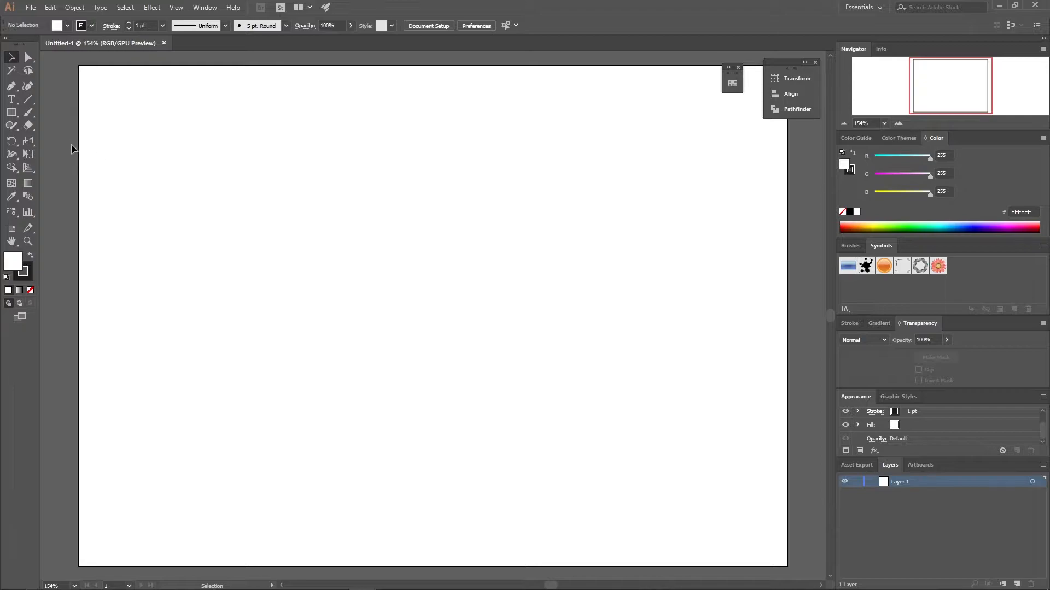
mouse_move(63, 155)
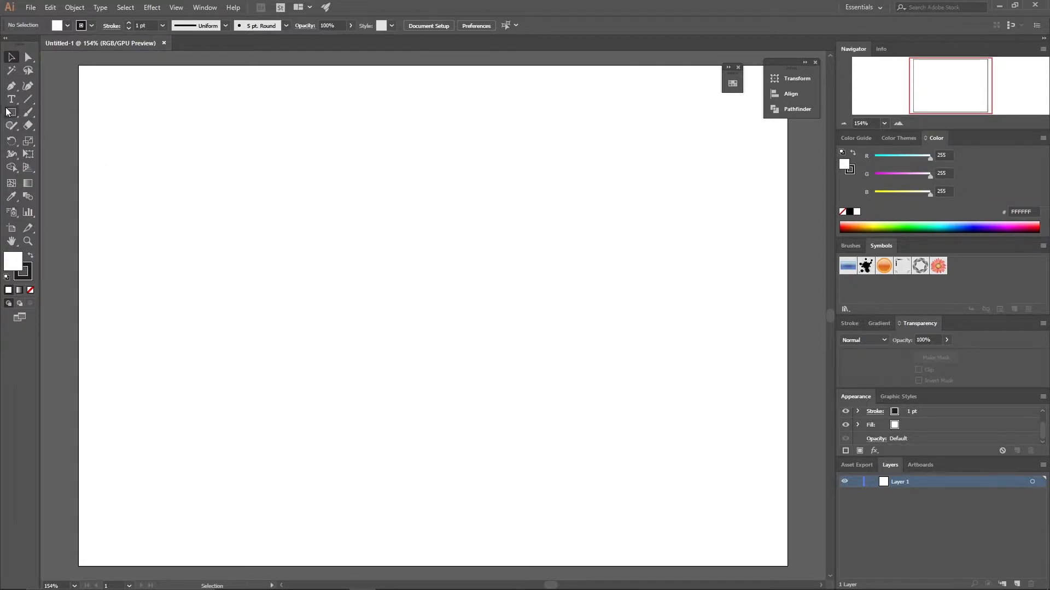
Draw a wide ellipse near the upper left with a cyan fill and no stroke.
left_click(11, 112)
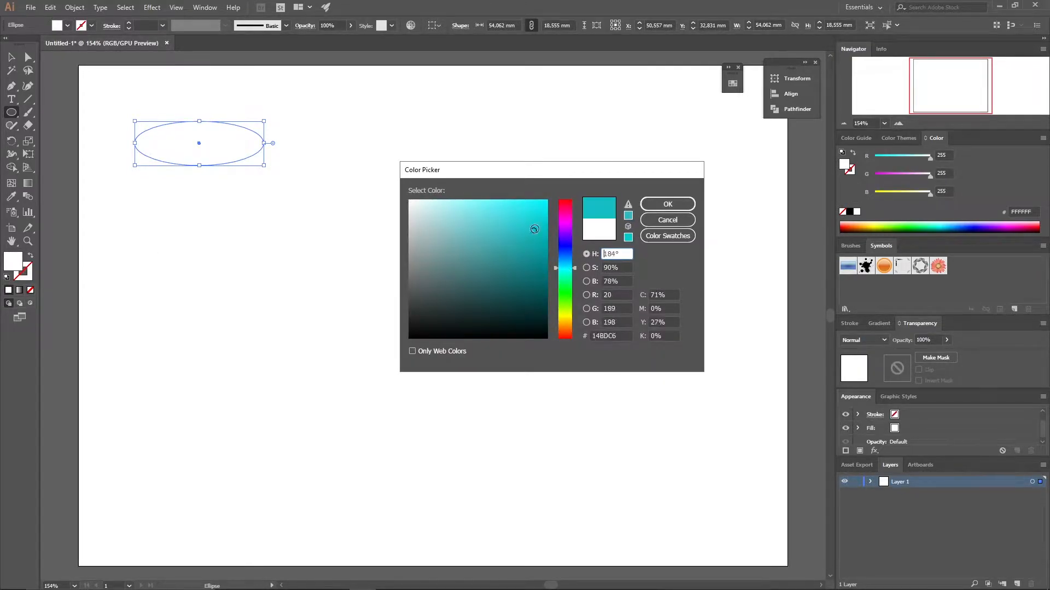
left_click(667, 203)
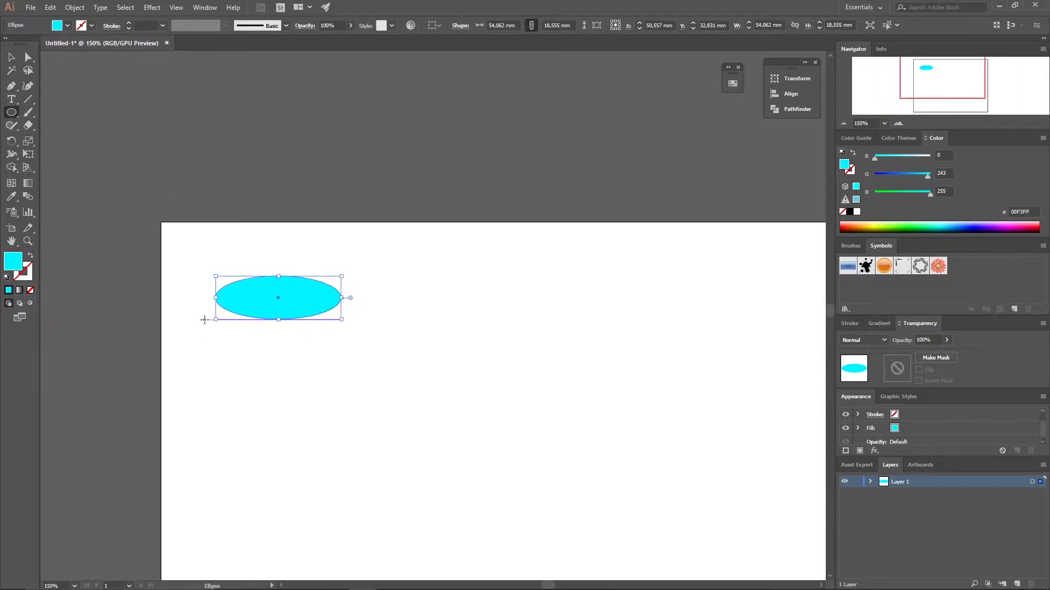
mouse_move(291, 328)
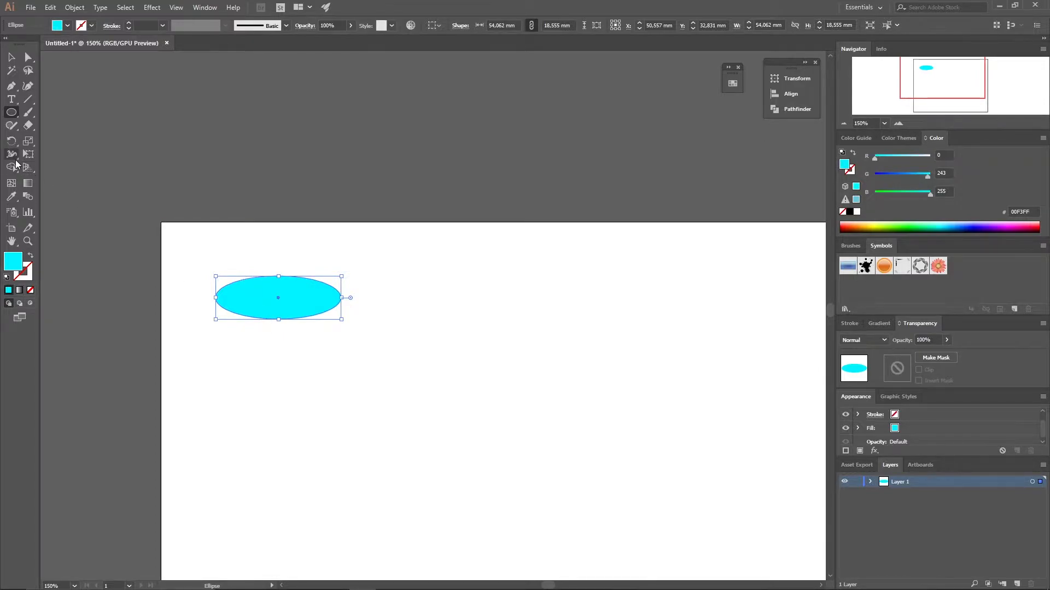
Warp the cyan ellipse's left side and lower edge into a lumpy bean-like blob.
left_click(11, 154)
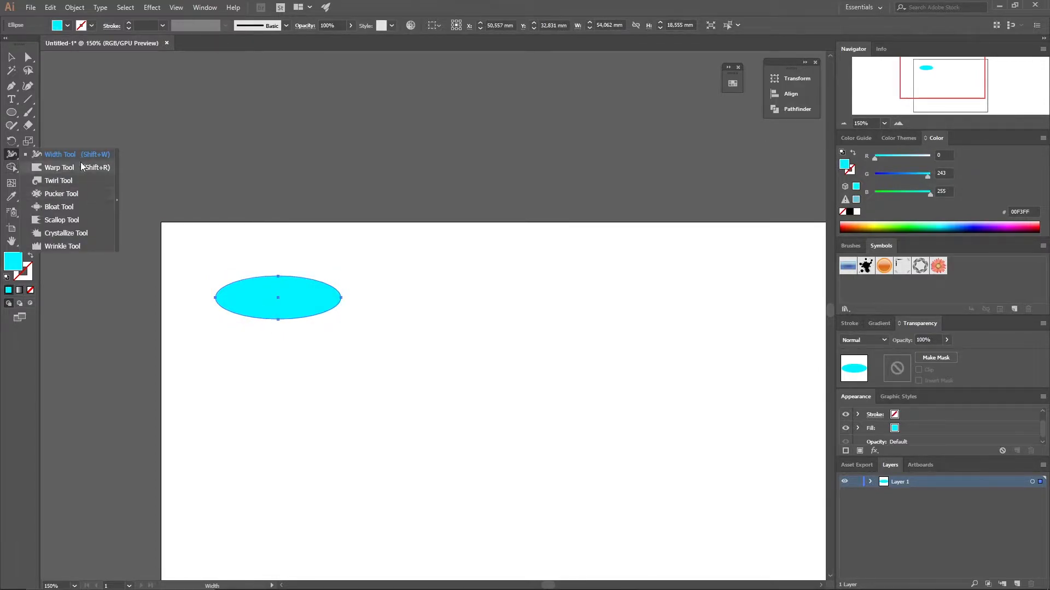
mouse_move(73, 175)
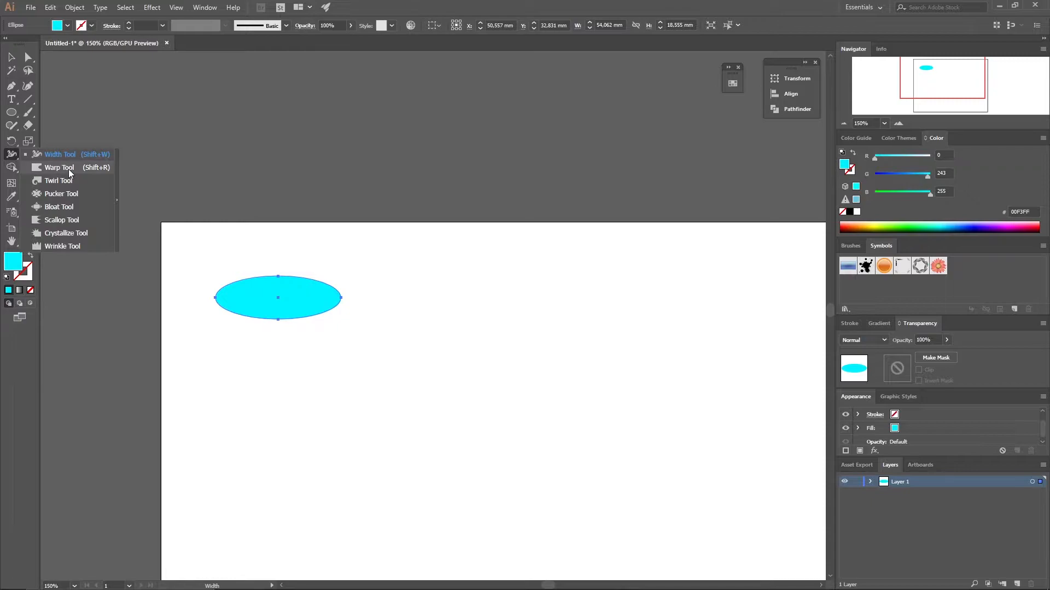
left_click(59, 168)
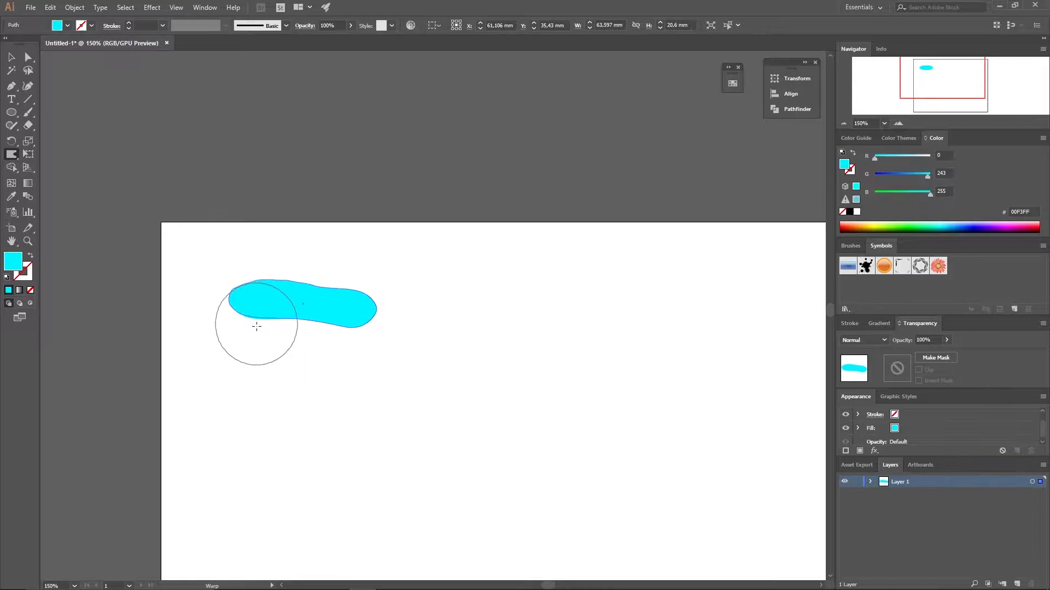
left_click_drag(256, 327, 325, 320)
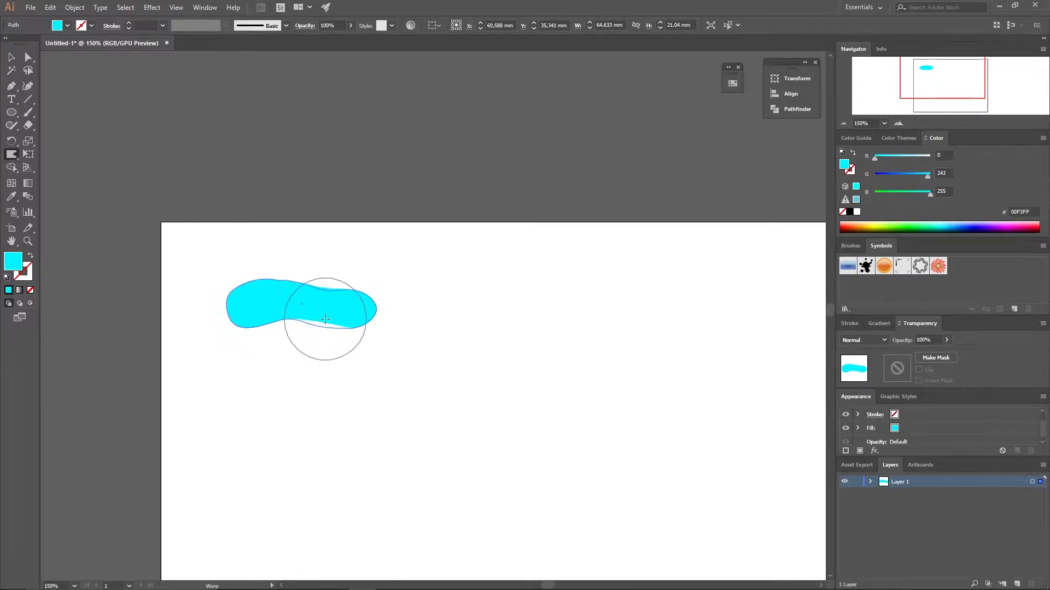
left_click_drag(325, 319, 381, 302)
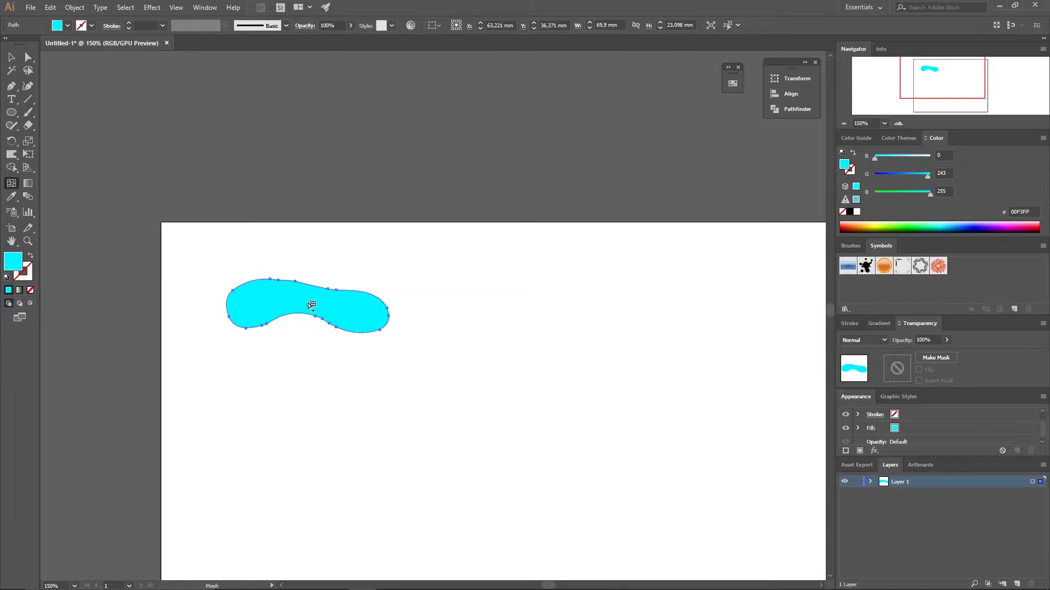
Convert the blob to a gradient mesh with edge points faded to about 33% opacity.
left_click(28, 69)
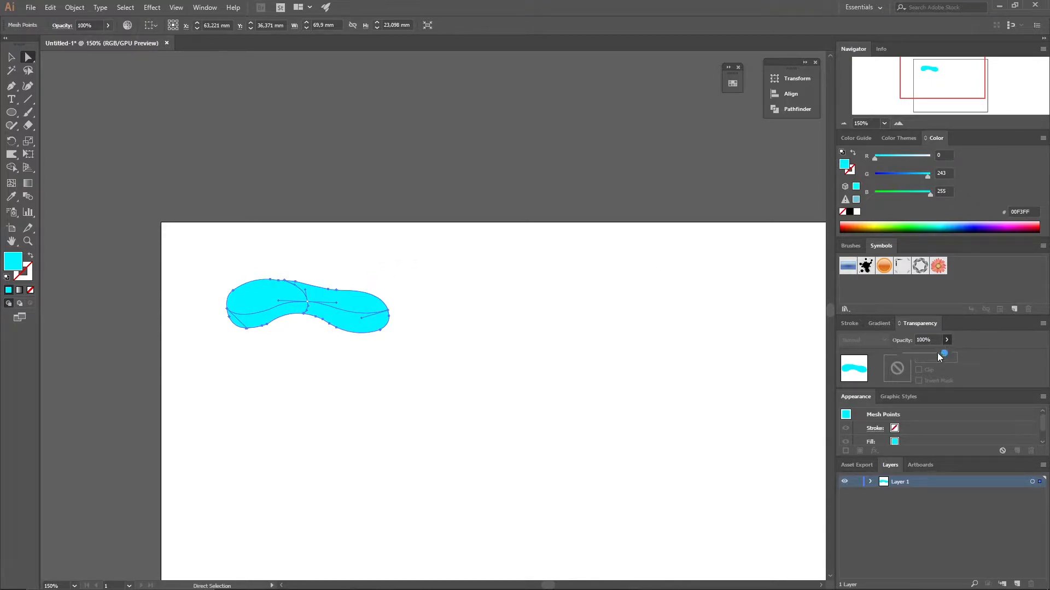
left_click_drag(945, 354, 917, 354)
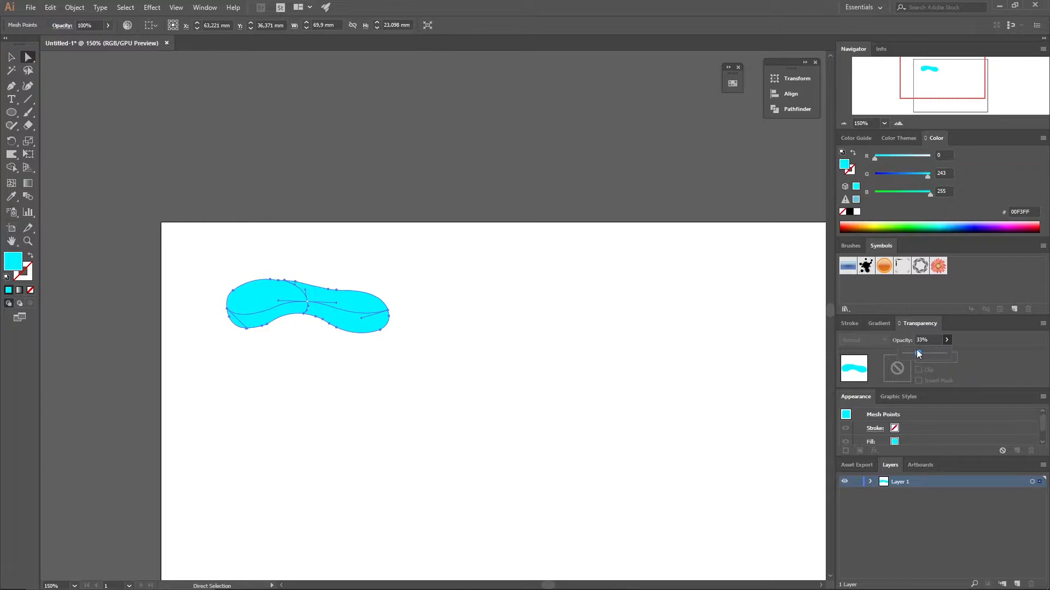
left_click_drag(927, 354, 910, 354)
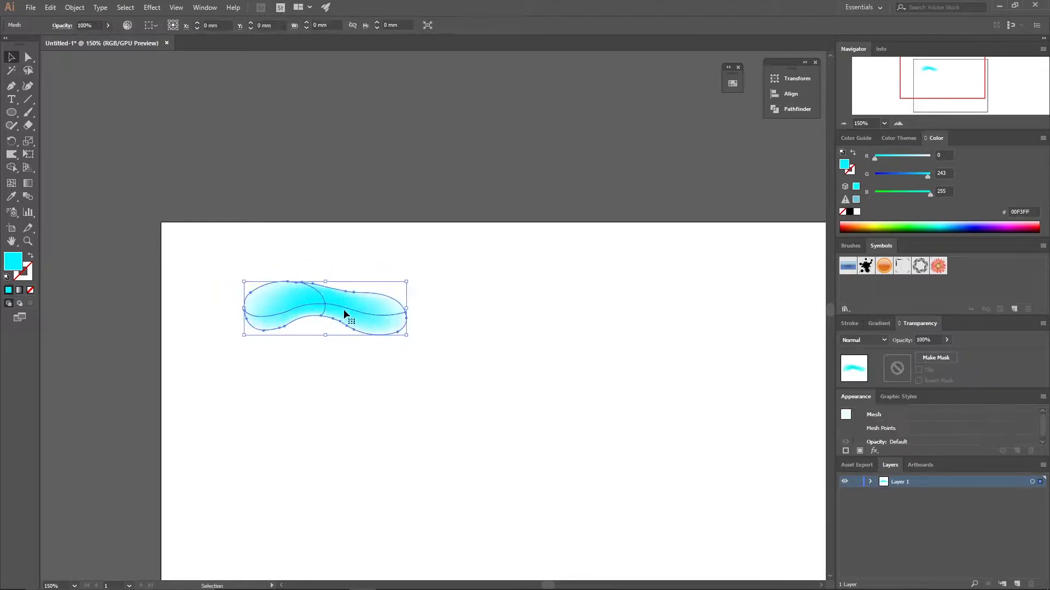
left_click_drag(348, 318, 322, 311)
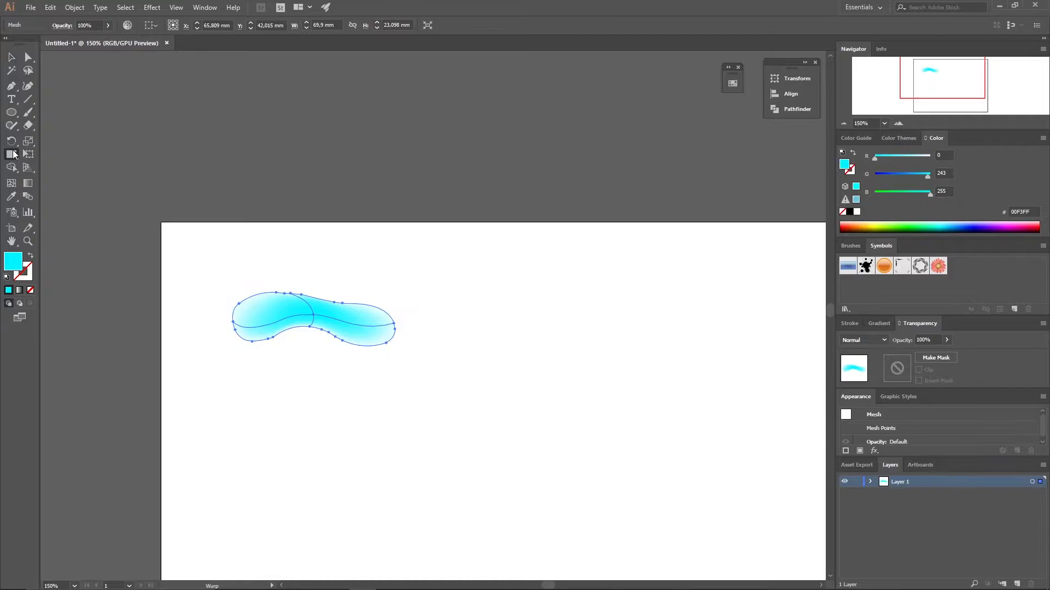
Wrinkle the blob's edges with the Wrinkle tool set to 100% vertical.
left_click(12, 154)
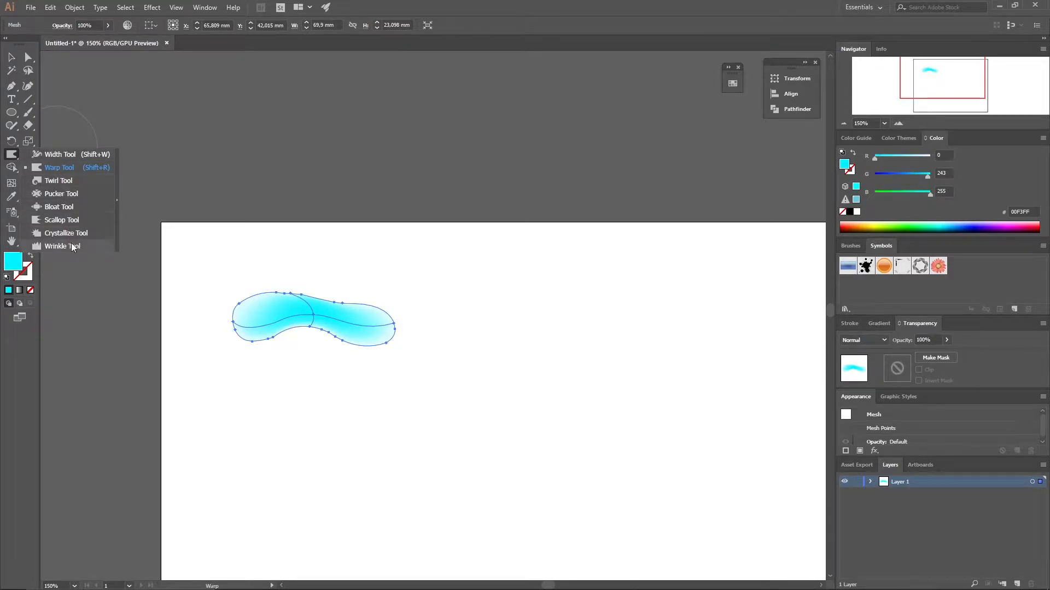
left_click(62, 246)
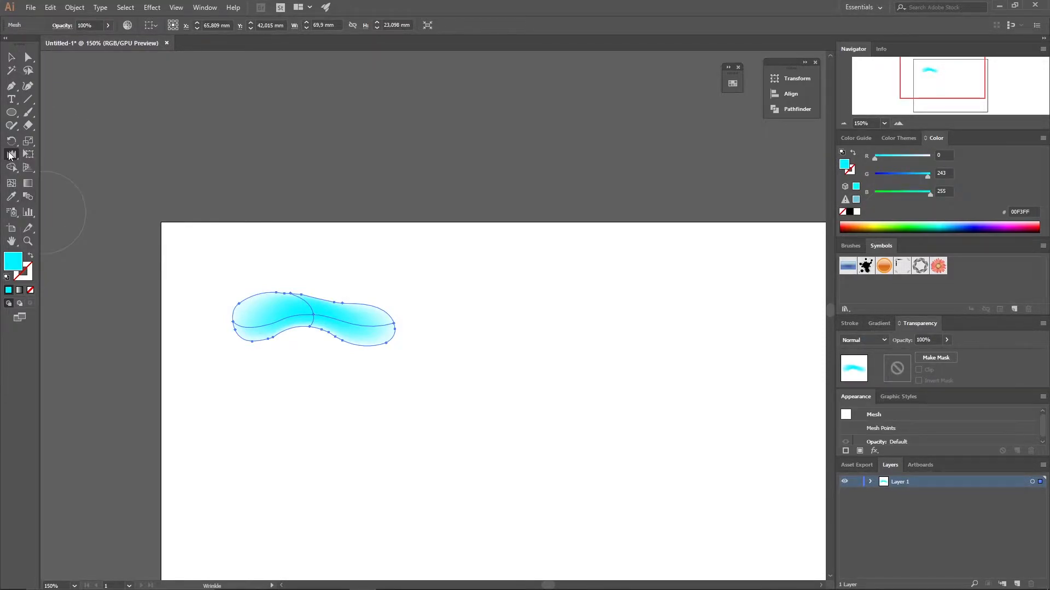
double_click(11, 155)
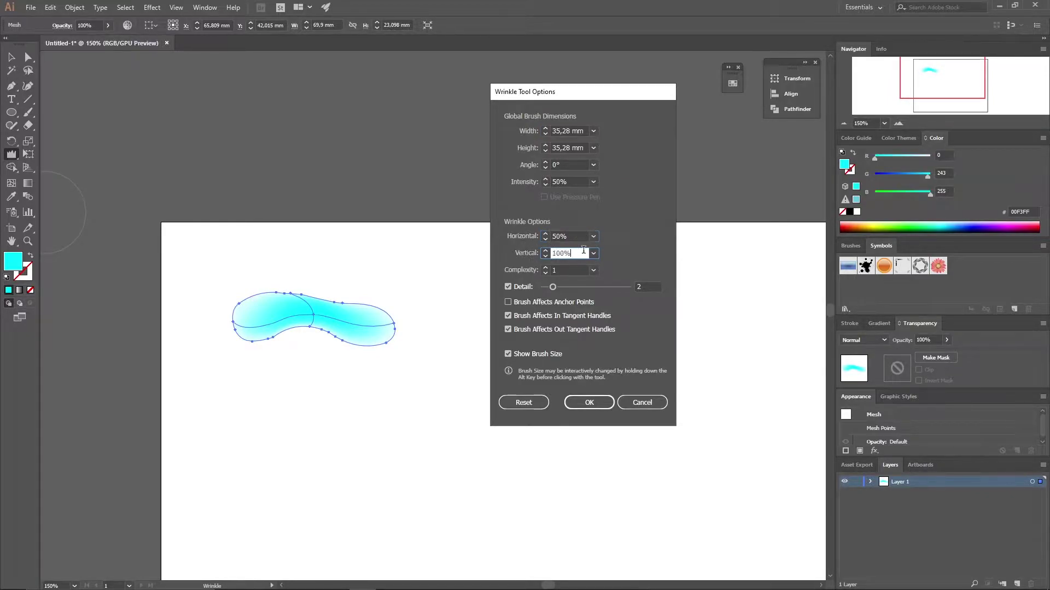
left_click(589, 402)
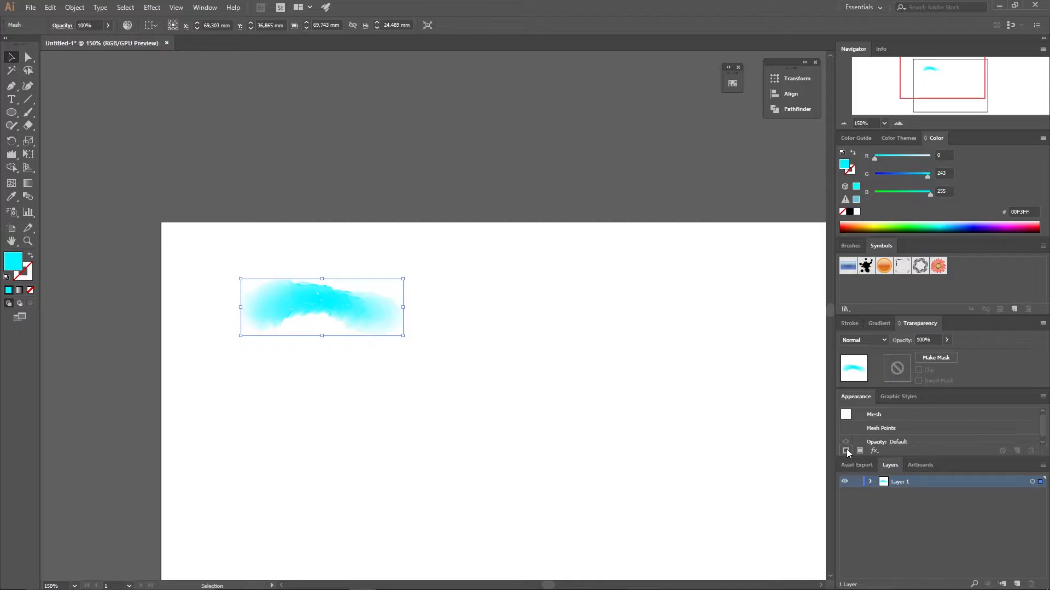
Add a 2 pt stroke to the blob using a blue swatch.
left_click(845, 451)
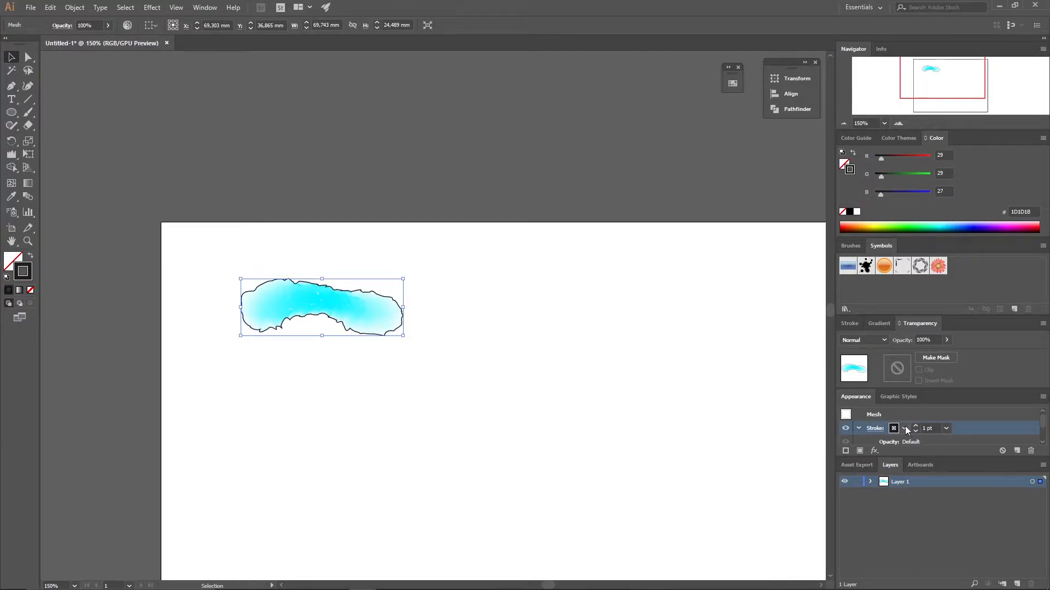
left_click(915, 426)
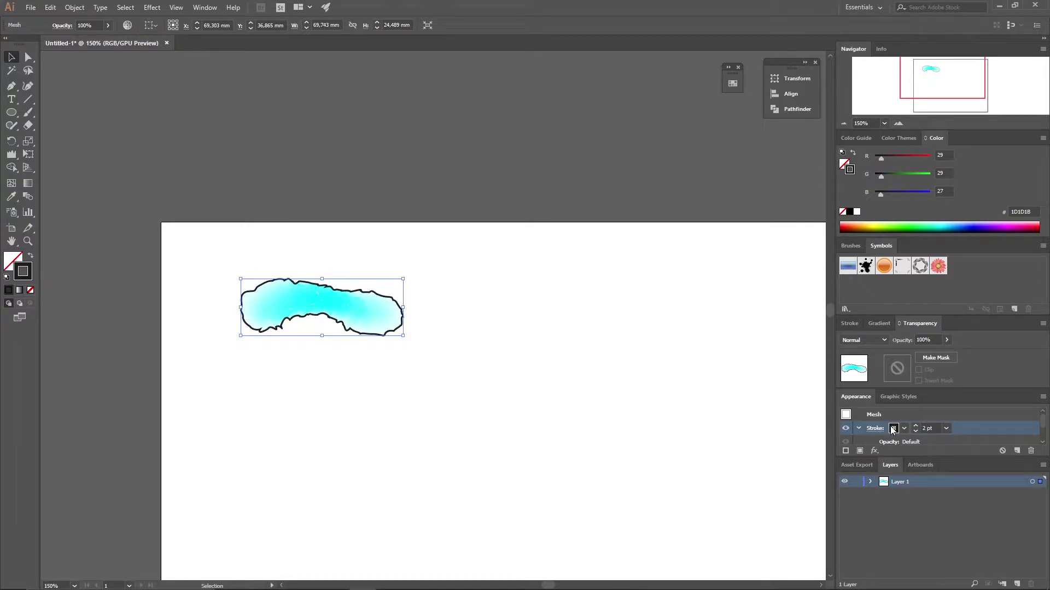
left_click(893, 428)
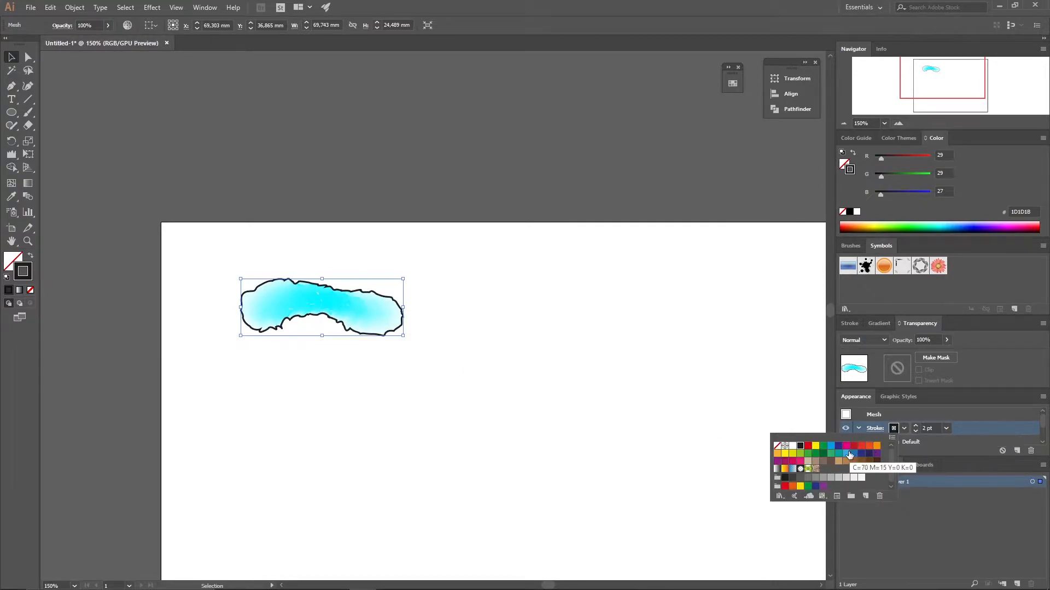
left_click(848, 454)
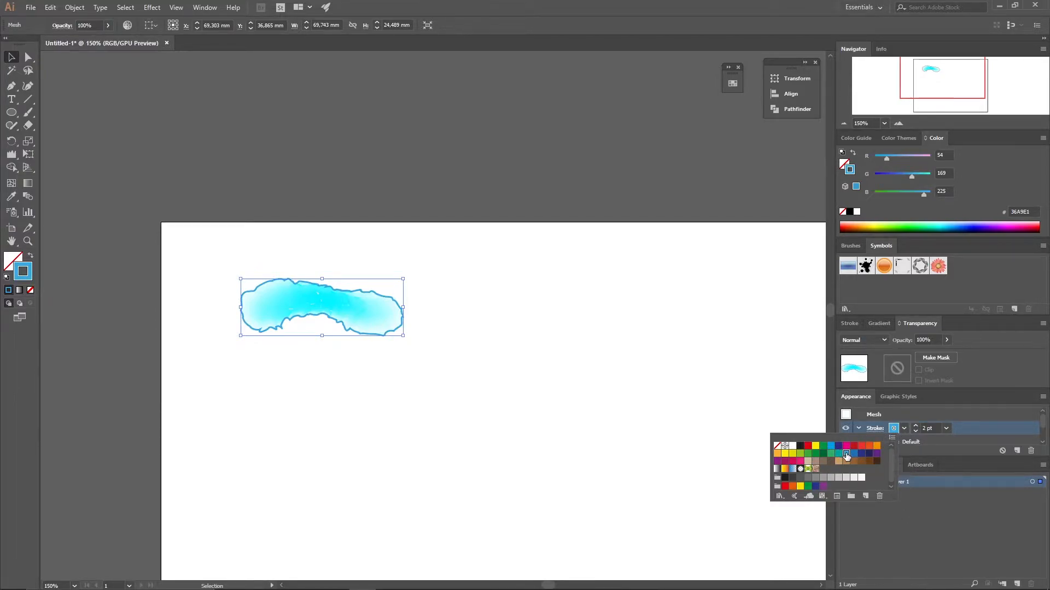
Adjust the swatch's RGB sliders to a bright sky blue and confirm it.
double_click(846, 454)
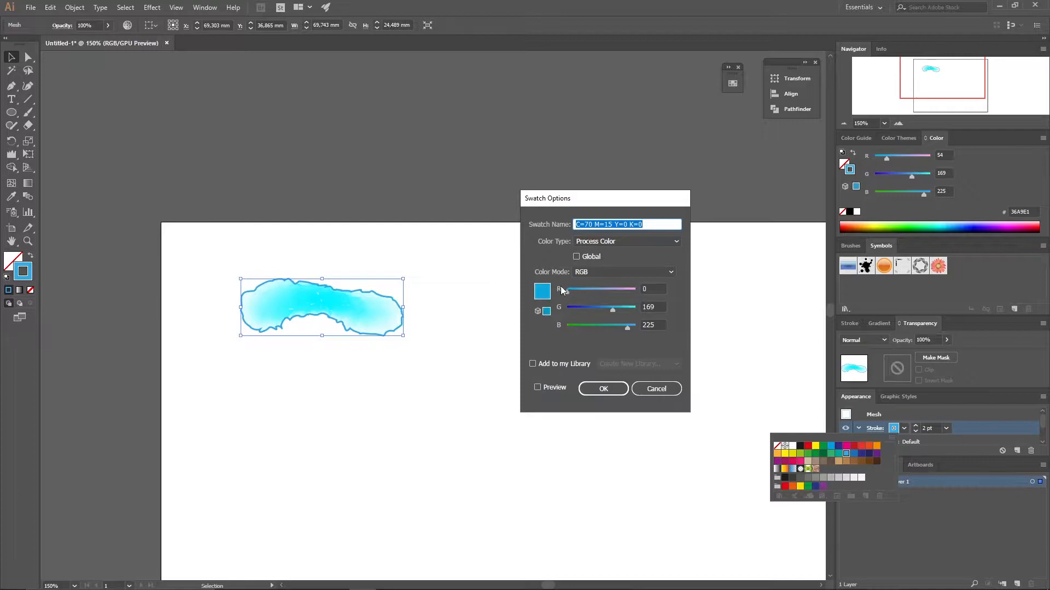
left_click_drag(611, 307, 635, 307)
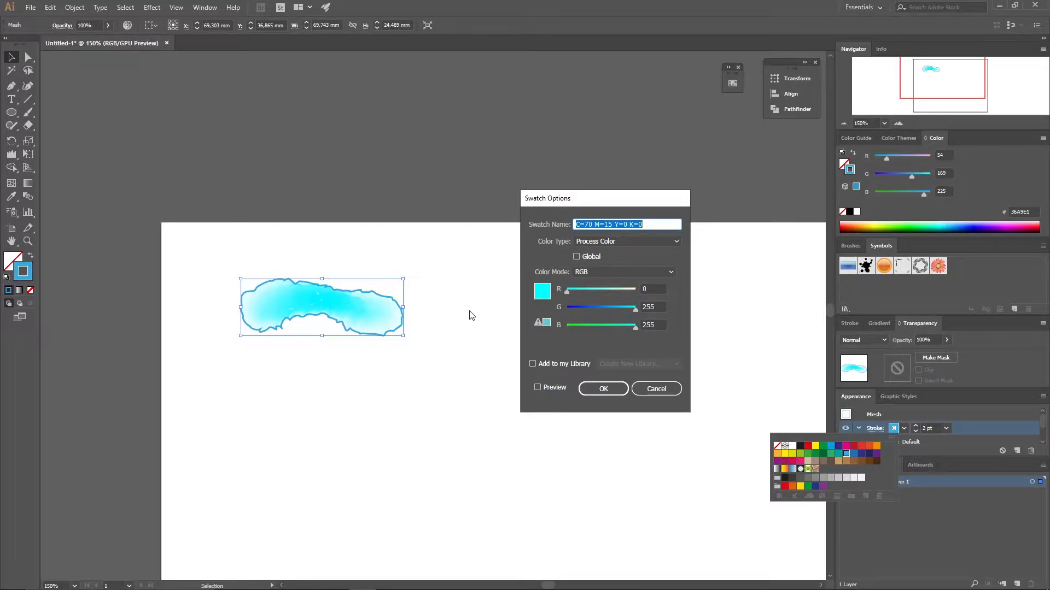
left_click_drag(639, 307, 621, 307)
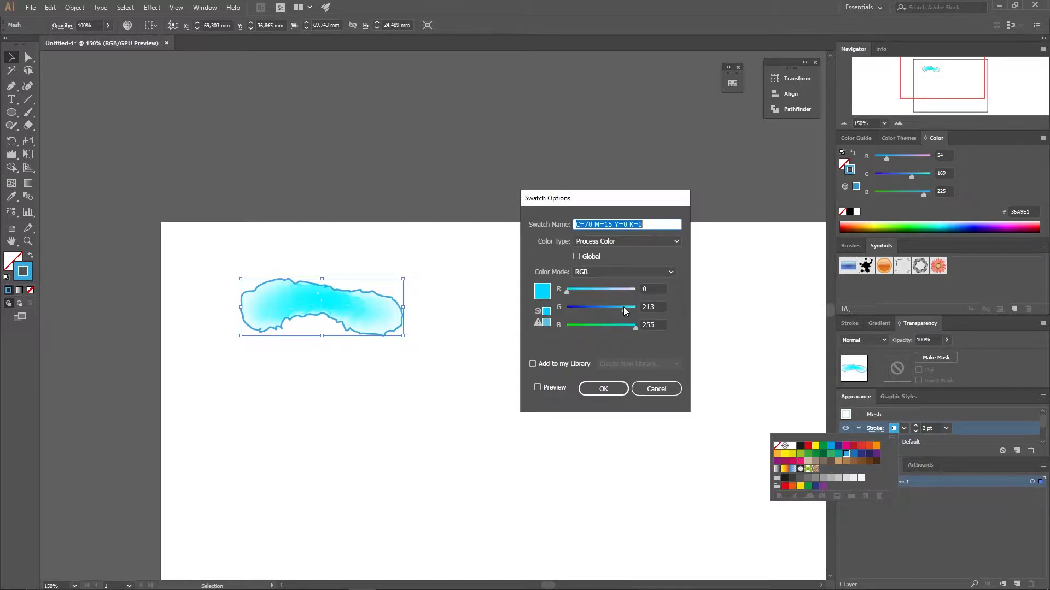
left_click(537, 387)
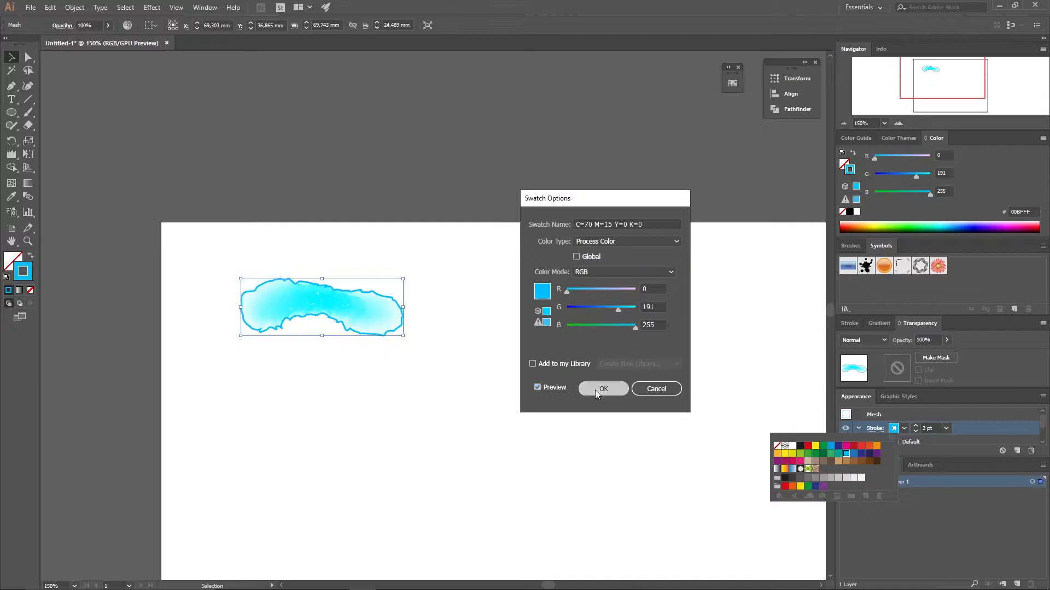
left_click(603, 389)
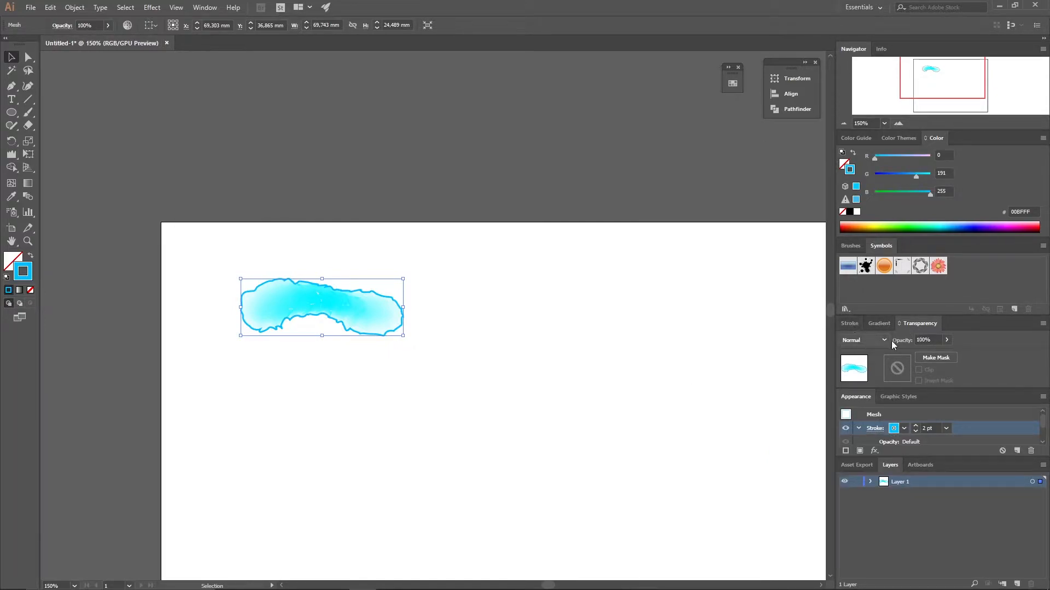
Apply a tapering stroke profile, drop the shape to 40% opacity and group it up-left.
left_click(850, 323)
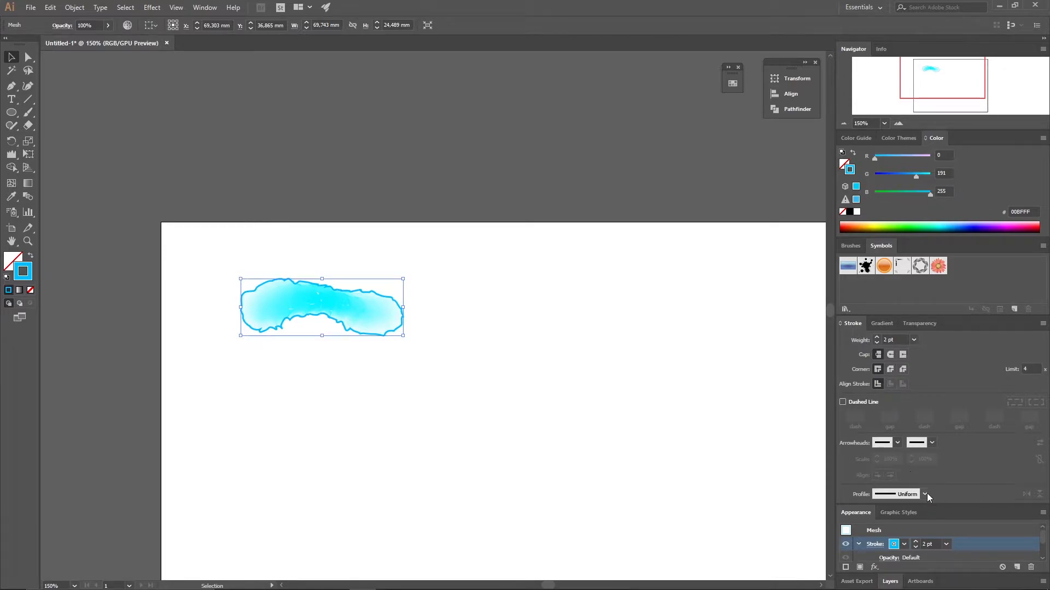
left_click(928, 495)
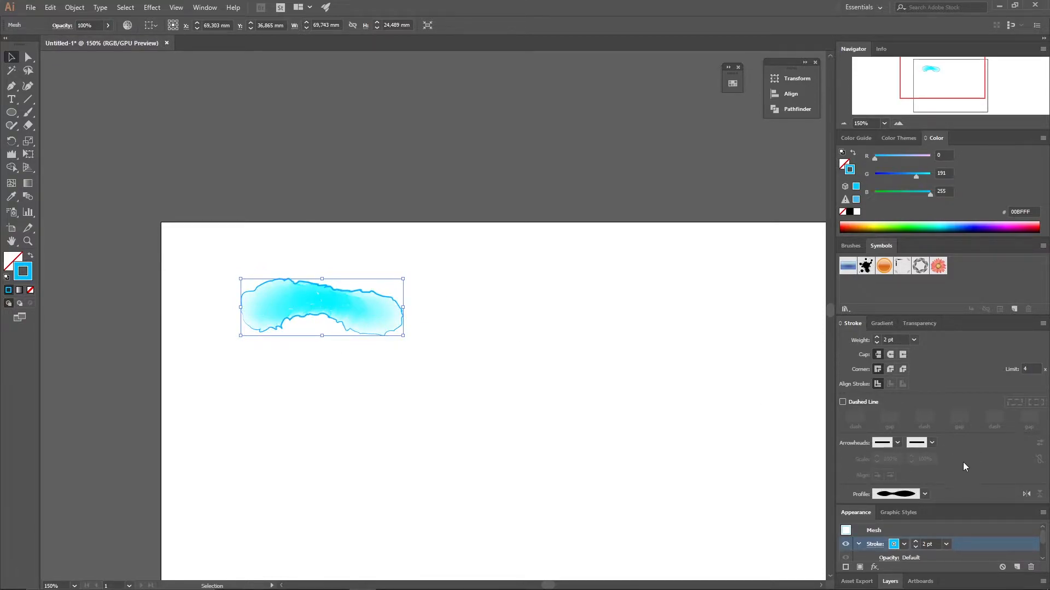
left_click(902, 557)
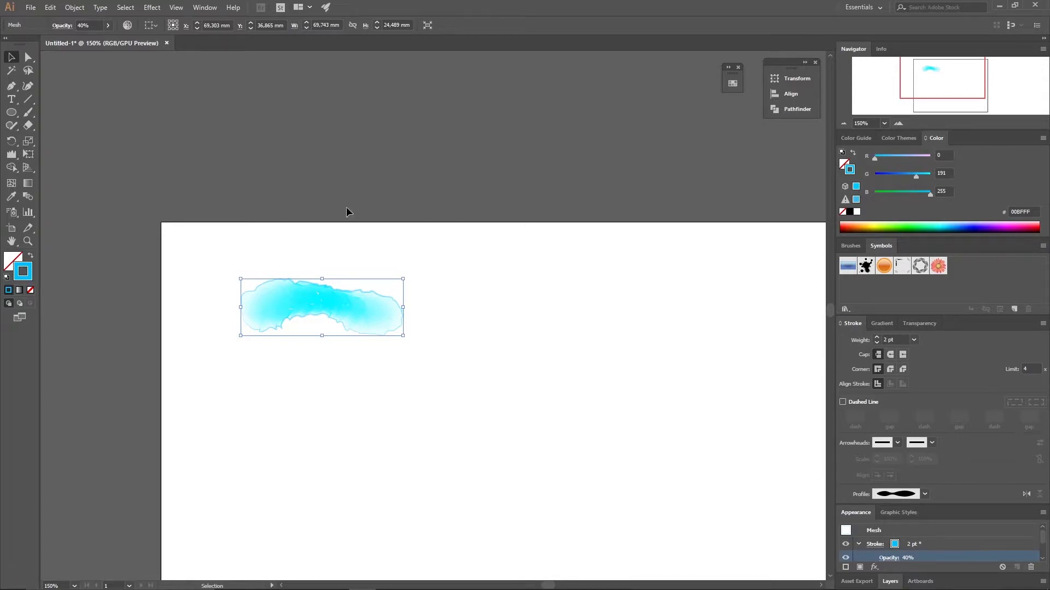
left_click_drag(321, 307, 301, 273)
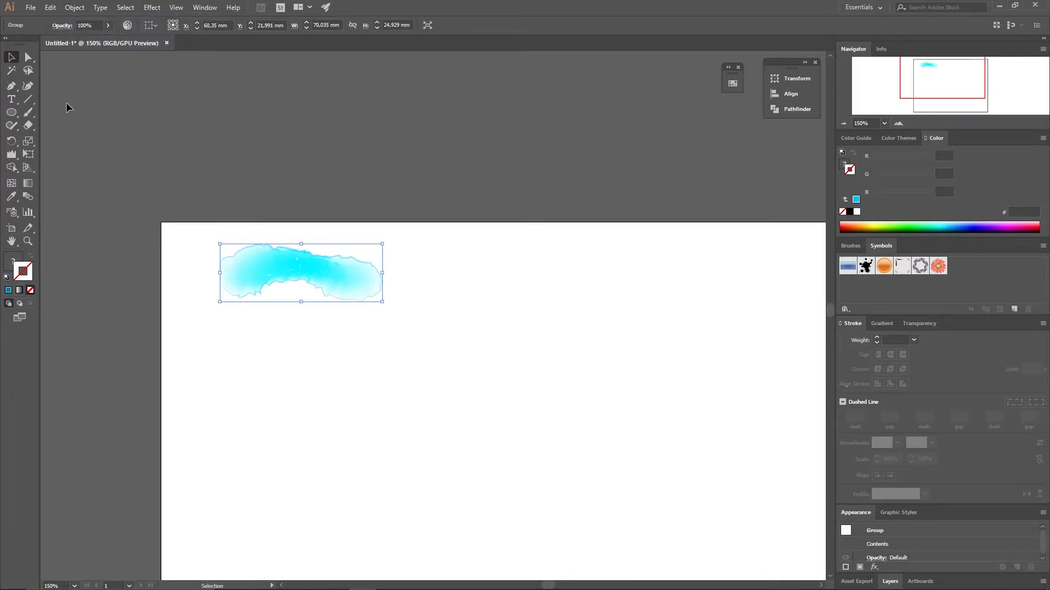
Set the watercolor group's transparency to Hard Light blend at 30% opacity.
left_click_drag(301, 273, 319, 278)
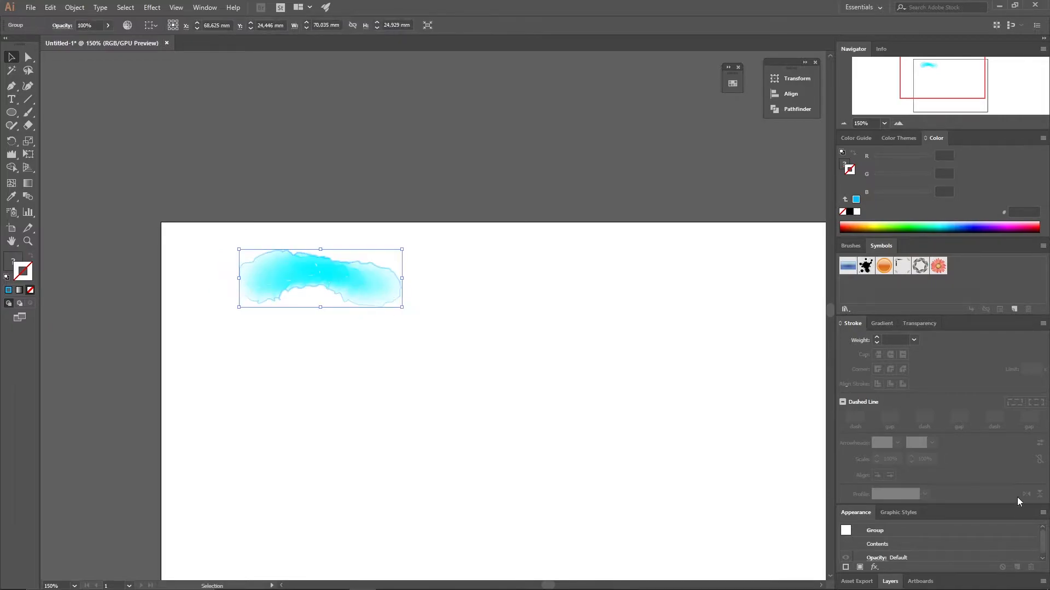
left_click(919, 323)
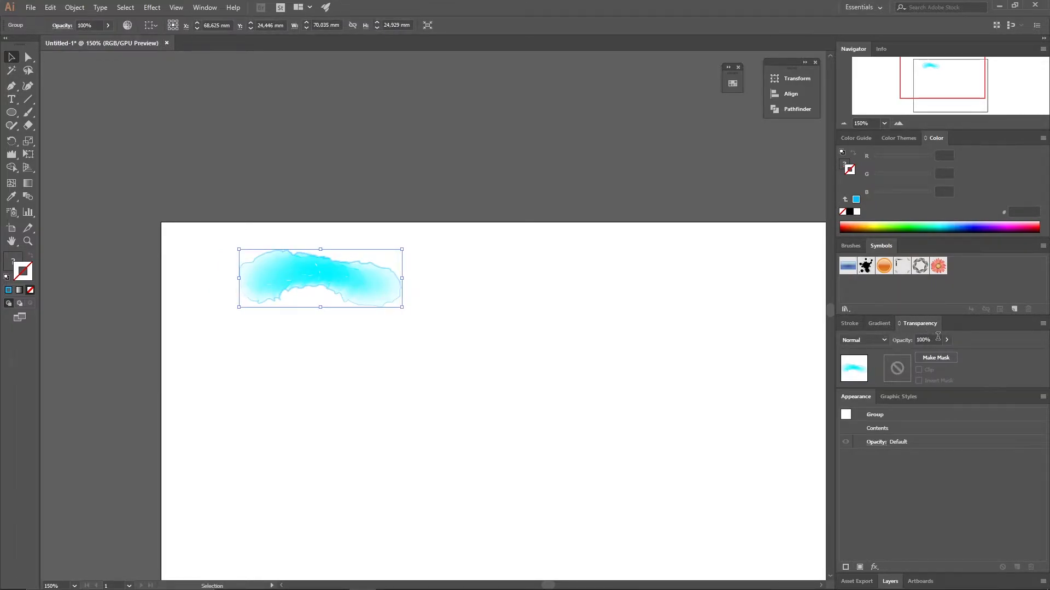
left_click(883, 340)
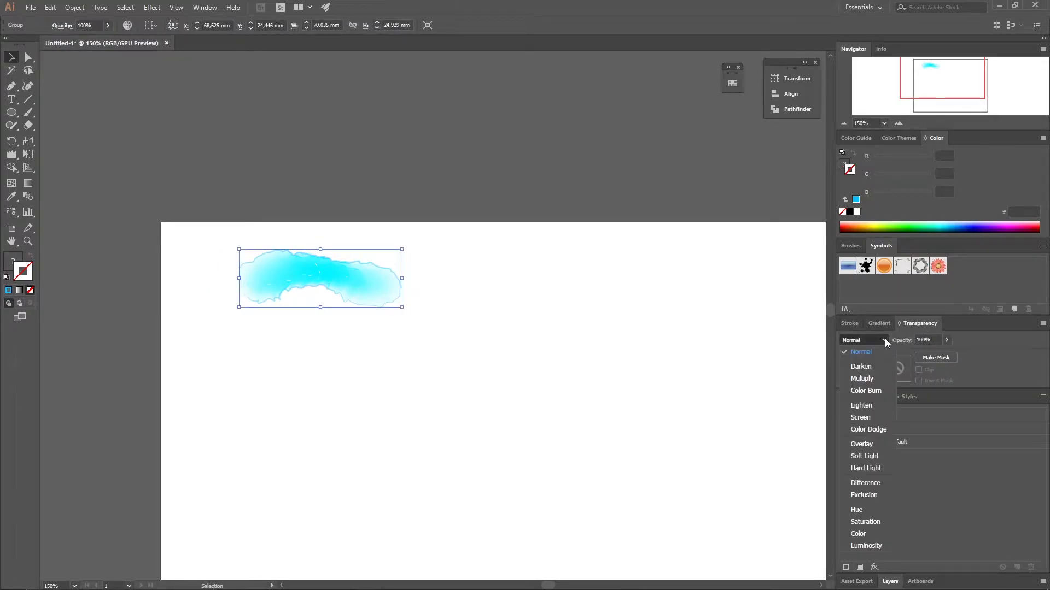
mouse_move(881, 466)
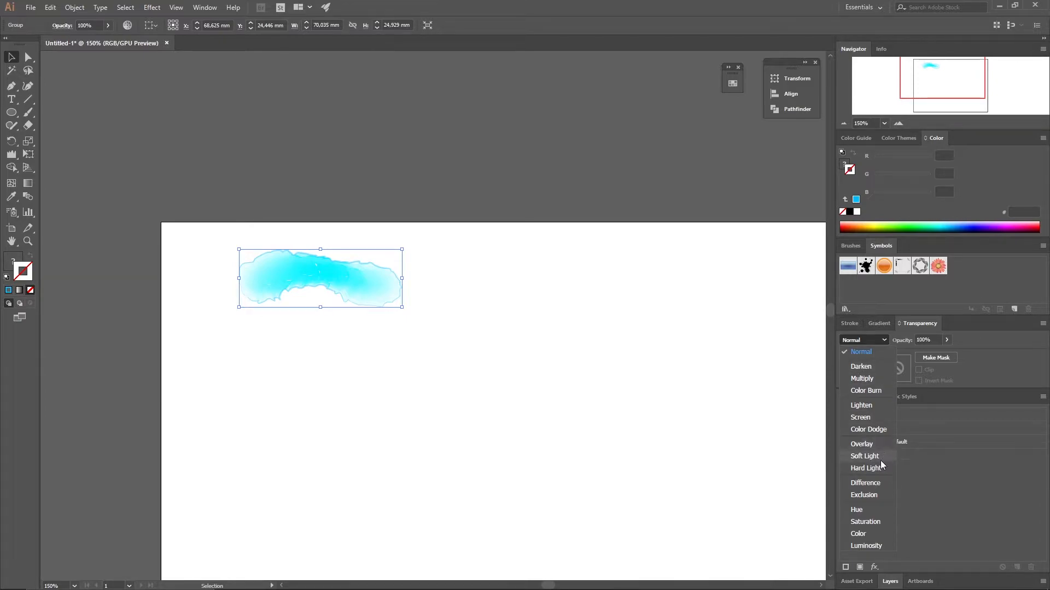
left_click(866, 468)
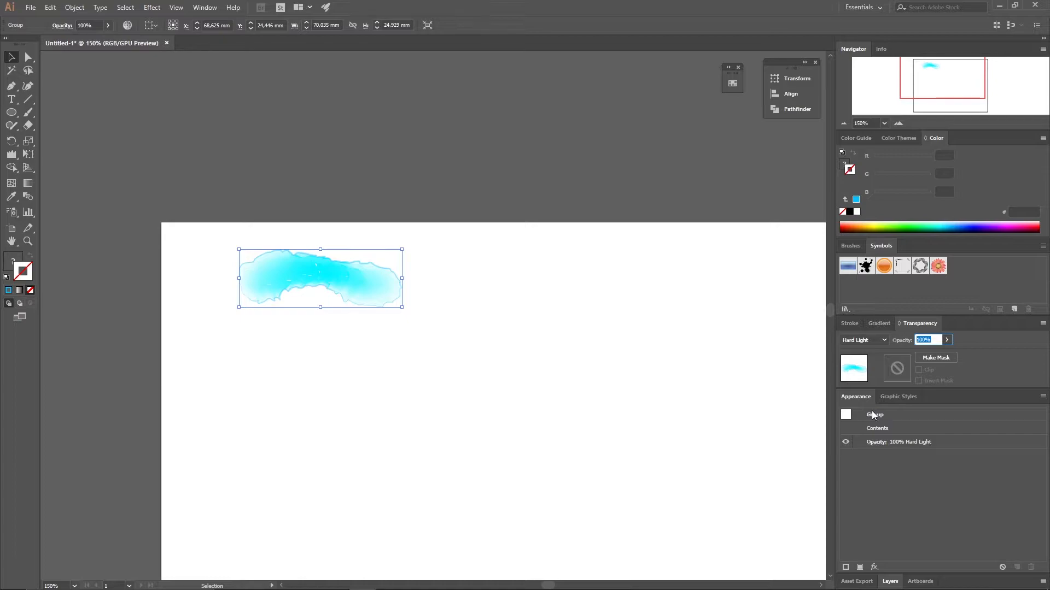
type("30")
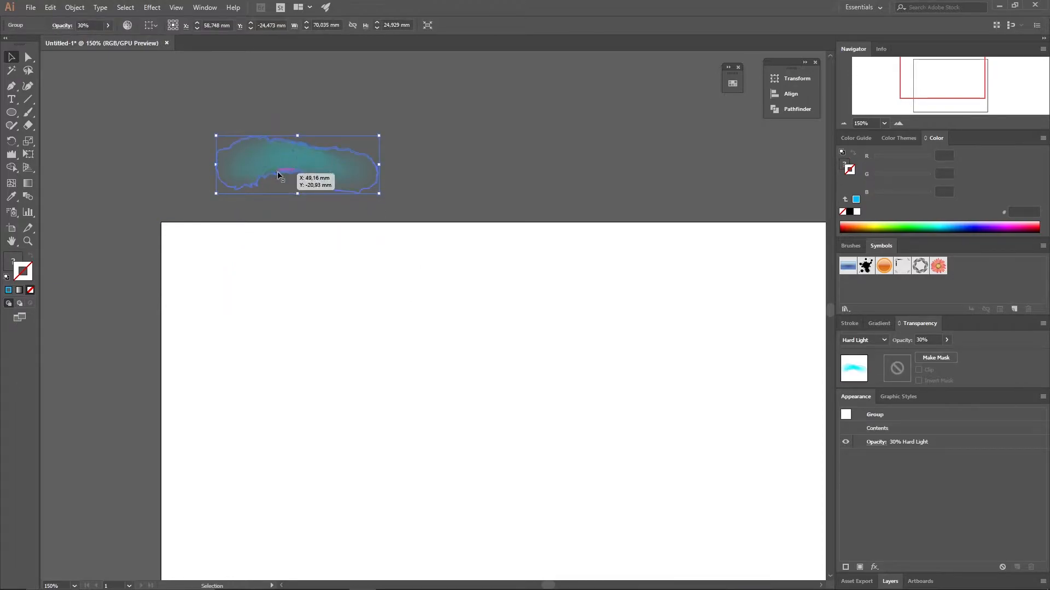
Move the group to the pasteboard and save it as a new symbol for spraying.
left_click_drag(298, 164, 315, 177)
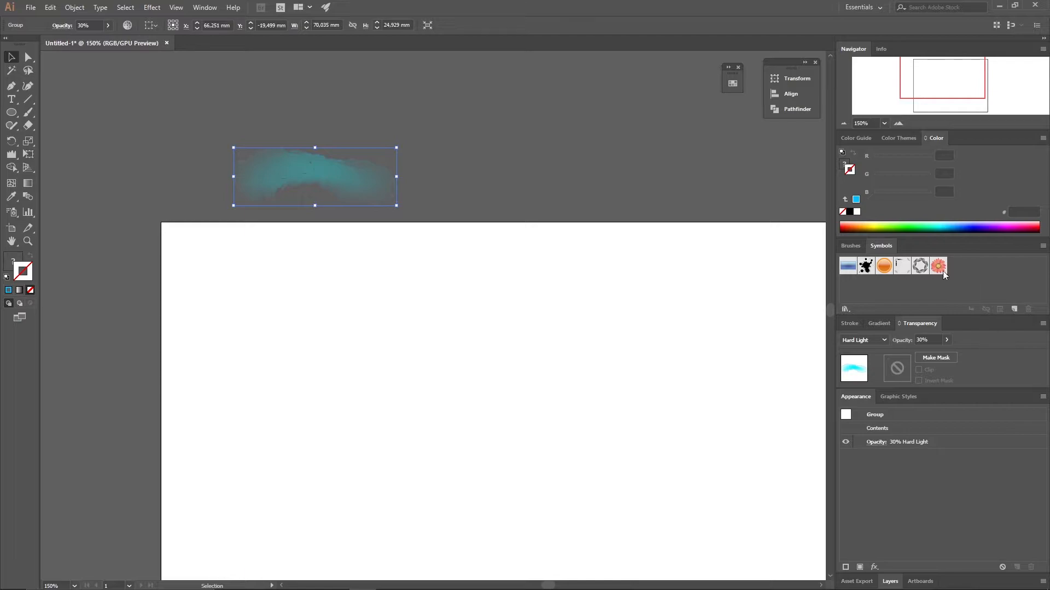
mouse_move(890, 240)
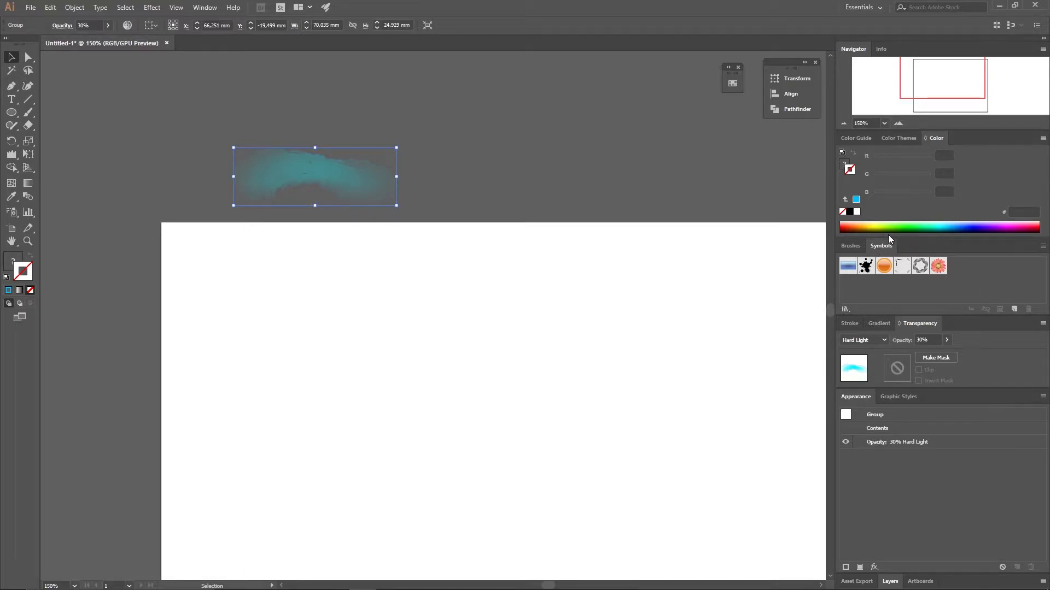
mouse_move(1015, 309)
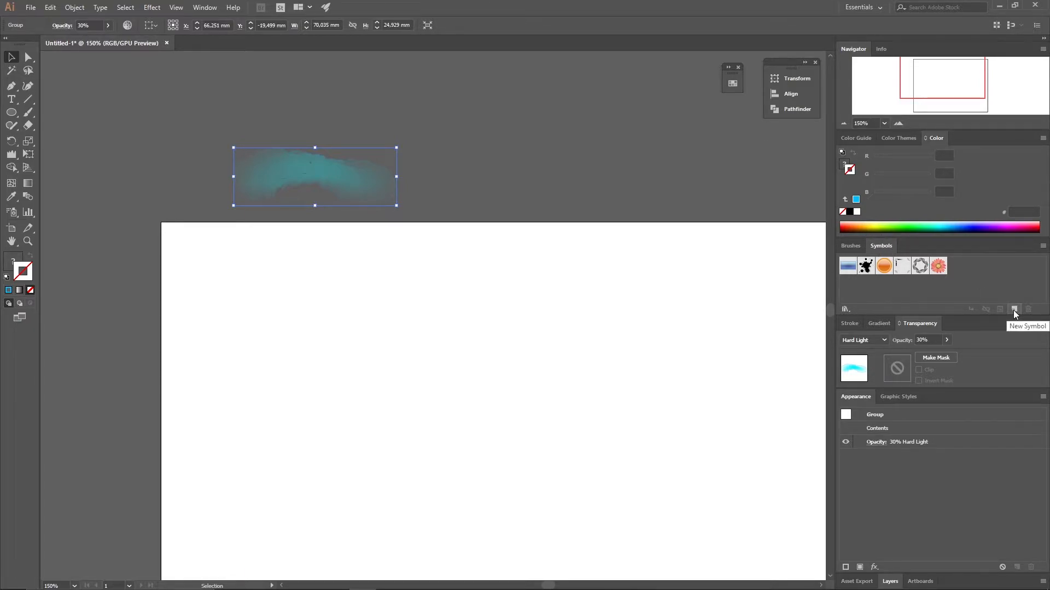
left_click(1003, 309)
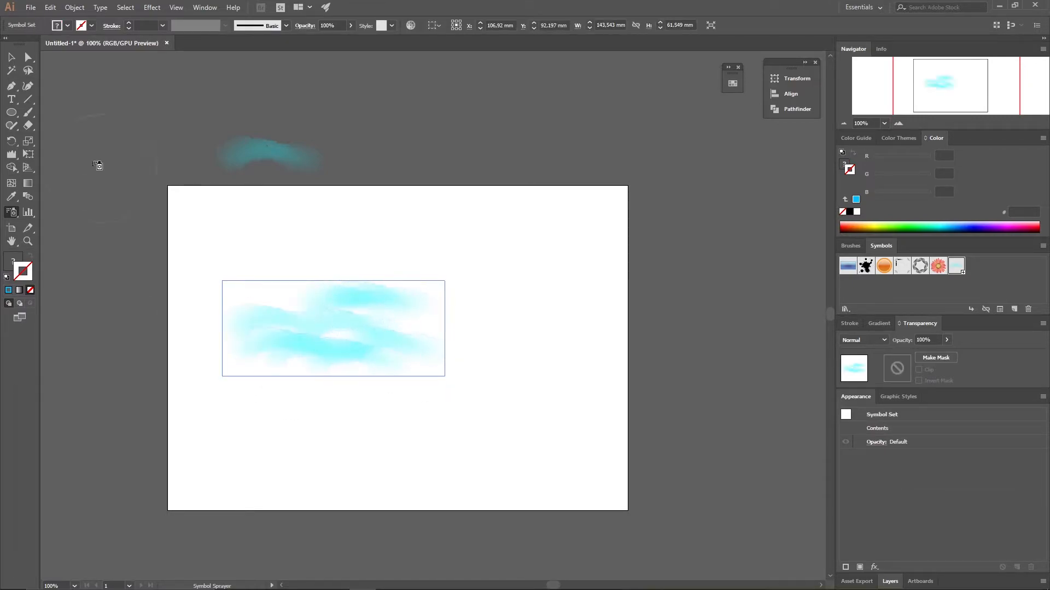
Enlarge the sprayed watercolor symbols with the Symbol Sizer to cover the artboard.
left_click(11, 212)
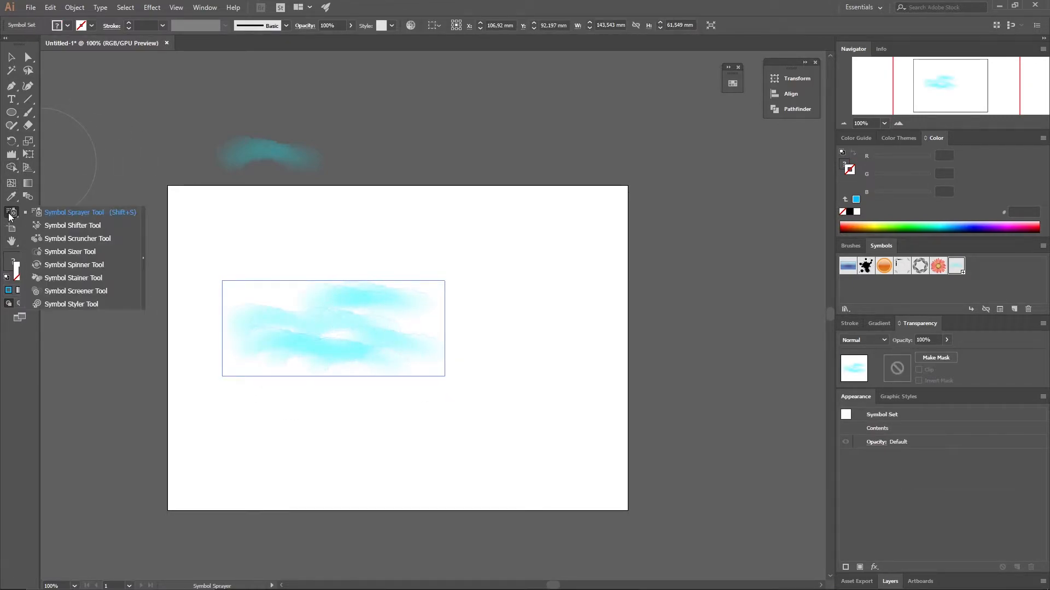
mouse_move(91, 229)
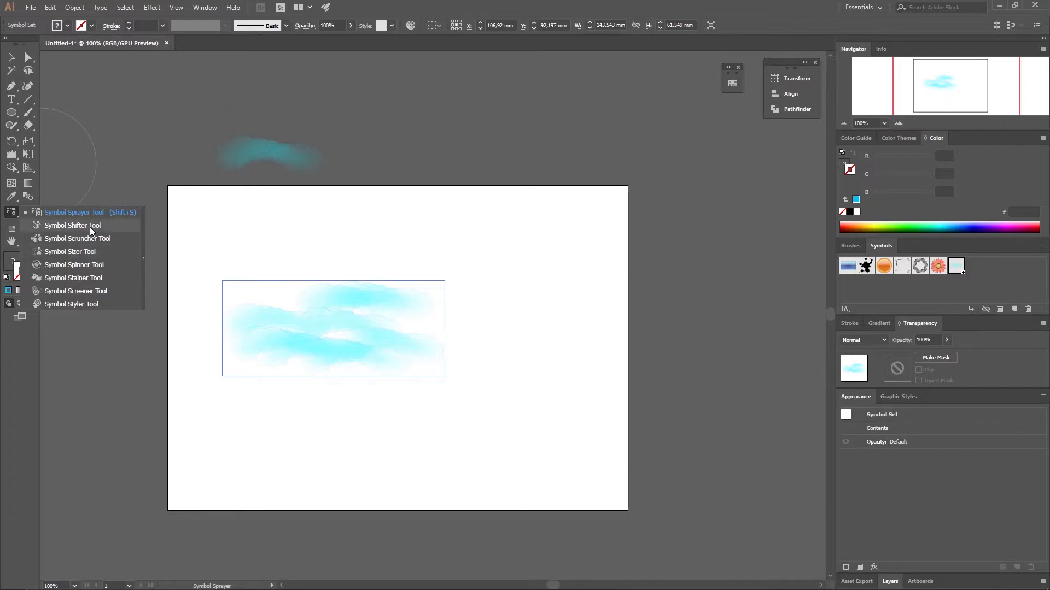
left_click(70, 252)
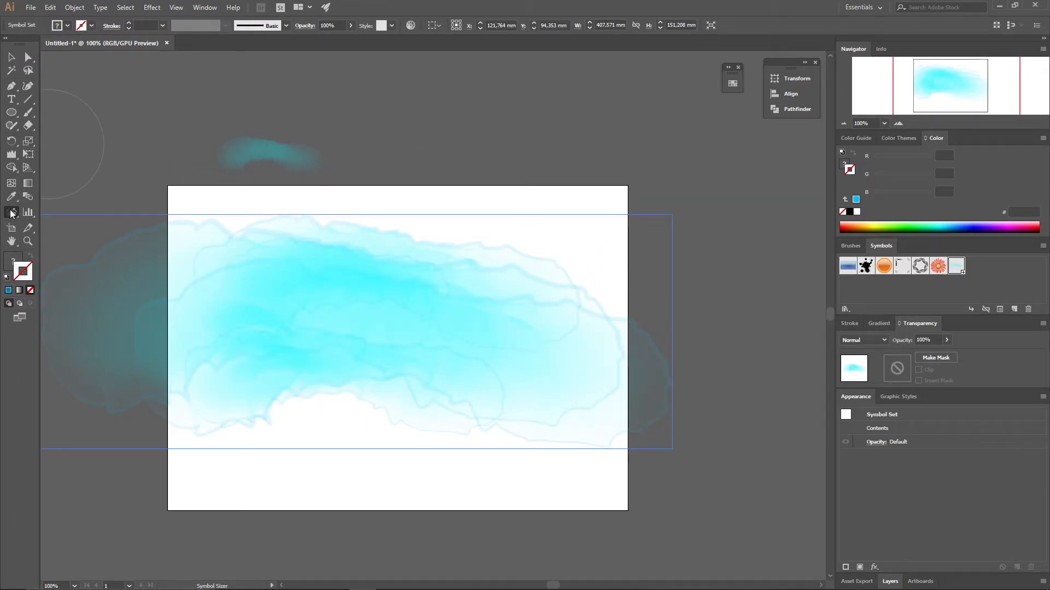
left_click(10, 212)
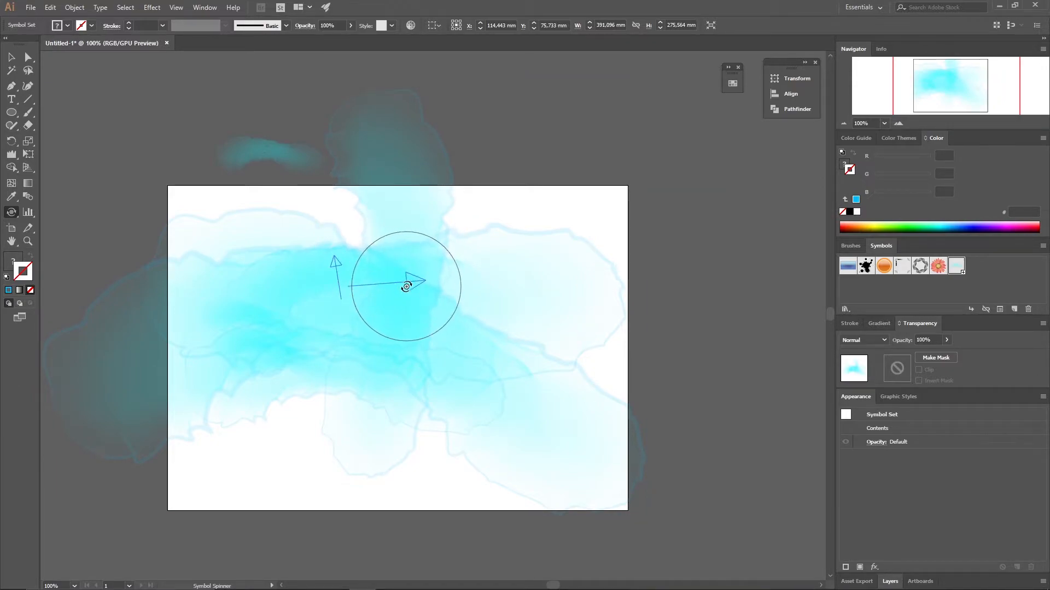
Spin the symbols at the centre, left and top centre into varied directions.
left_click_drag(405, 287, 305, 271)
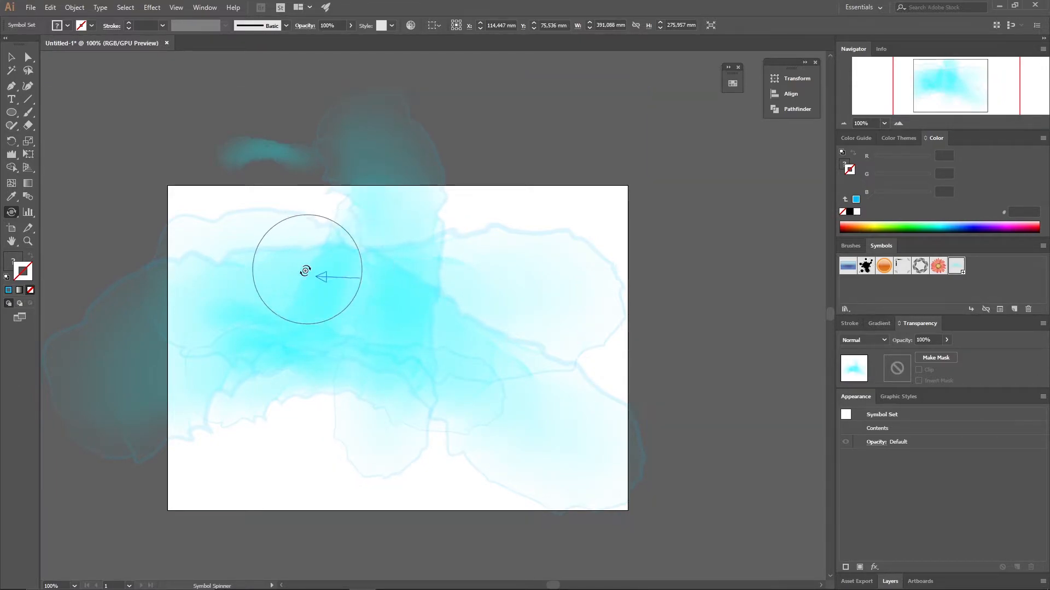
left_click_drag(306, 271, 406, 291)
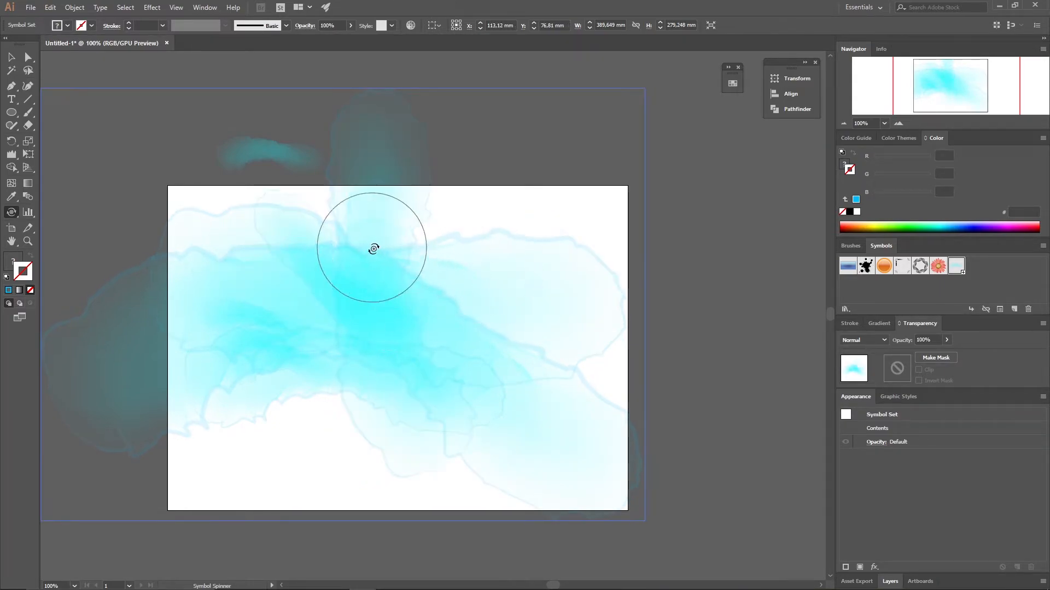
left_click_drag(372, 249, 392, 290)
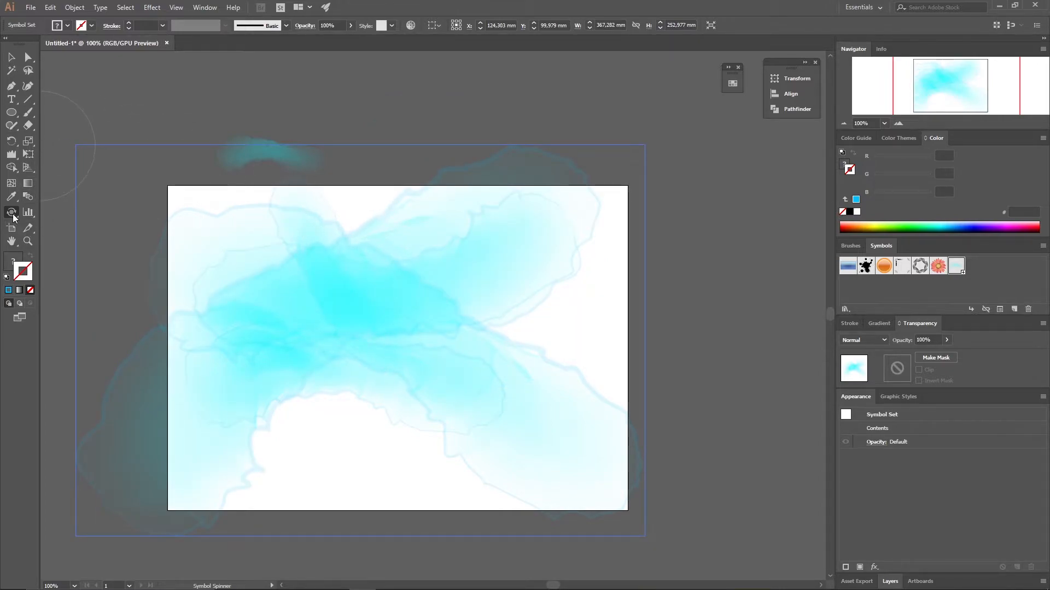
Shift symbols into new positions across the artboard, then scrunch them into a denser cluster.
left_click(11, 212)
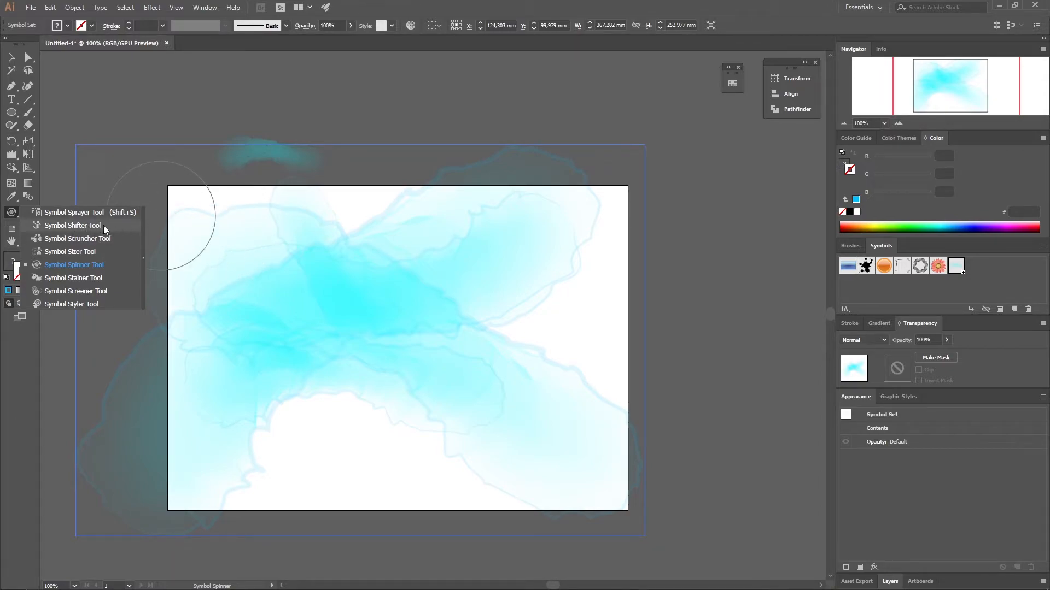
left_click(72, 226)
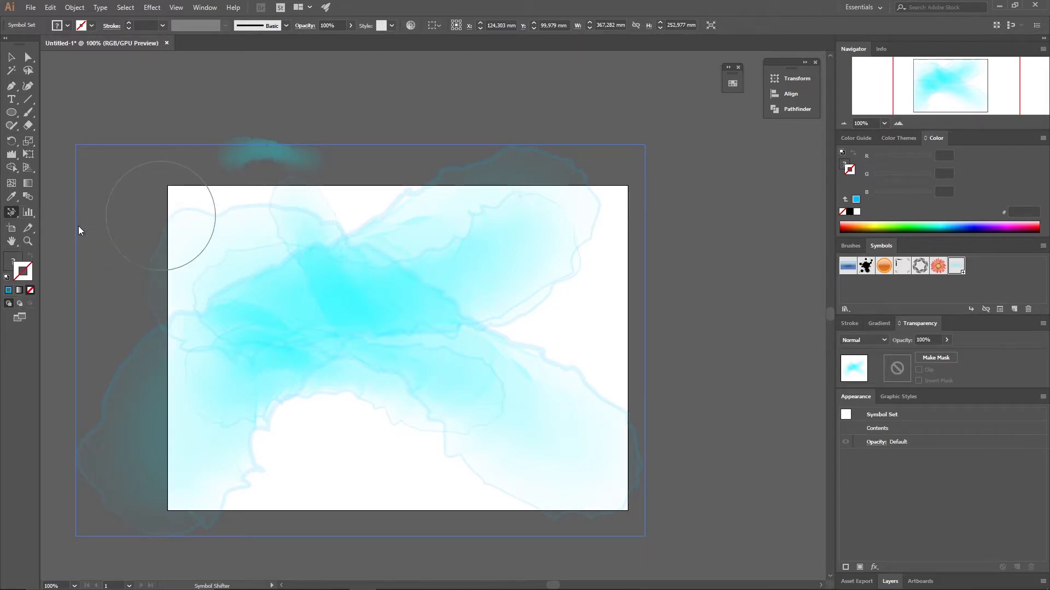
left_click_drag(181, 221, 348, 301)
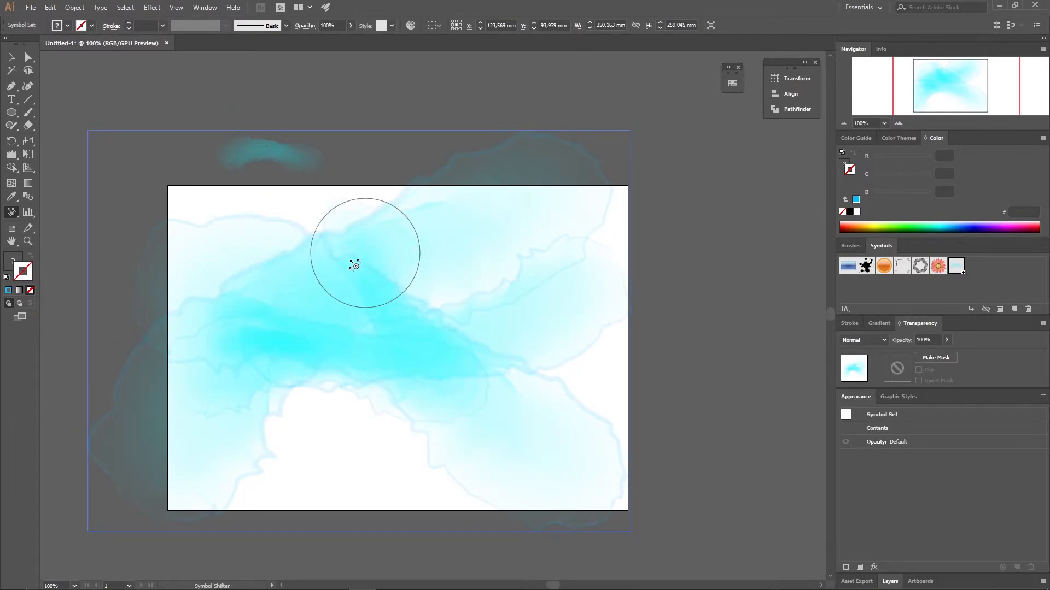
left_click_drag(355, 265, 322, 393)
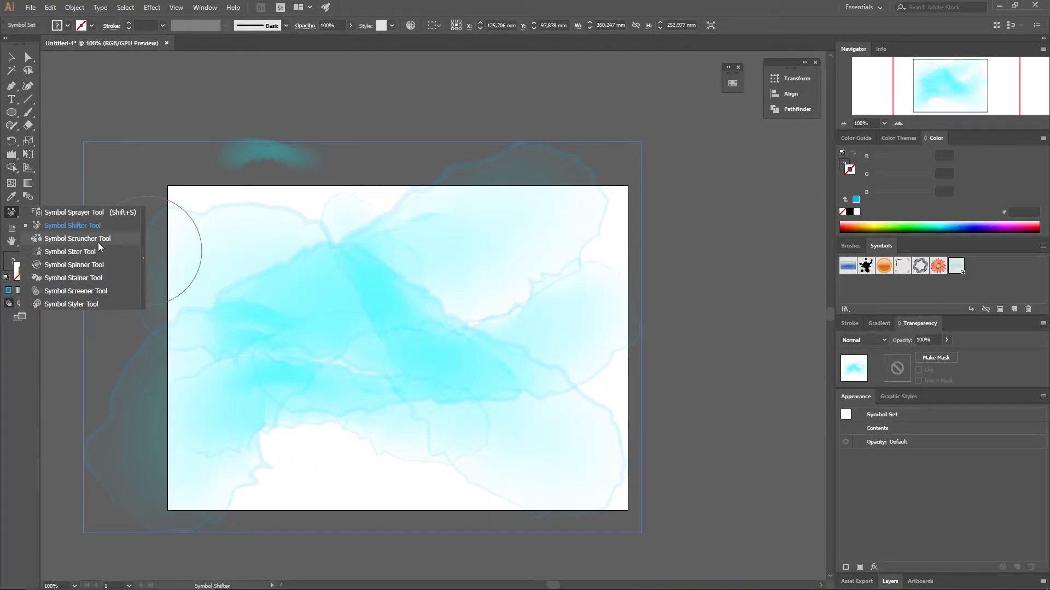
left_click(78, 238)
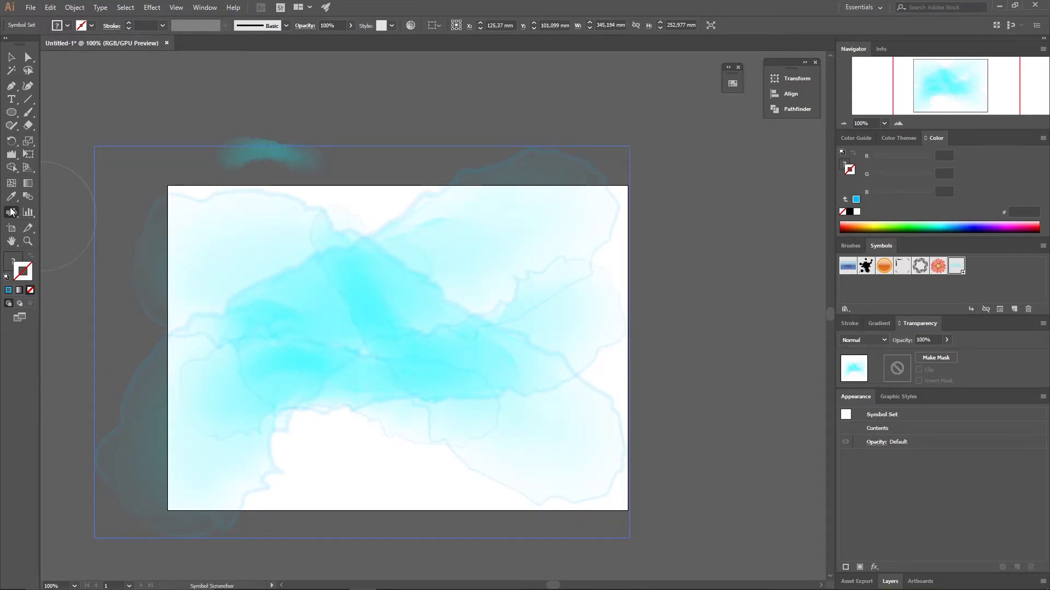
left_click(11, 212)
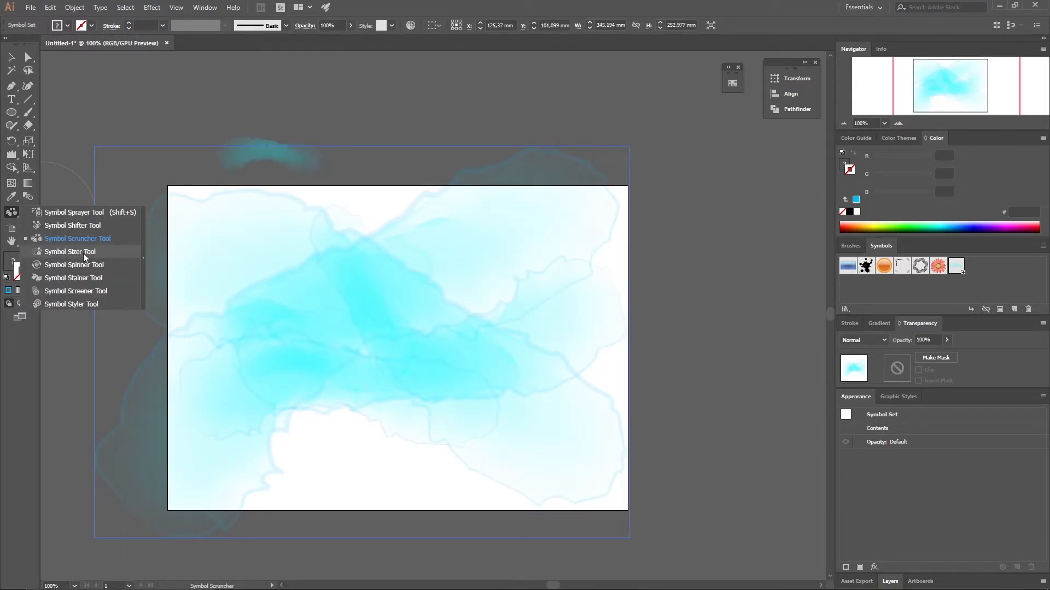
mouse_move(96, 265)
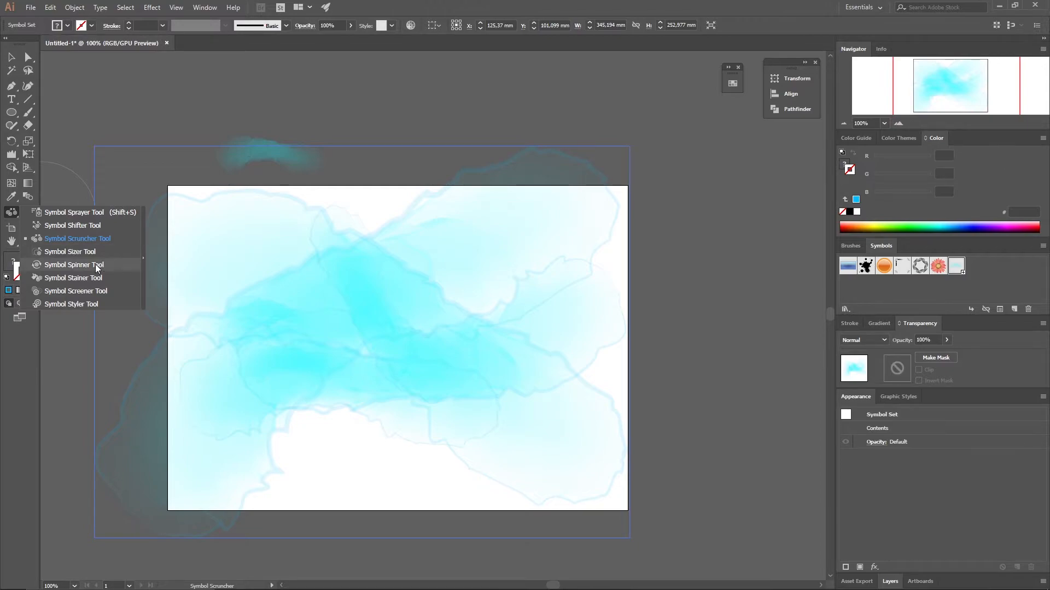
mouse_move(109, 280)
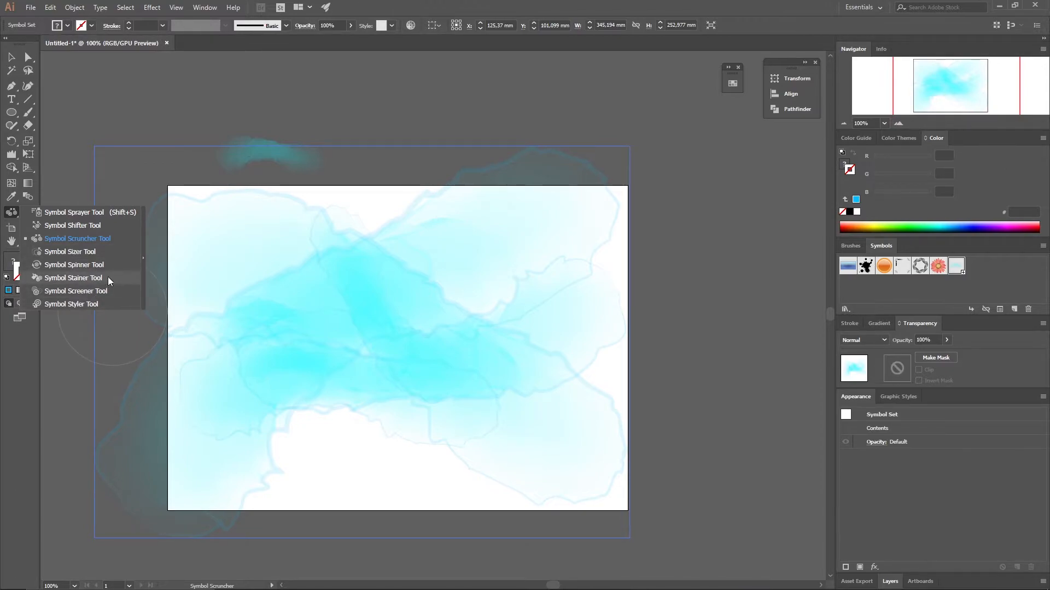
Stain the centre and right side of the teal wash toward blue and purple with the Symbol Stainer.
left_click(73, 278)
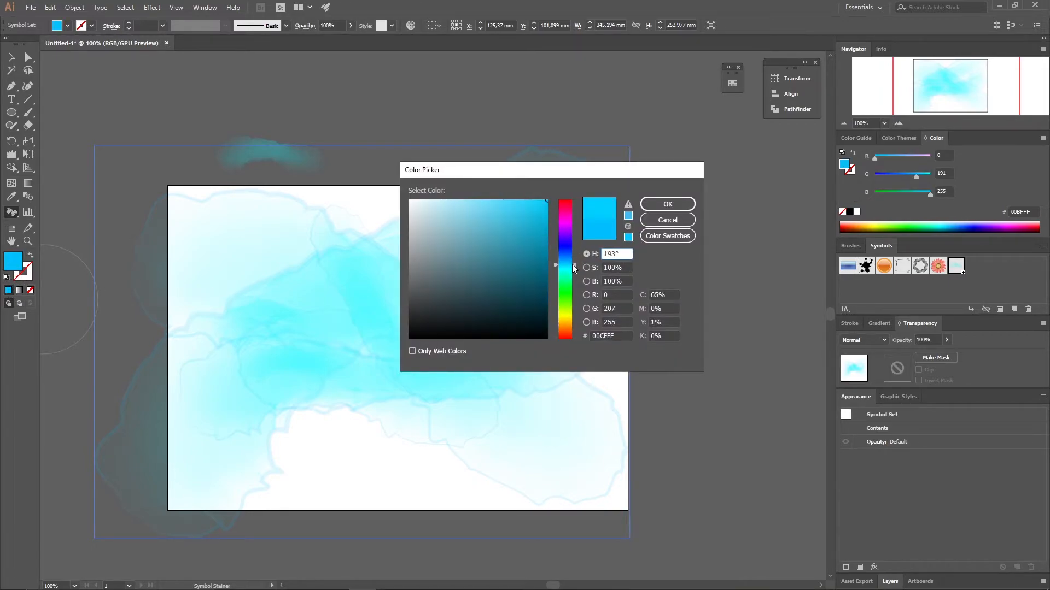
left_click(667, 204)
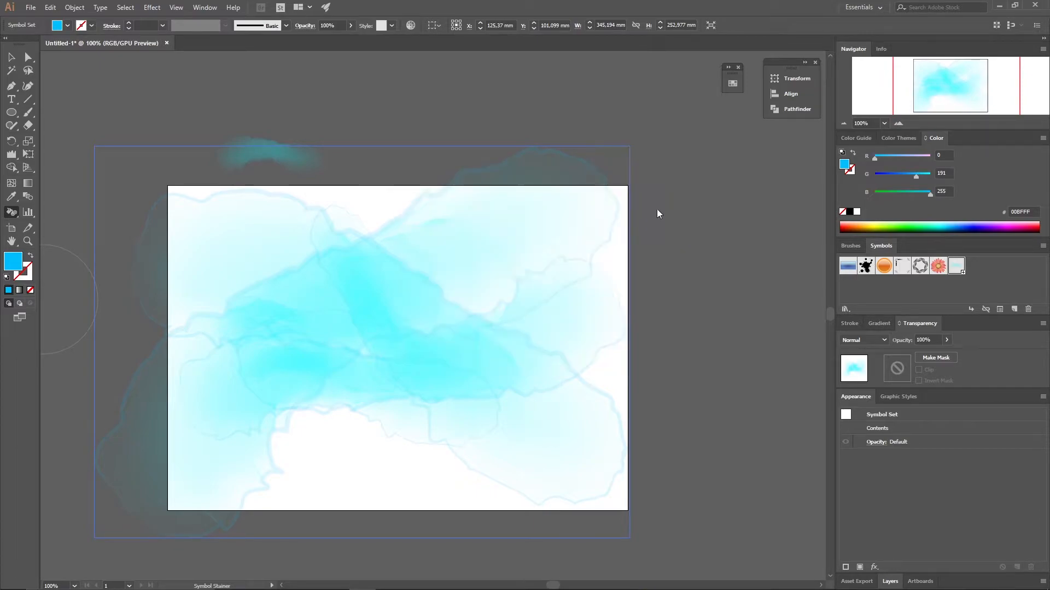
left_click(429, 296)
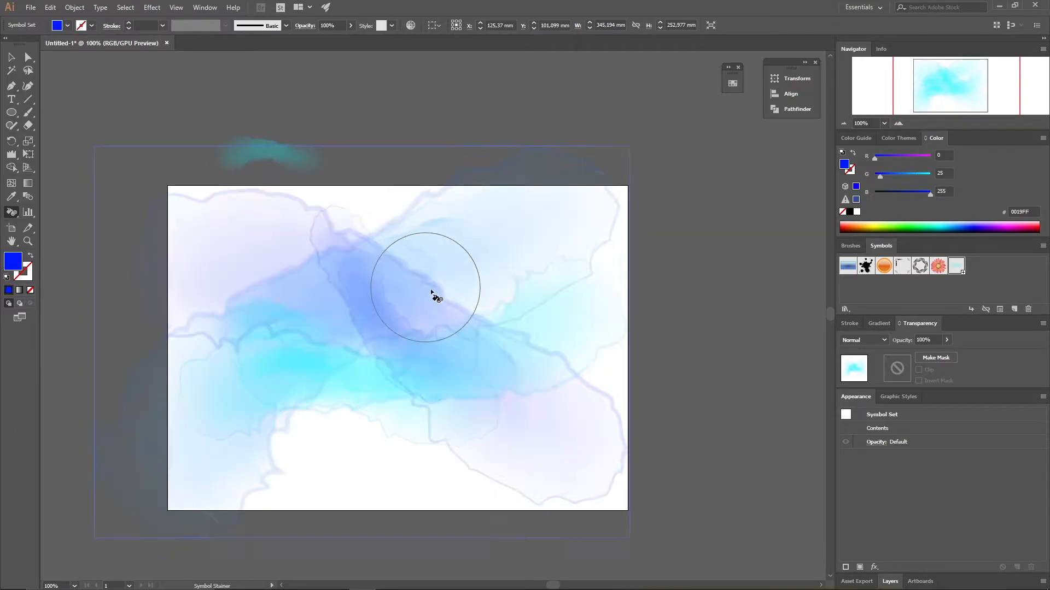
left_click_drag(432, 295, 418, 308)
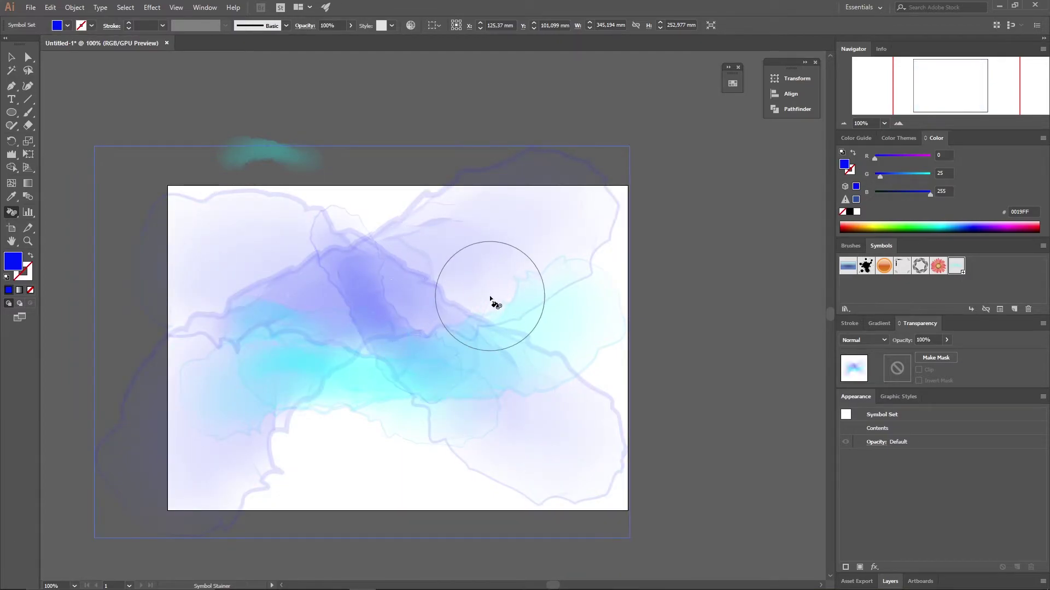
left_click_drag(490, 296, 398, 297)
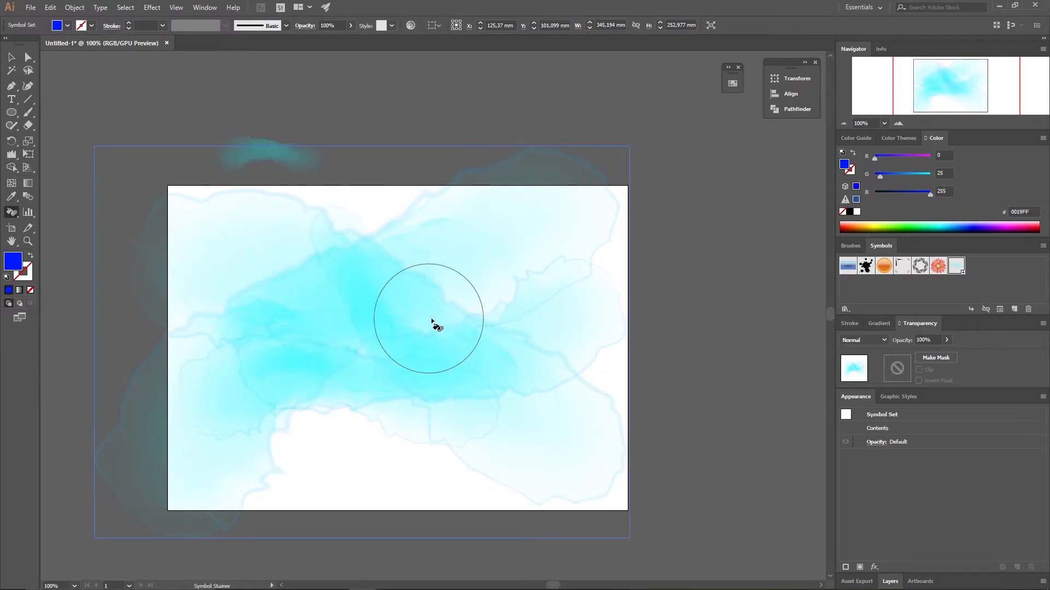
Restore some teal in the centre, then deepen the blue-purple tint in the upper middle.
left_click_drag(431, 323, 466, 335)
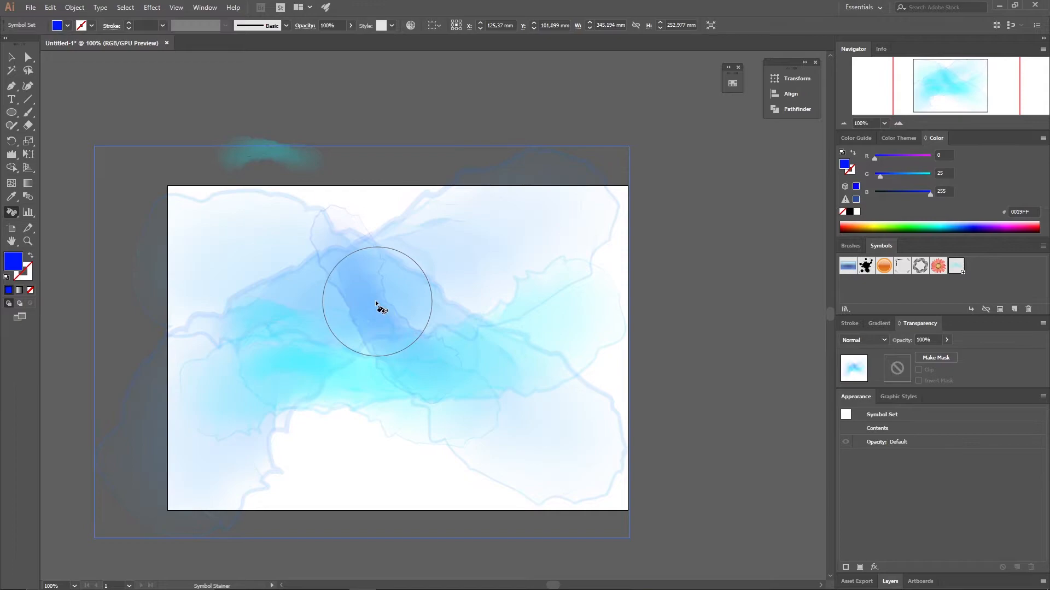
left_click_drag(376, 302, 409, 295)
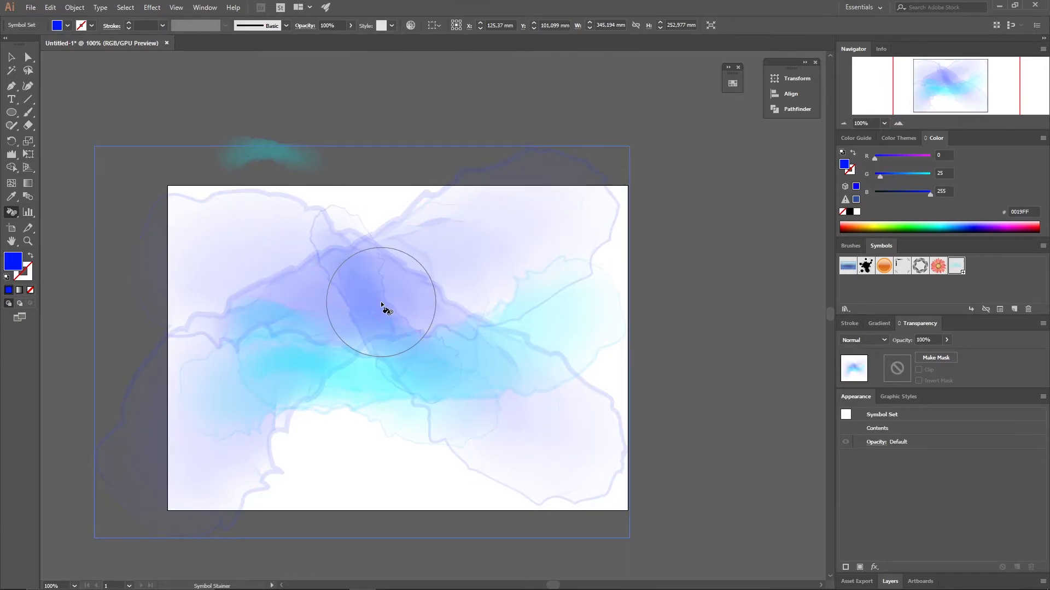
left_click_drag(382, 308, 401, 301)
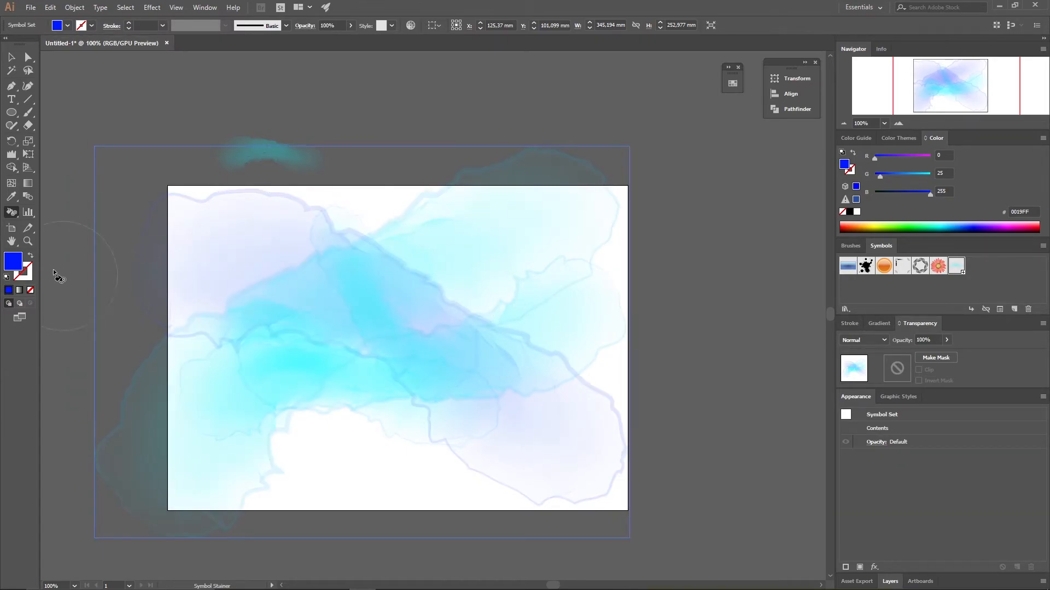
Fade the central and left watercolor symbols more transparent with the Symbol Screener.
left_click(12, 212)
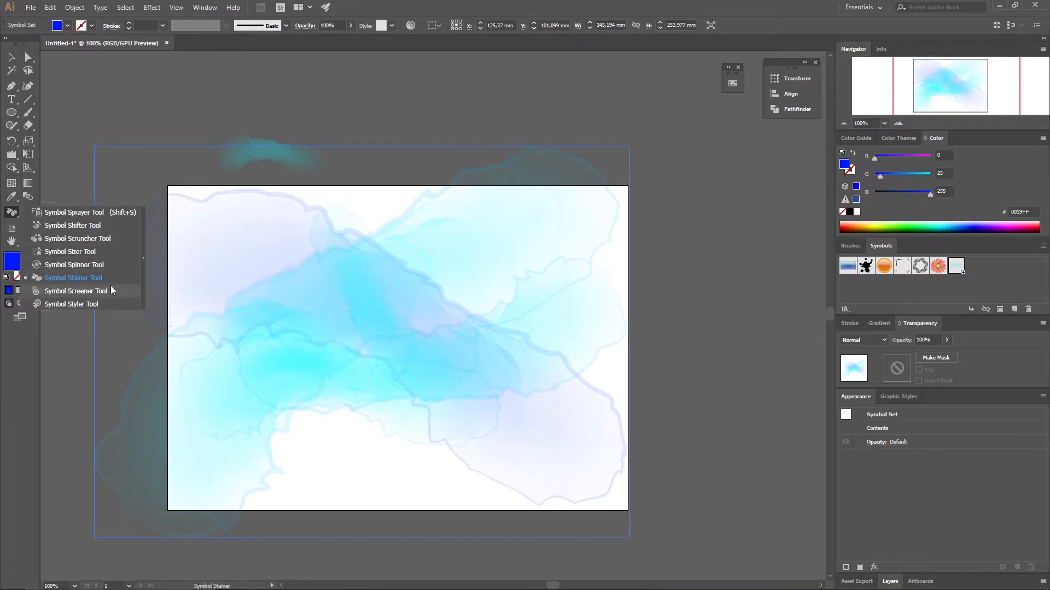
left_click(76, 291)
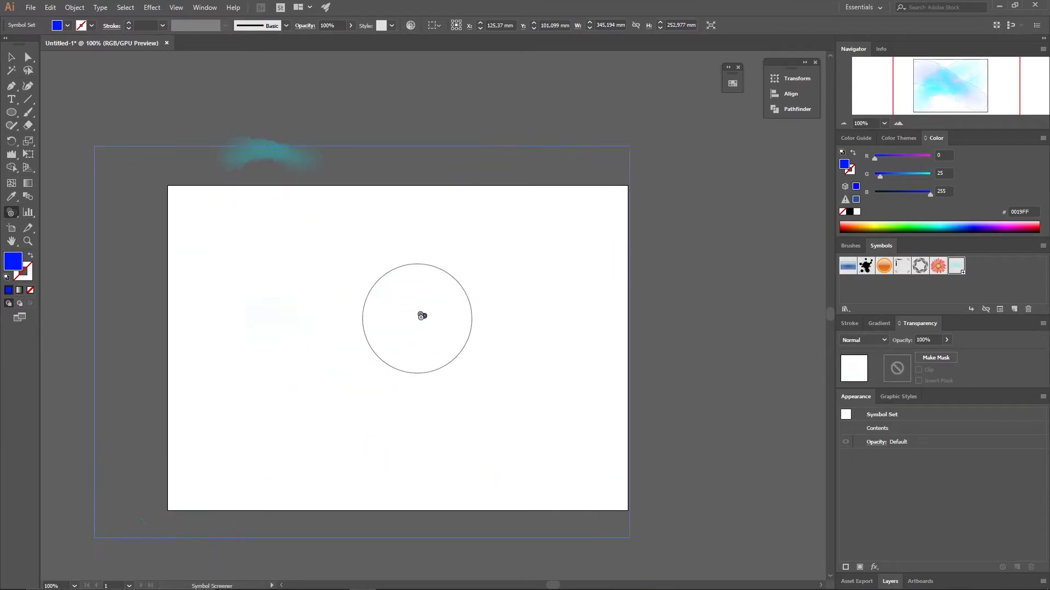
left_click_drag(421, 315, 519, 333)
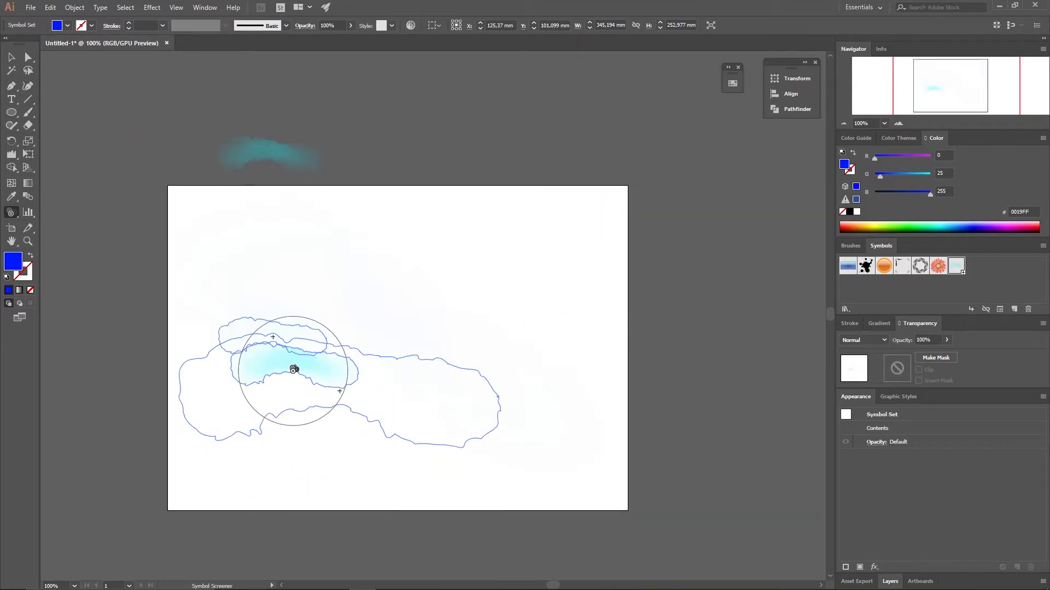
left_click_drag(293, 370, 344, 390)
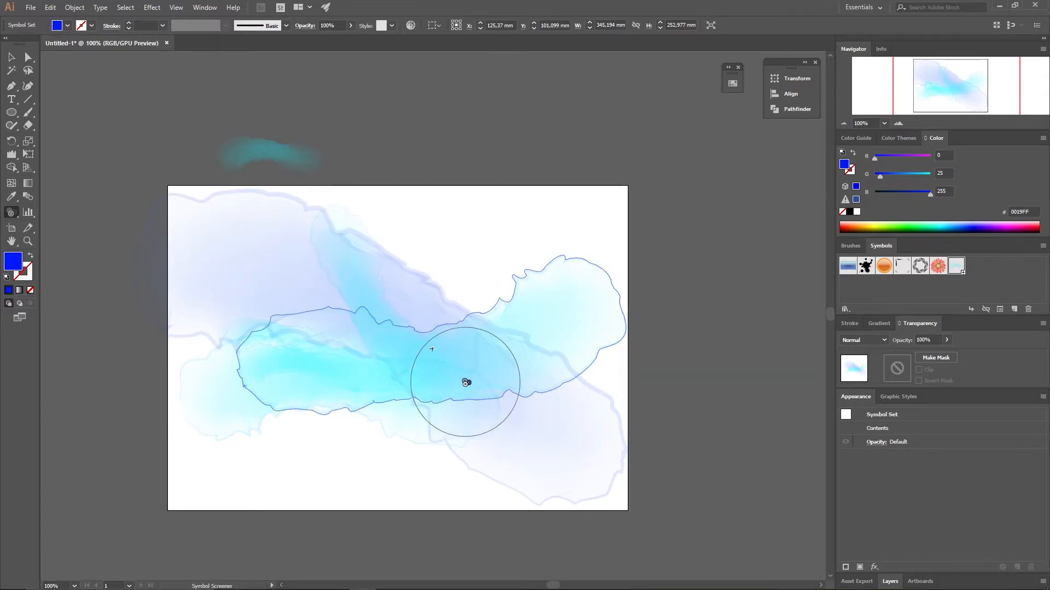
left_click_drag(466, 382, 453, 424)
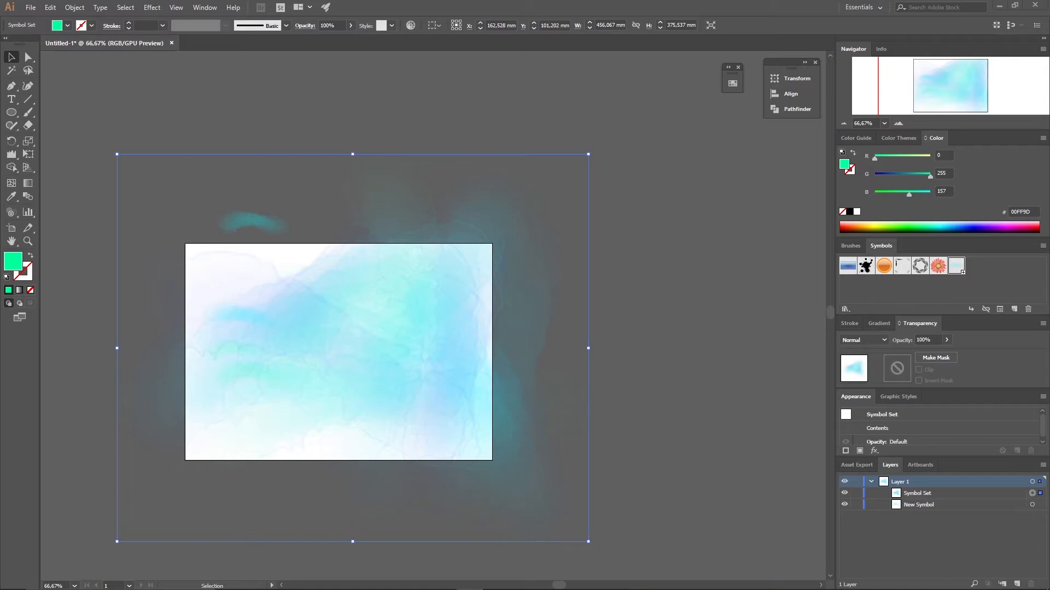
mouse_move(123, 68)
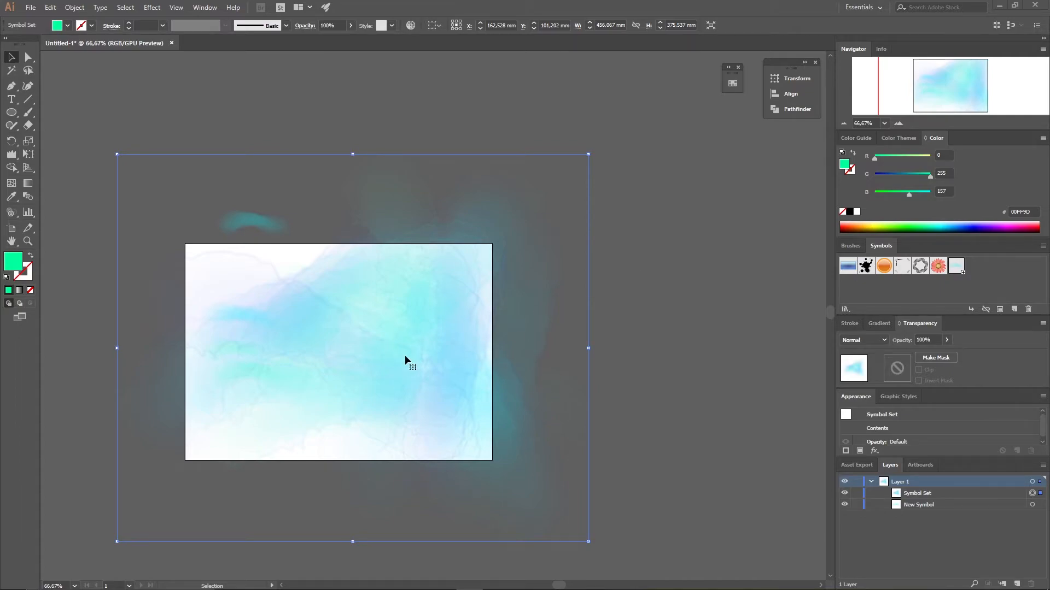
mouse_move(153, 146)
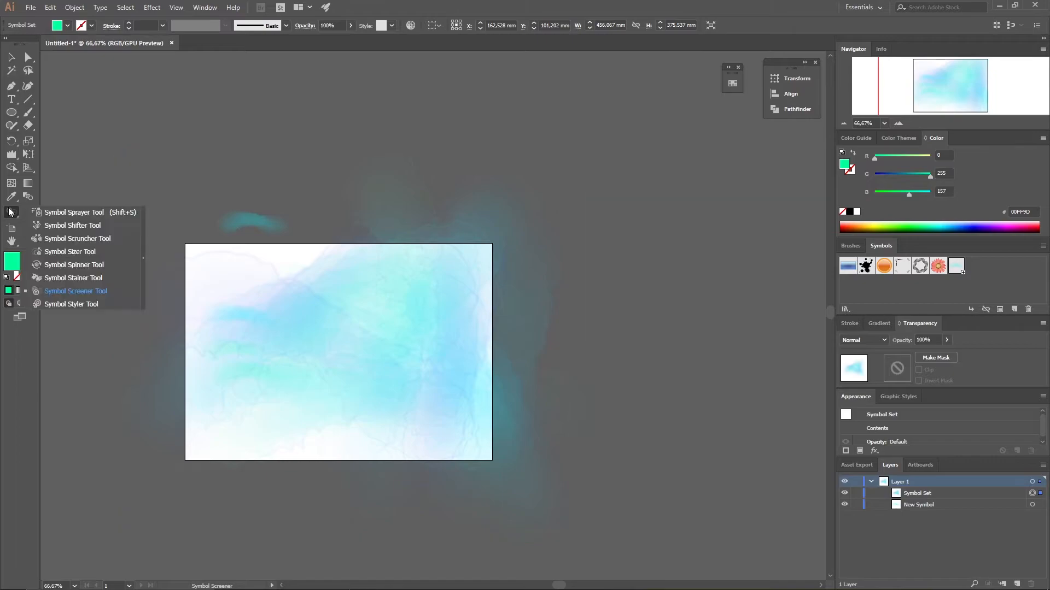
Deselect the existing set and ready the Symbol Sprayer for a new streak symbol set.
left_click(74, 212)
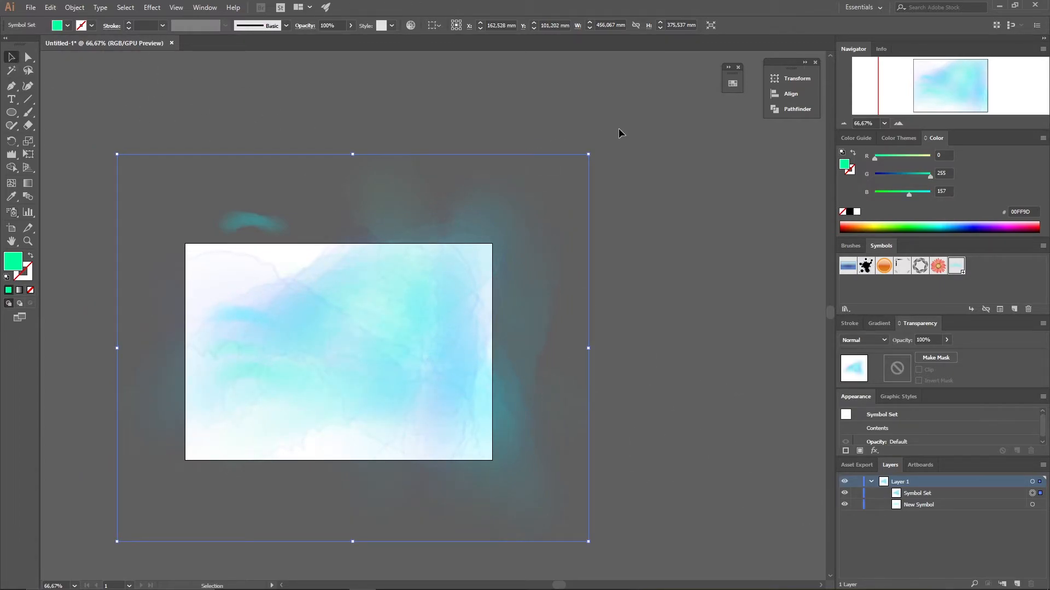
left_click(11, 212)
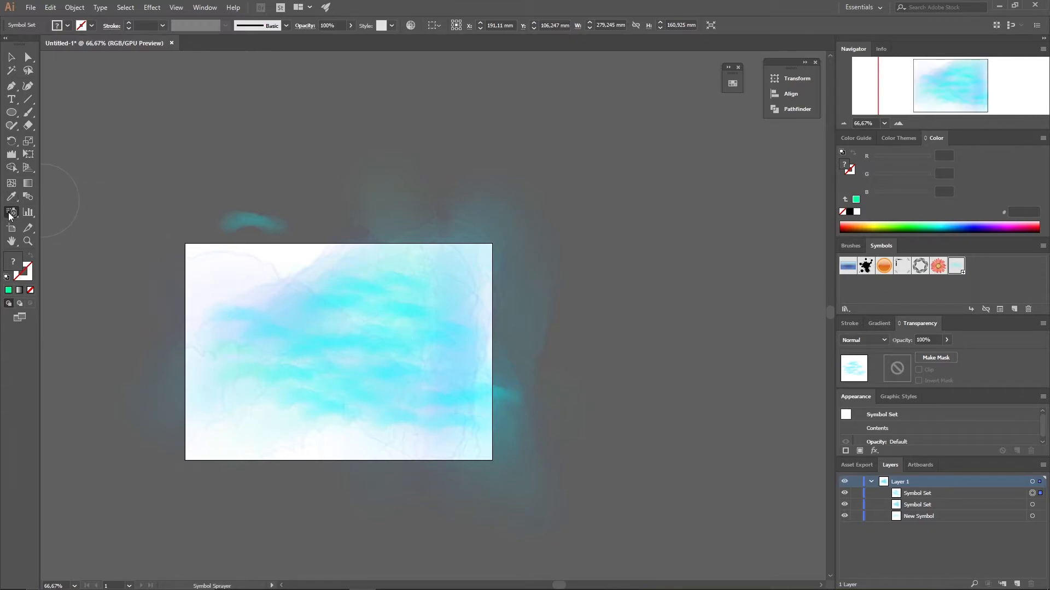
Shrink the sprayed streak symbols with the Symbol Sizer and move to another softening tool.
left_click(11, 211)
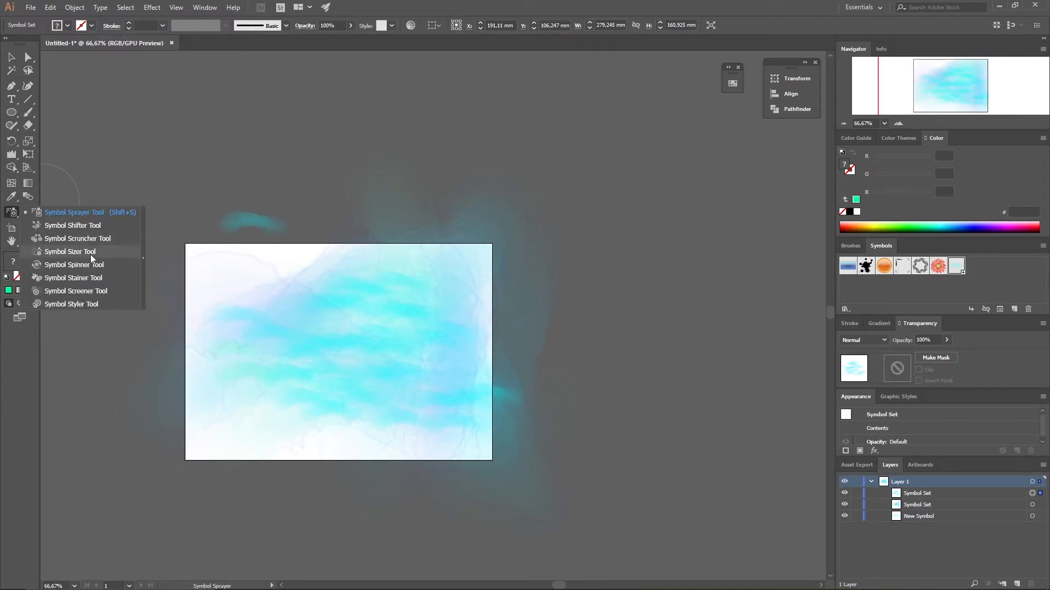
left_click(70, 251)
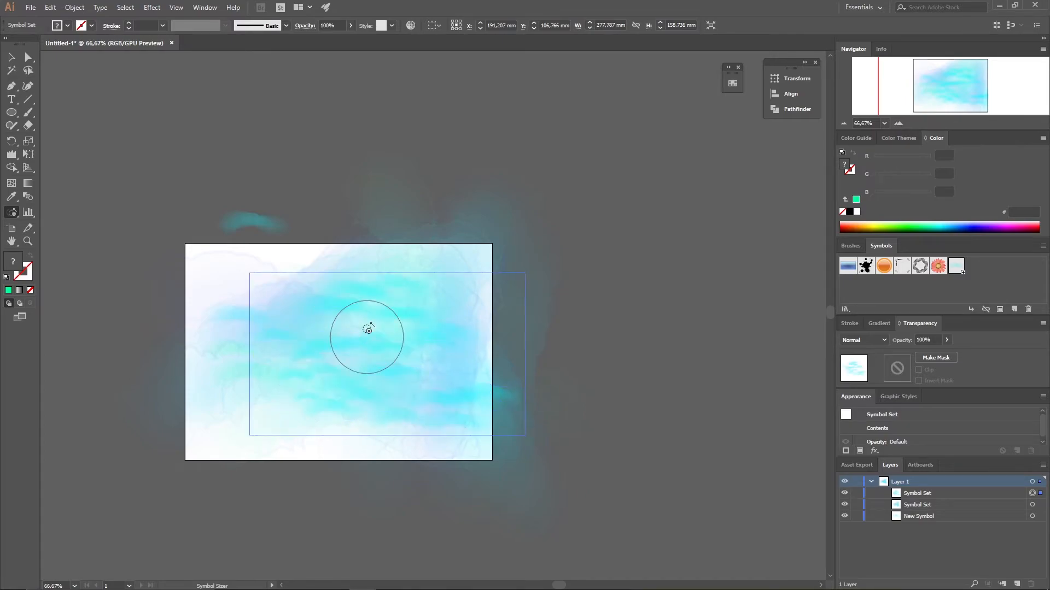
left_click_drag(367, 328, 455, 372)
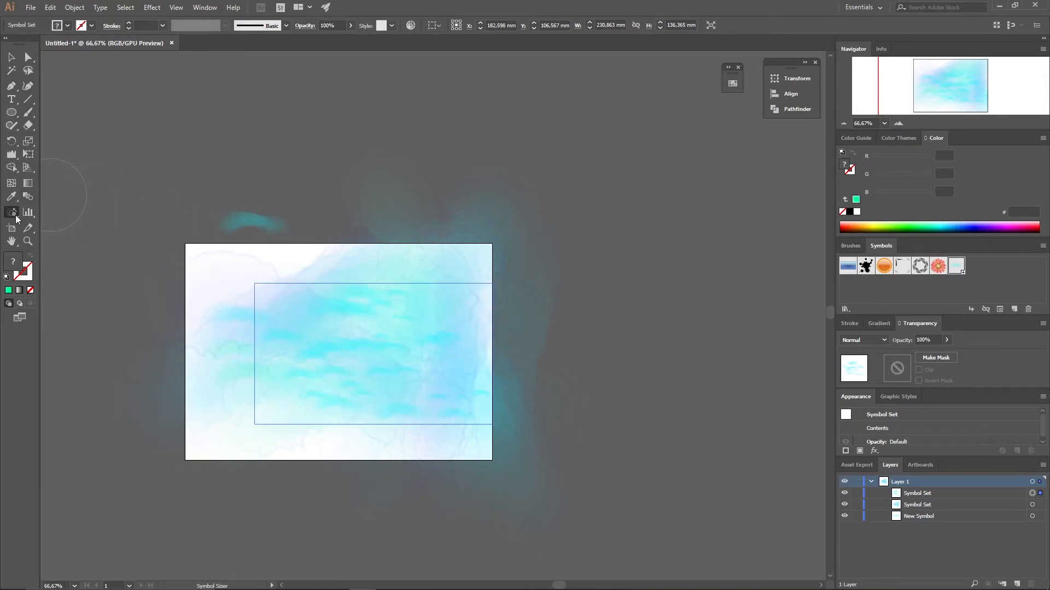
left_click(11, 212)
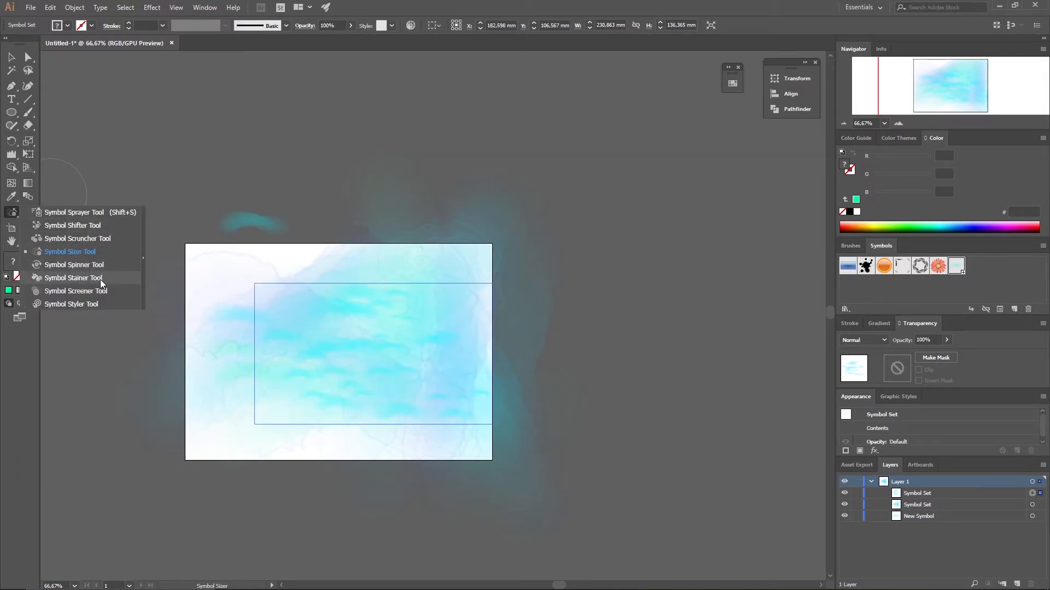
mouse_move(109, 272)
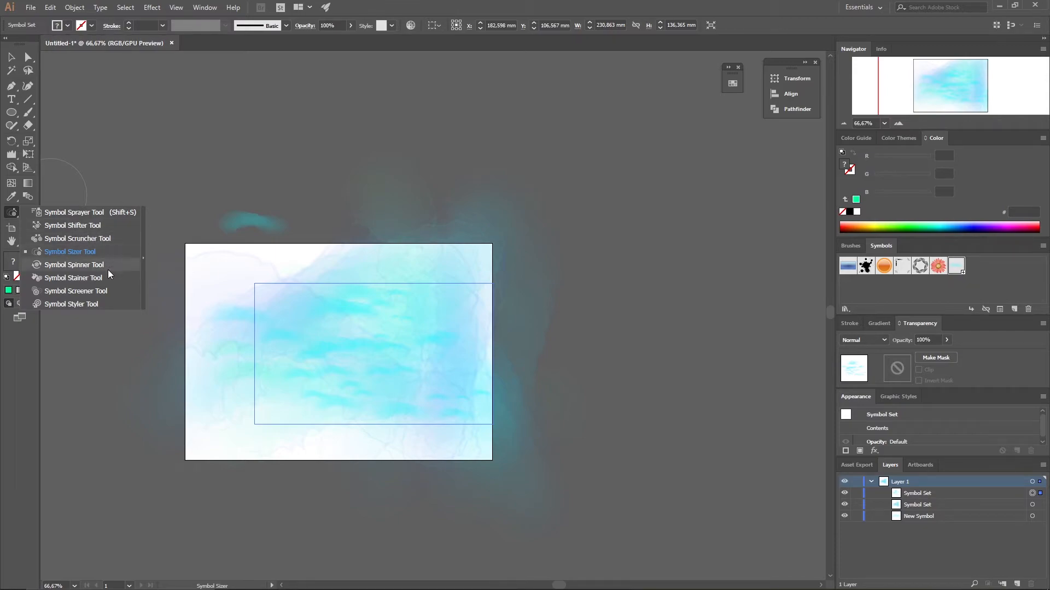
left_click(72, 264)
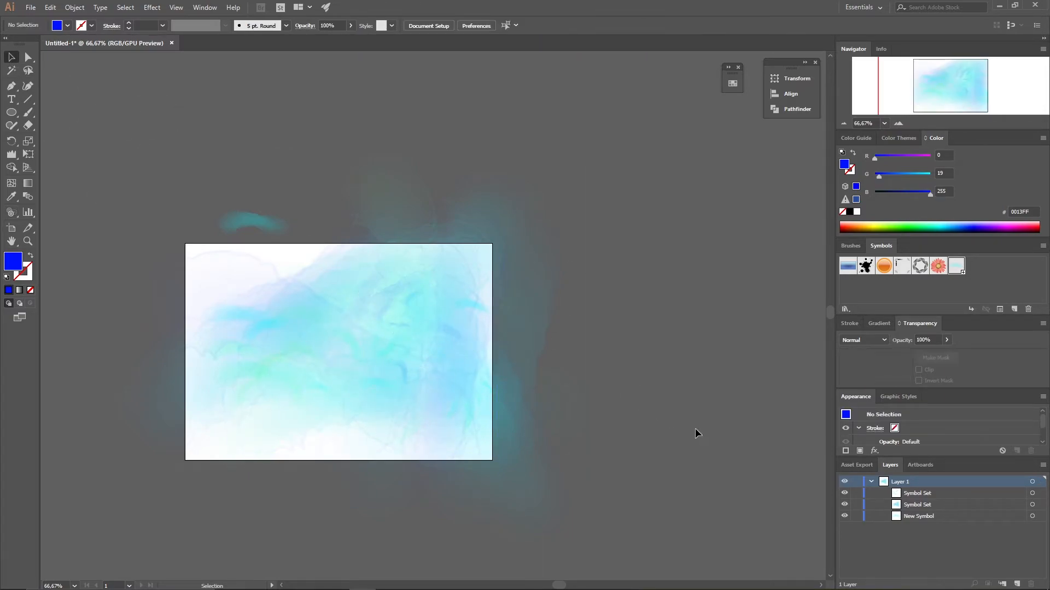
mouse_move(707, 346)
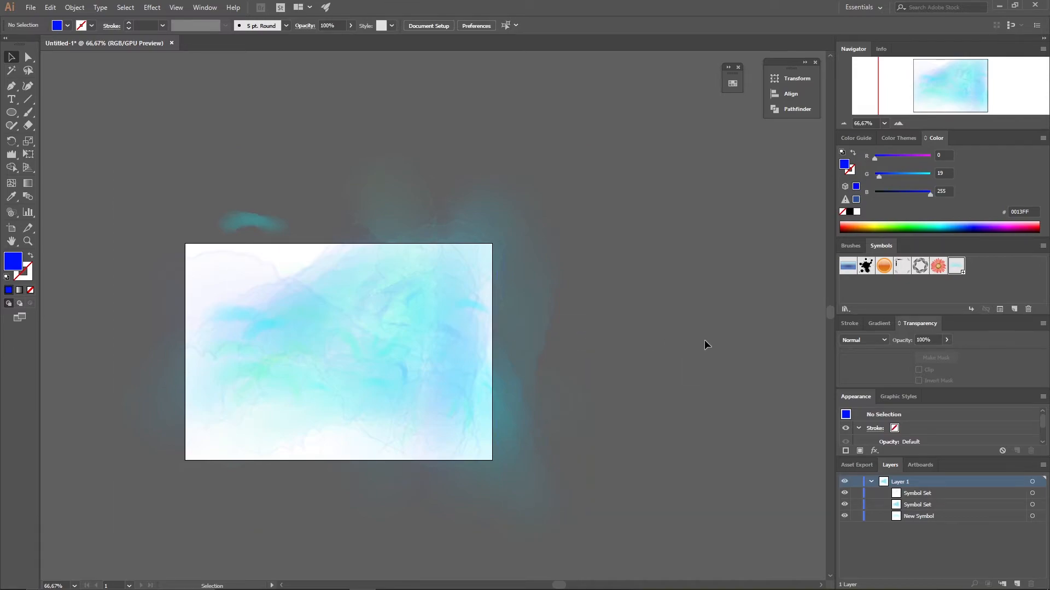
mouse_move(568, 169)
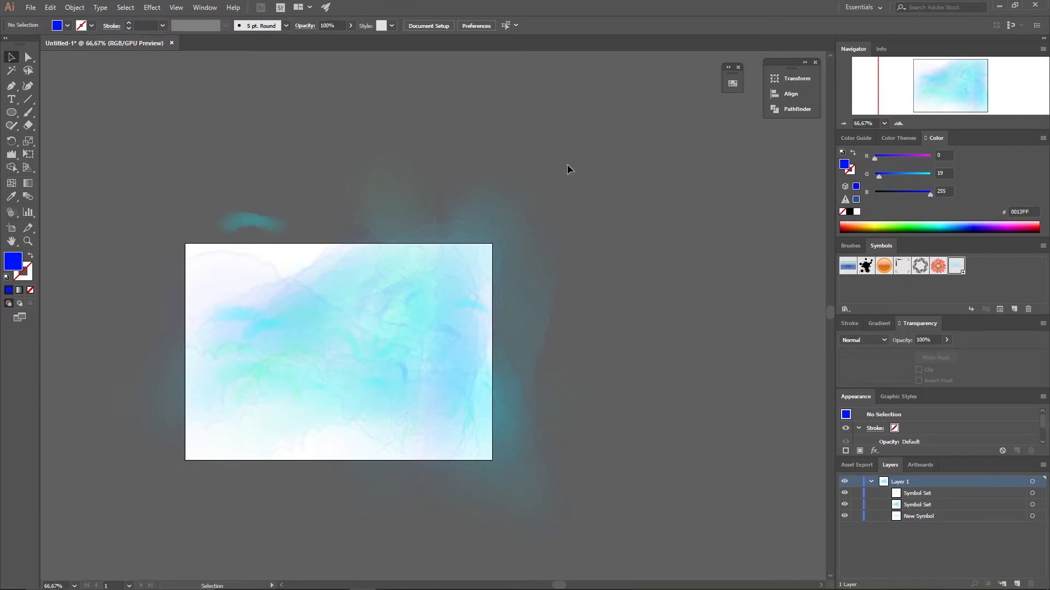
mouse_move(695, 433)
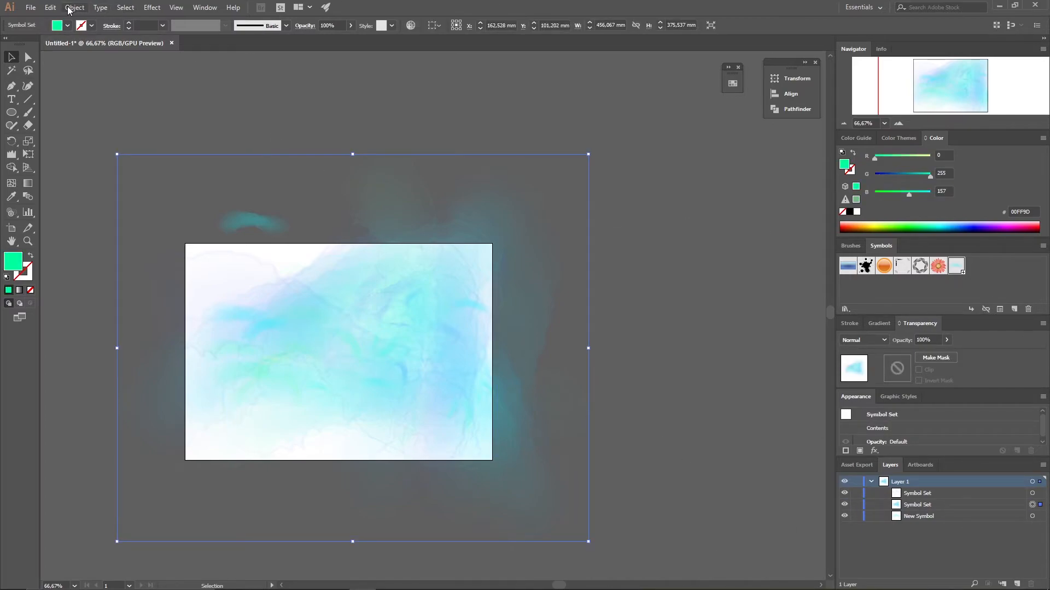
Expand the watercolor symbol set via Object > Expand with Object and Fill kept.
left_click(75, 8)
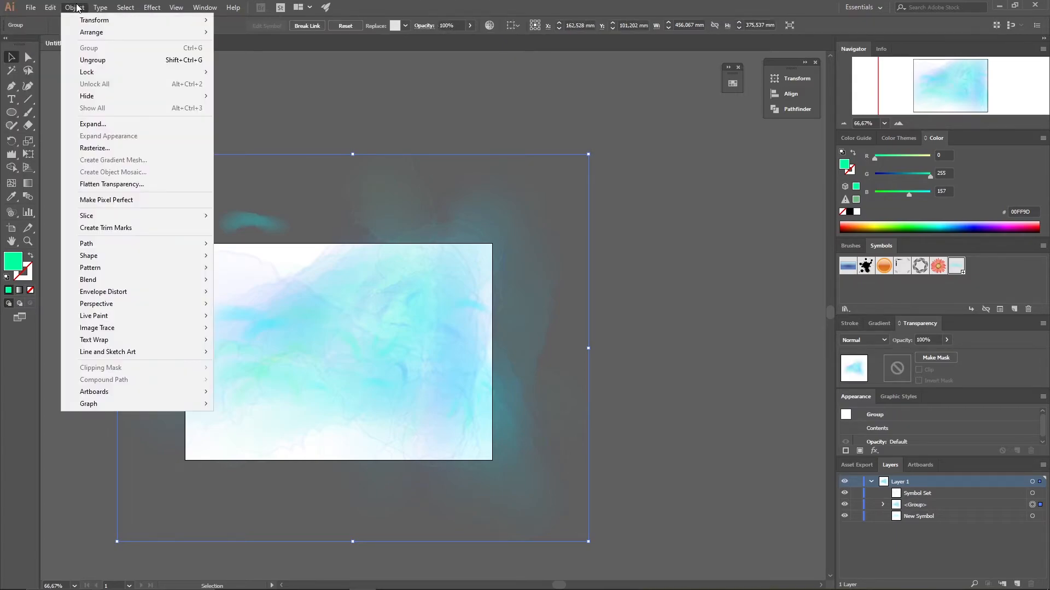
left_click(92, 124)
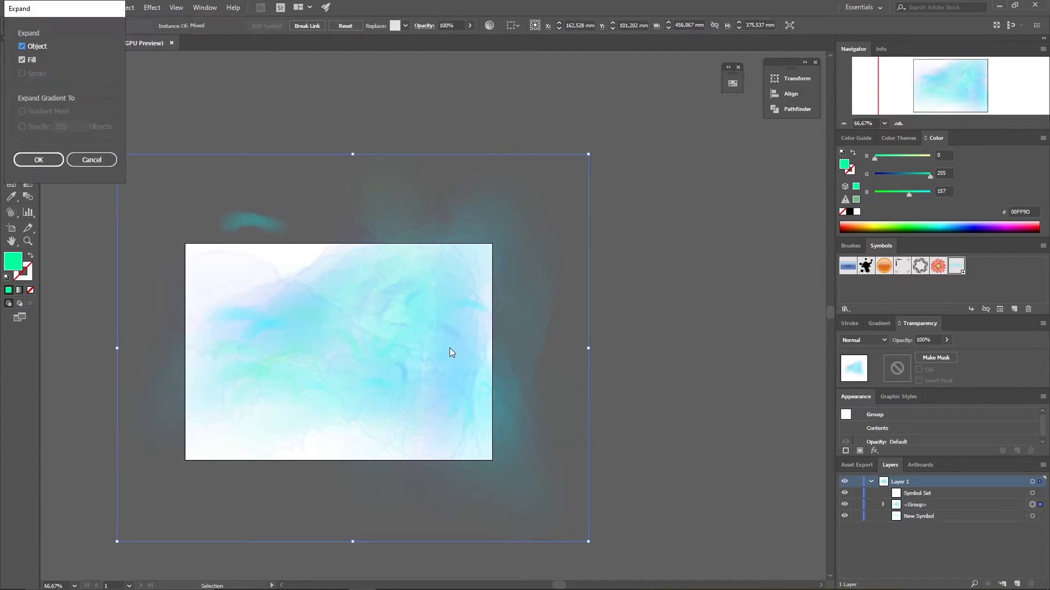
left_click(38, 159)
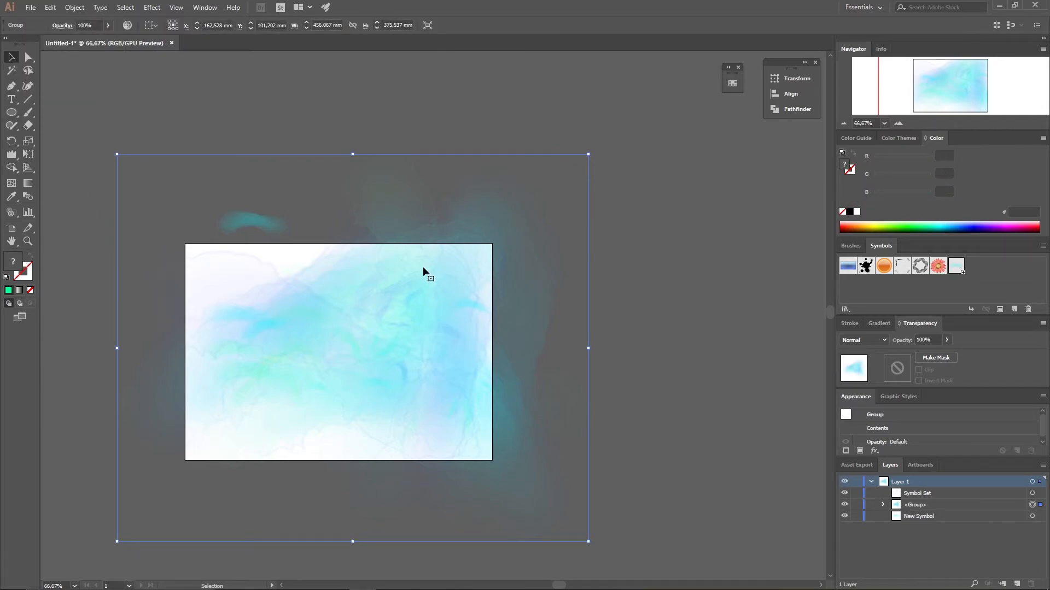
mouse_move(958, 556)
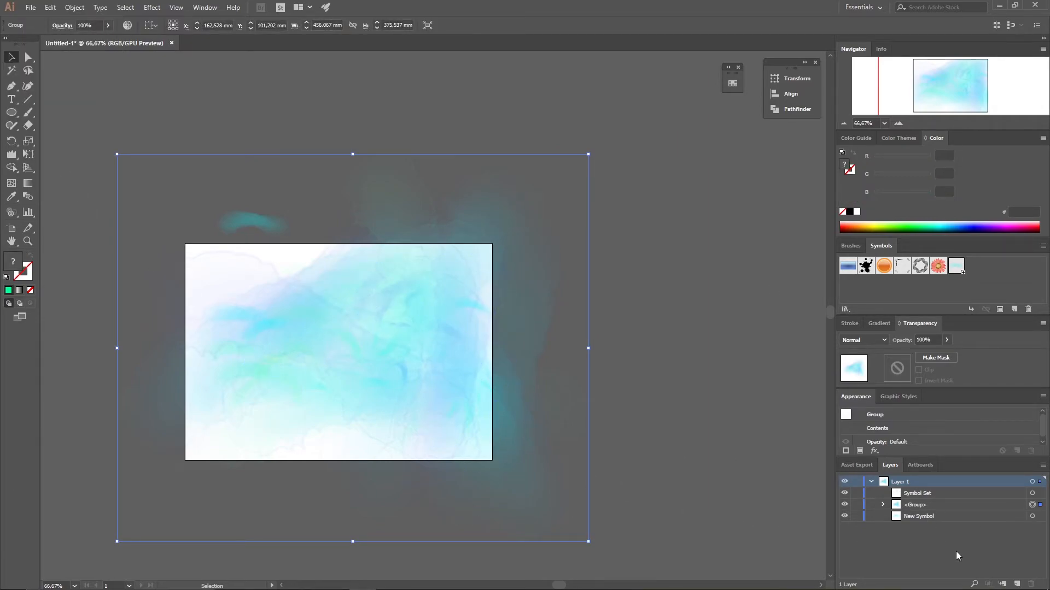
mouse_move(89, 197)
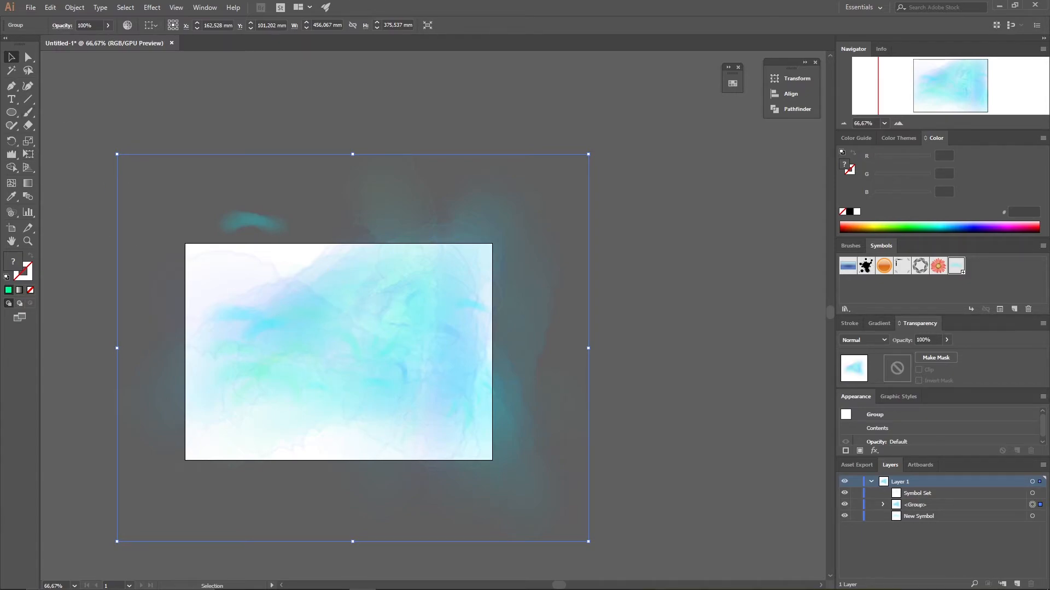
left_click(11, 155)
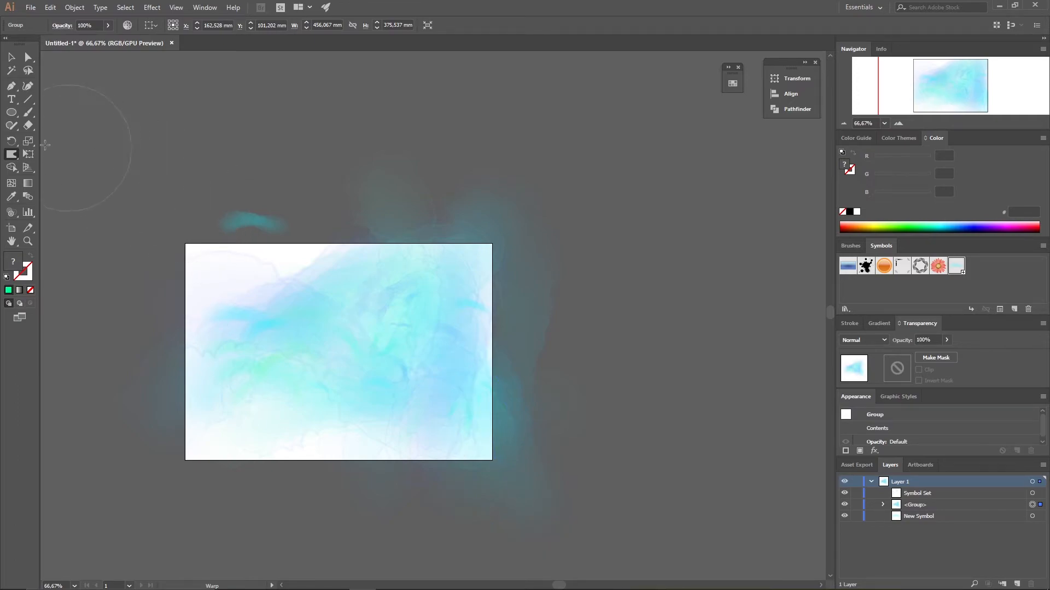
Choose the Wrinkle Tool from the distortion flyout to wrinkle the watercolor group.
left_click(11, 154)
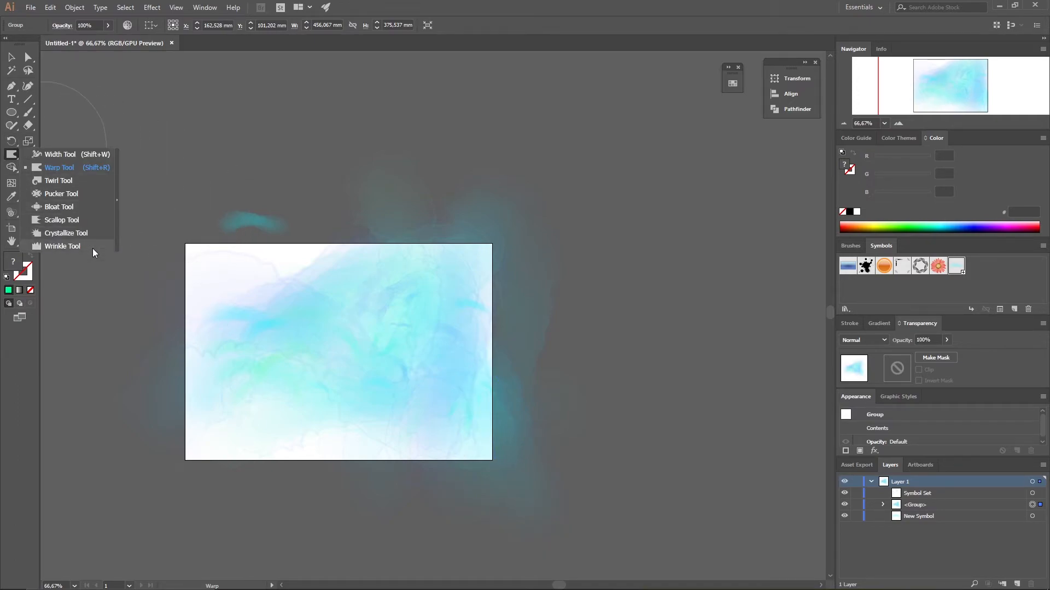
left_click(62, 246)
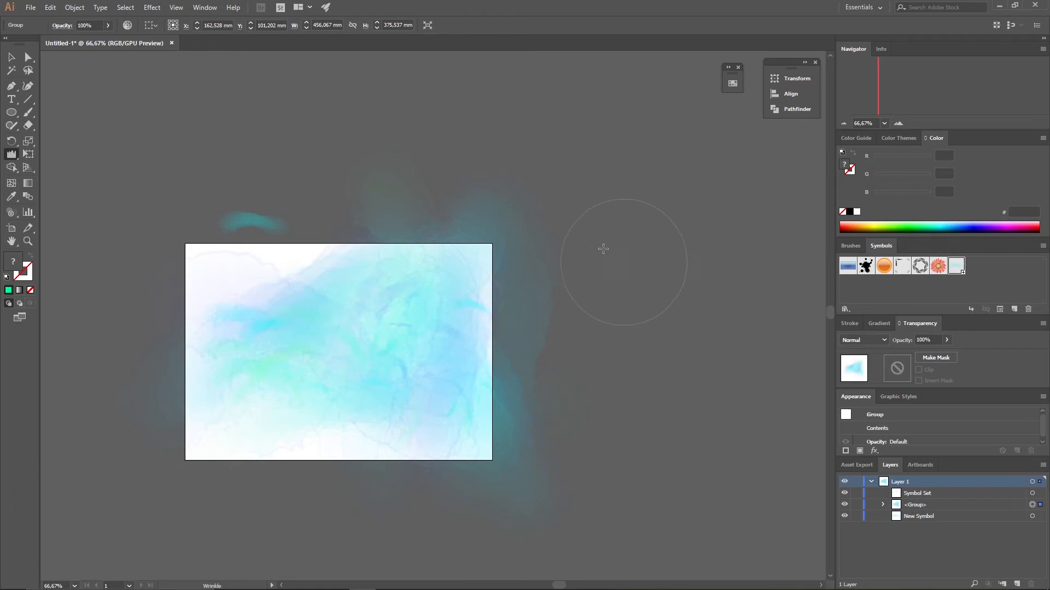
mouse_move(83, 66)
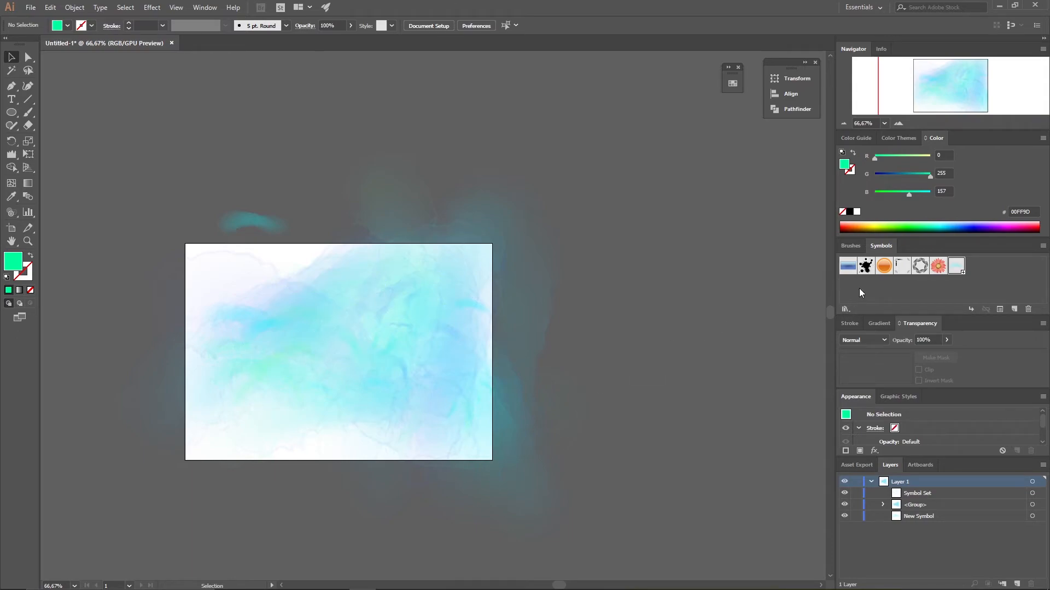
mouse_move(866, 266)
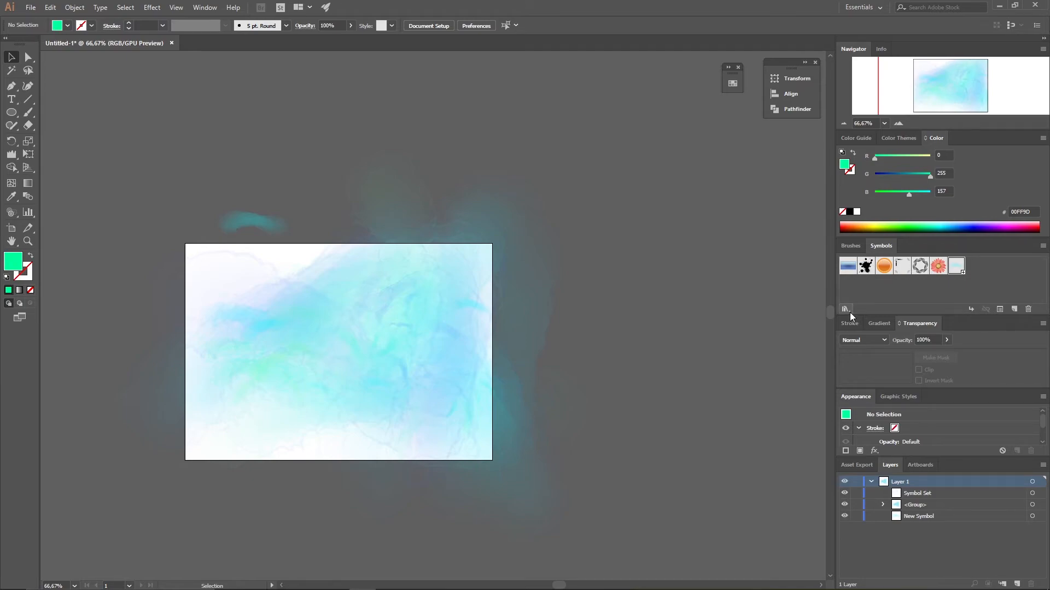
Open the Grime Vector Pack library from the Symbol Libraries menu.
left_click(845, 309)
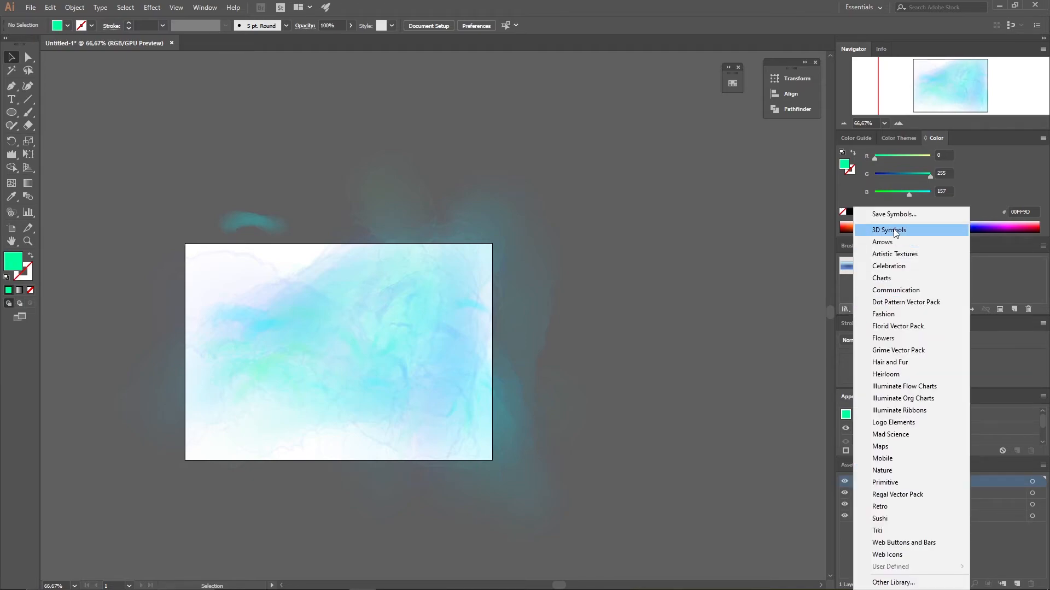
mouse_move(907, 379)
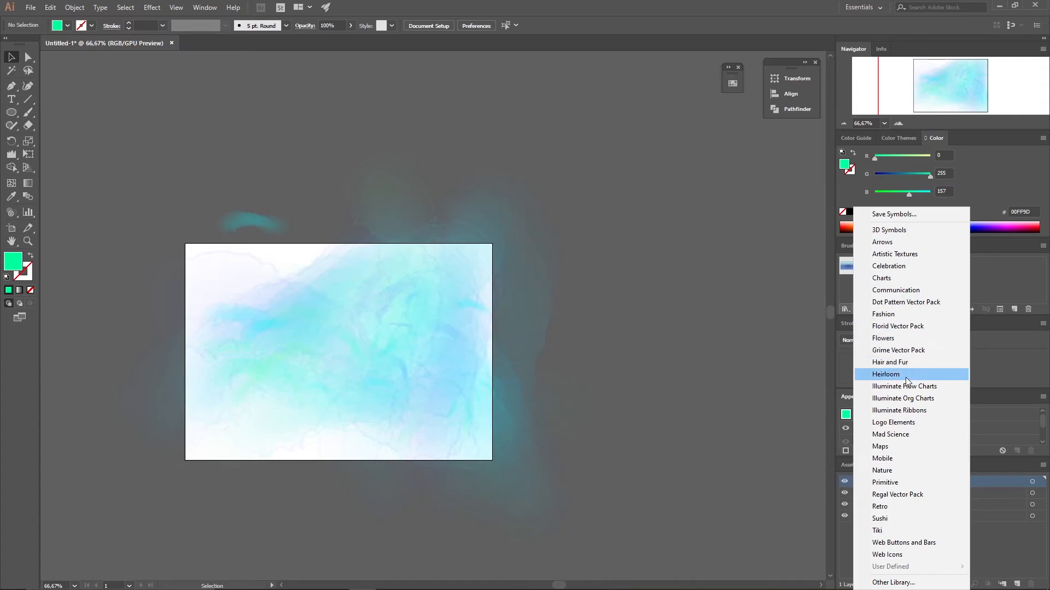
mouse_move(899, 350)
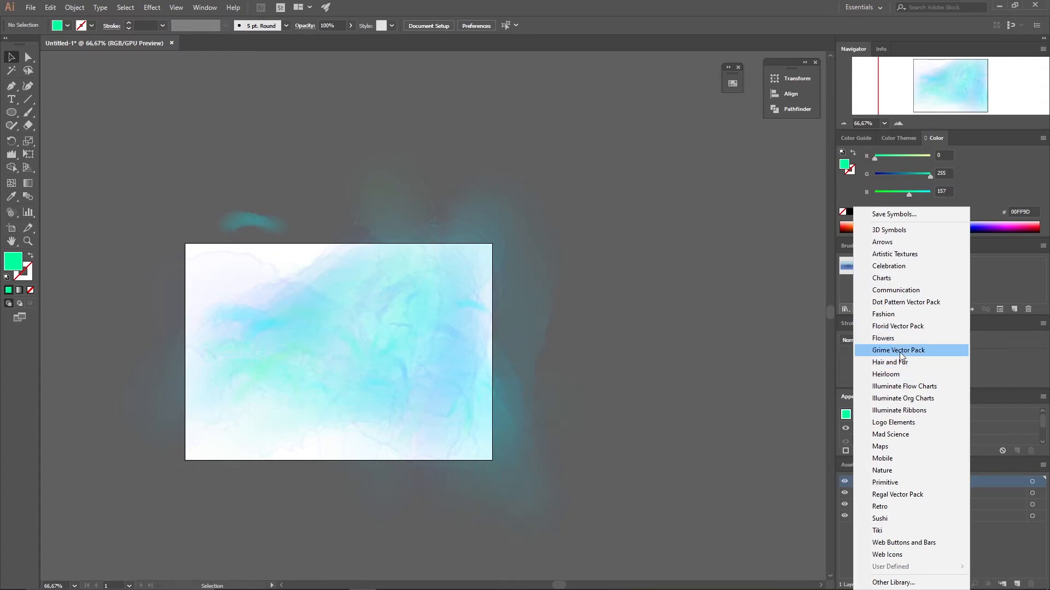
left_click(898, 350)
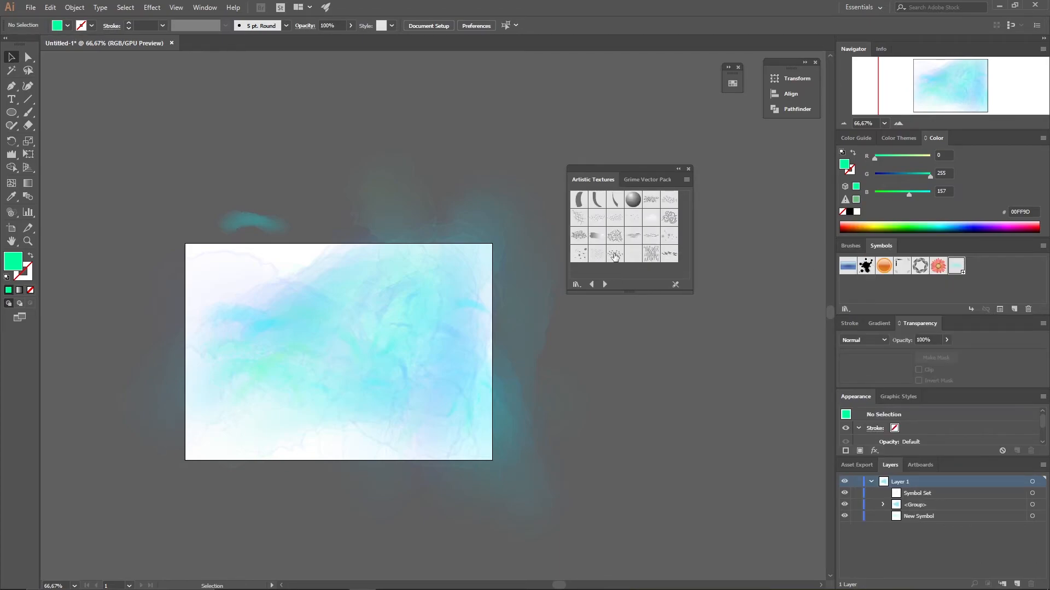
mouse_move(597, 254)
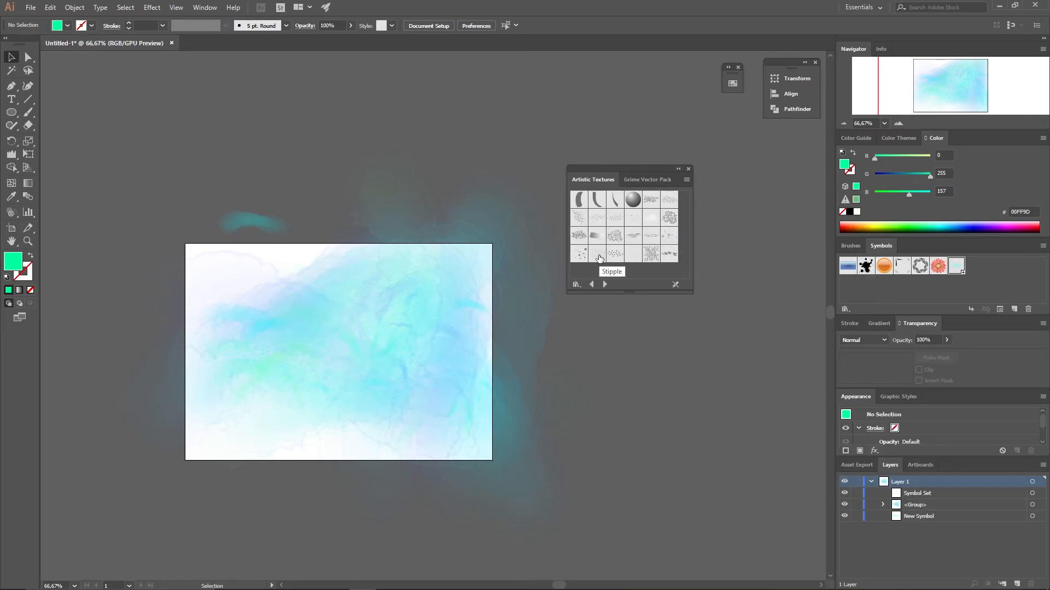
mouse_move(584, 254)
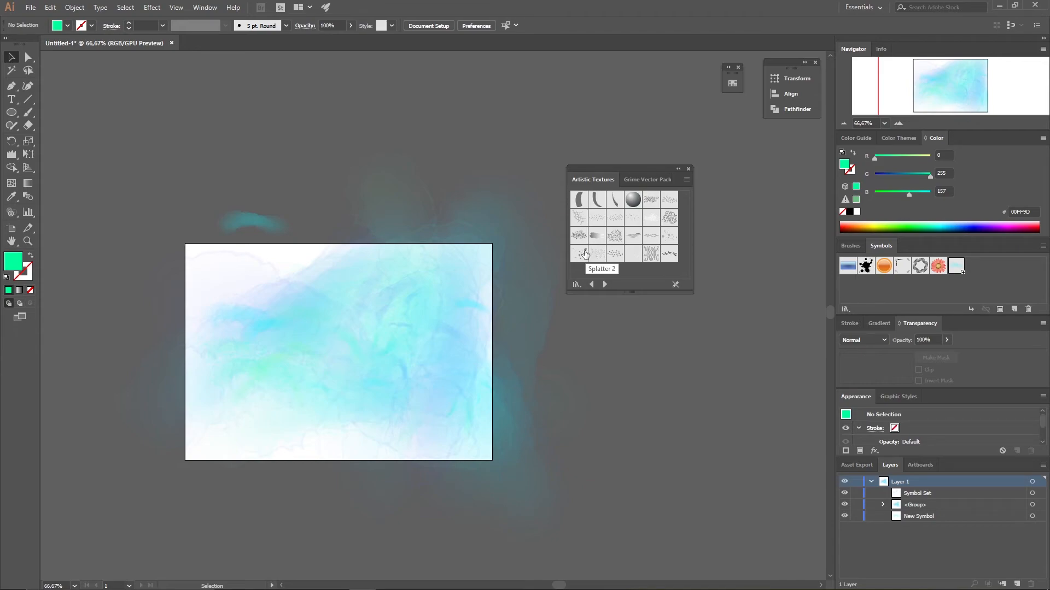
mouse_move(614, 218)
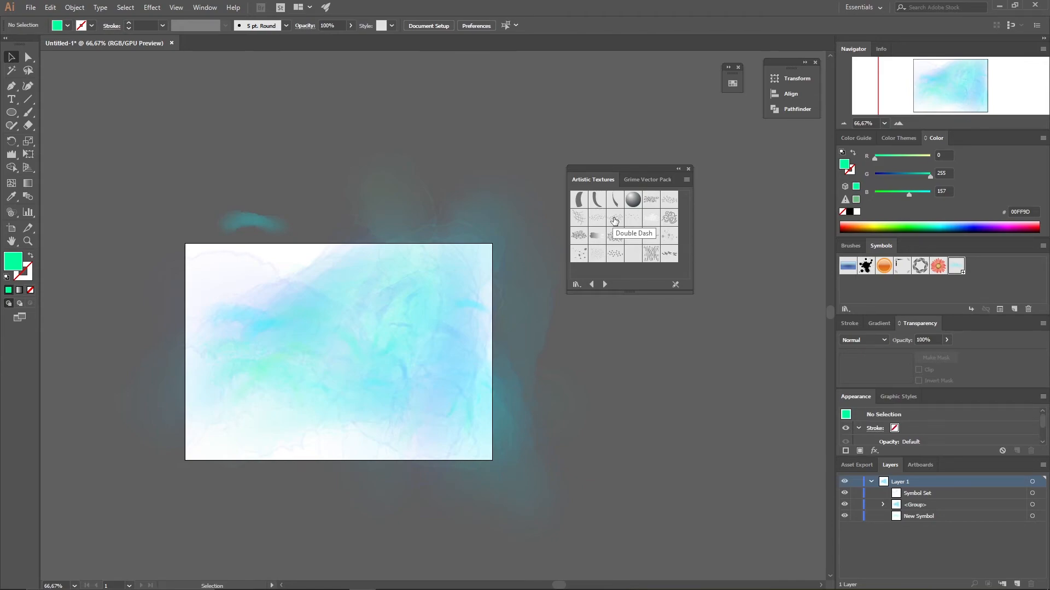
mouse_move(652, 199)
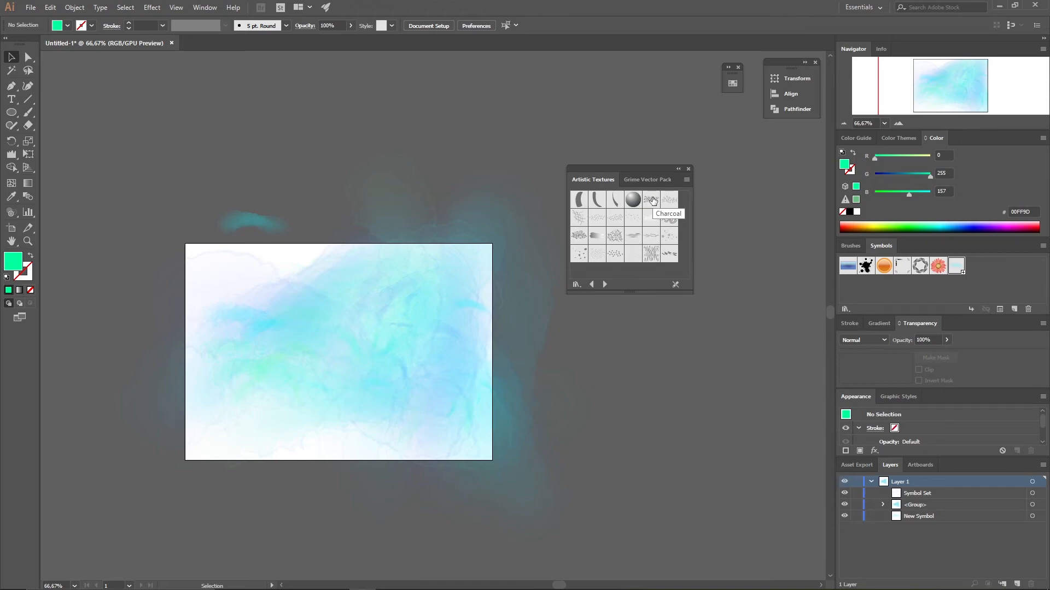
mouse_move(597, 218)
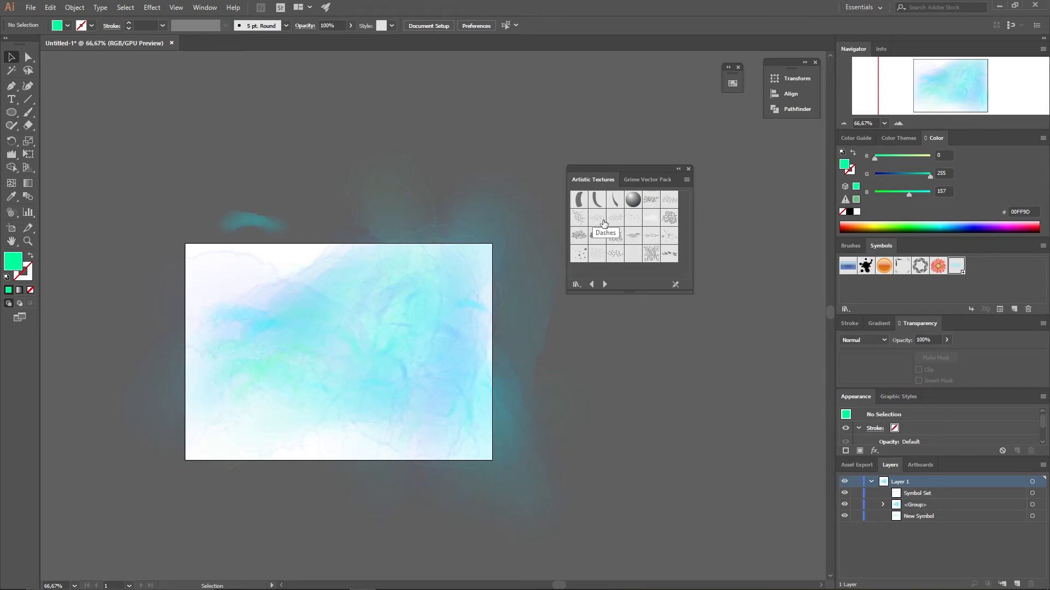
mouse_move(632, 222)
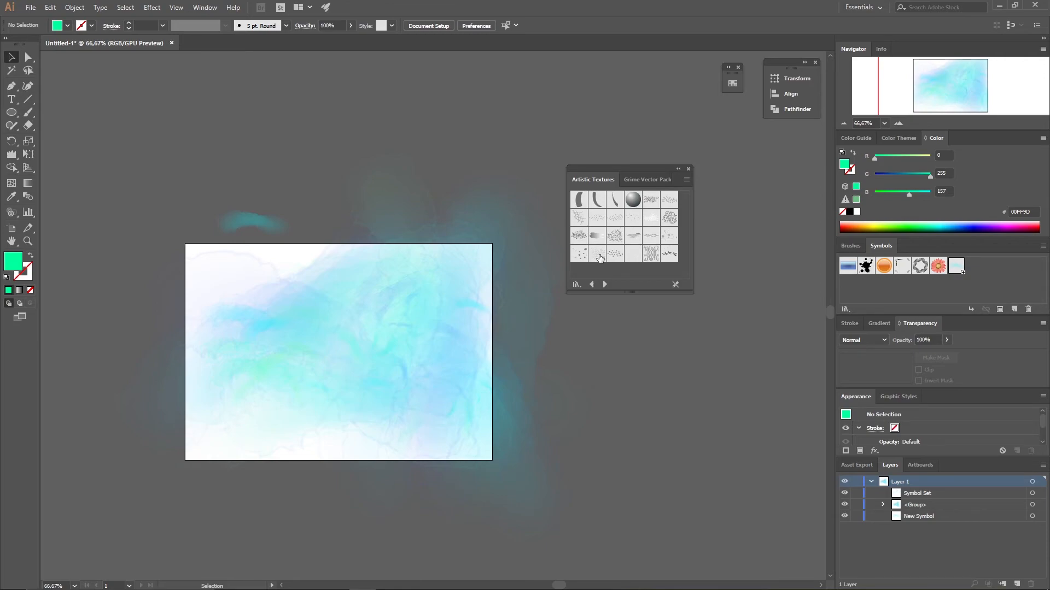
Spray the Stipple texture symbol and stain its right-side dots blue.
left_click(596, 253)
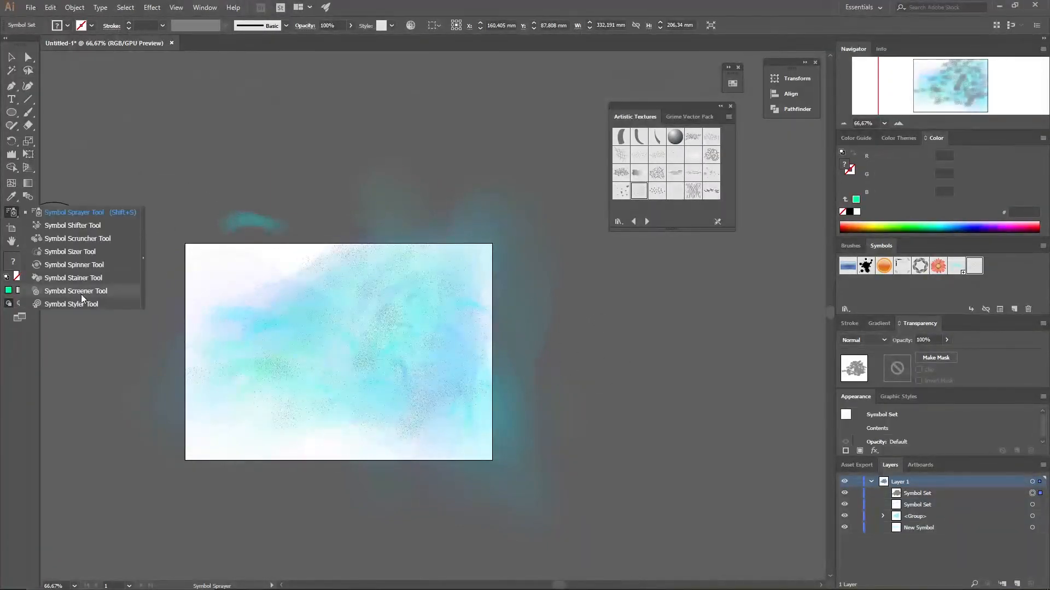
left_click(72, 278)
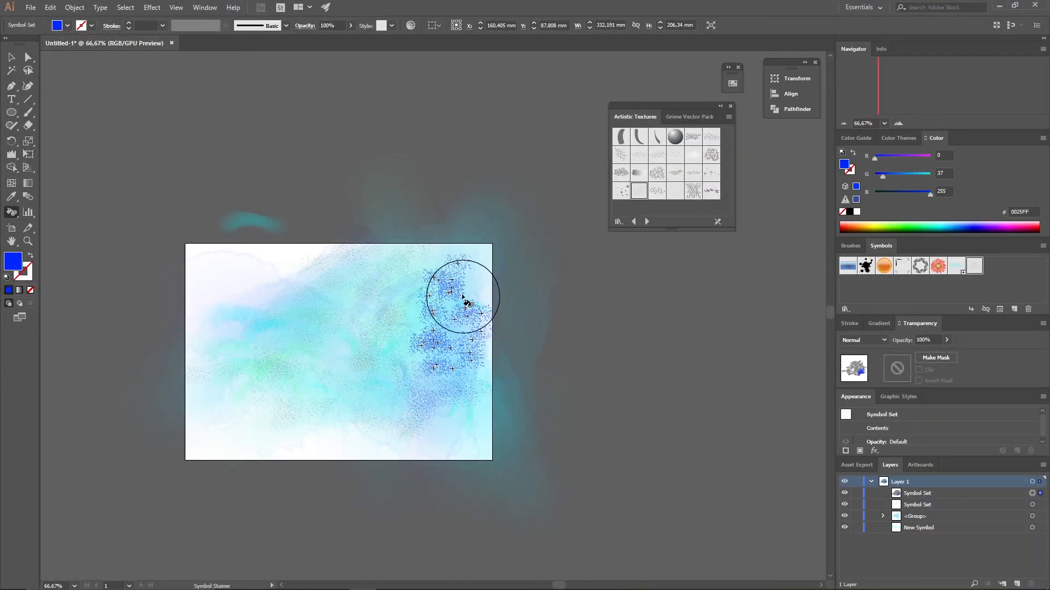
left_click_drag(462, 298, 542, 402)
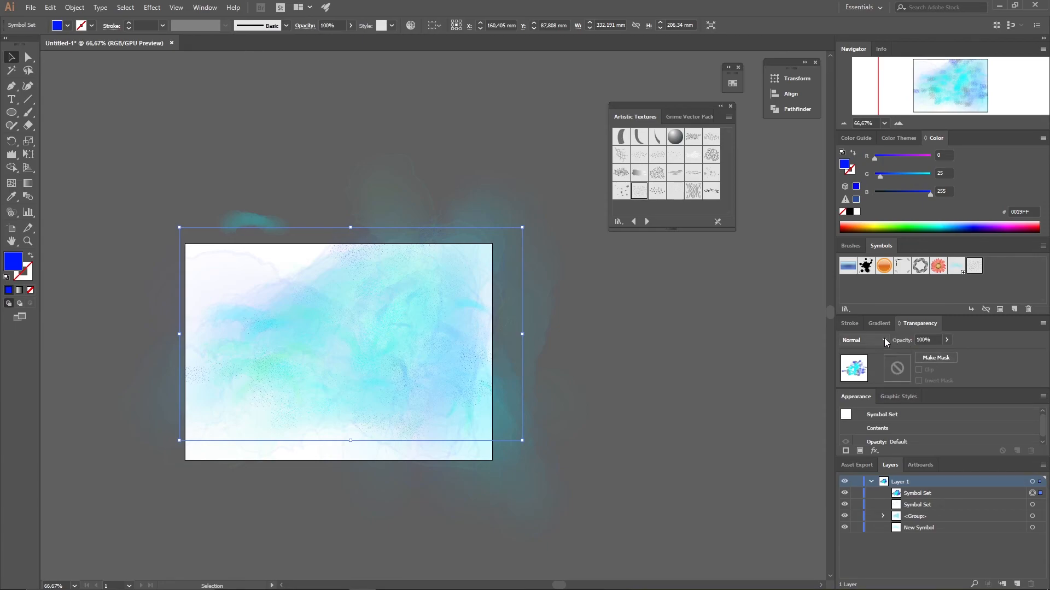
Set the stipple set to Multiply and drag its opacity down to about 35%.
left_click(863, 340)
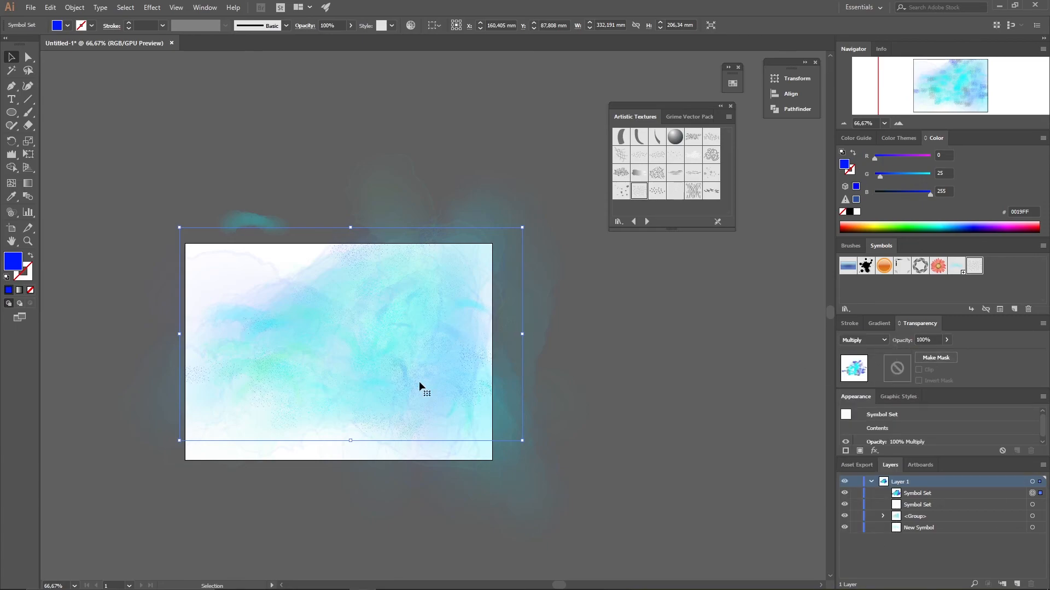
left_click_drag(946, 355, 918, 355)
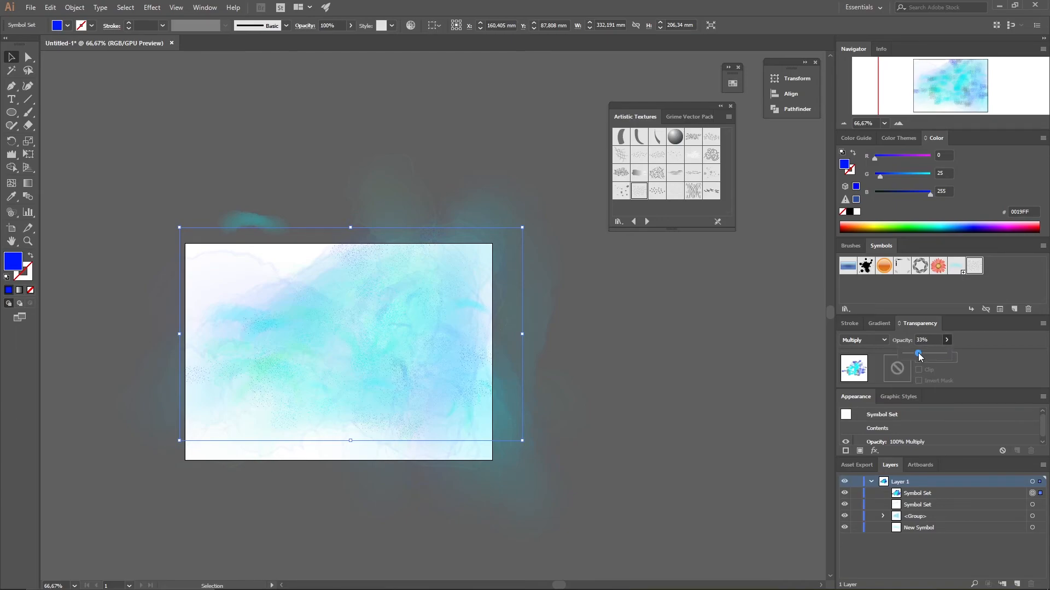
left_click_drag(918, 355, 920, 354)
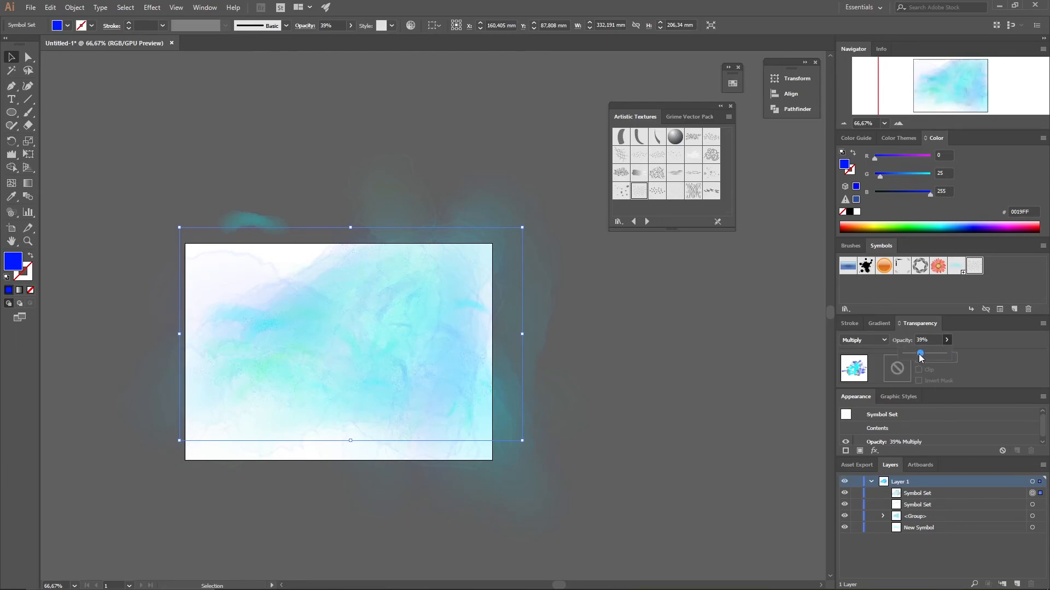
left_click_drag(919, 354, 918, 354)
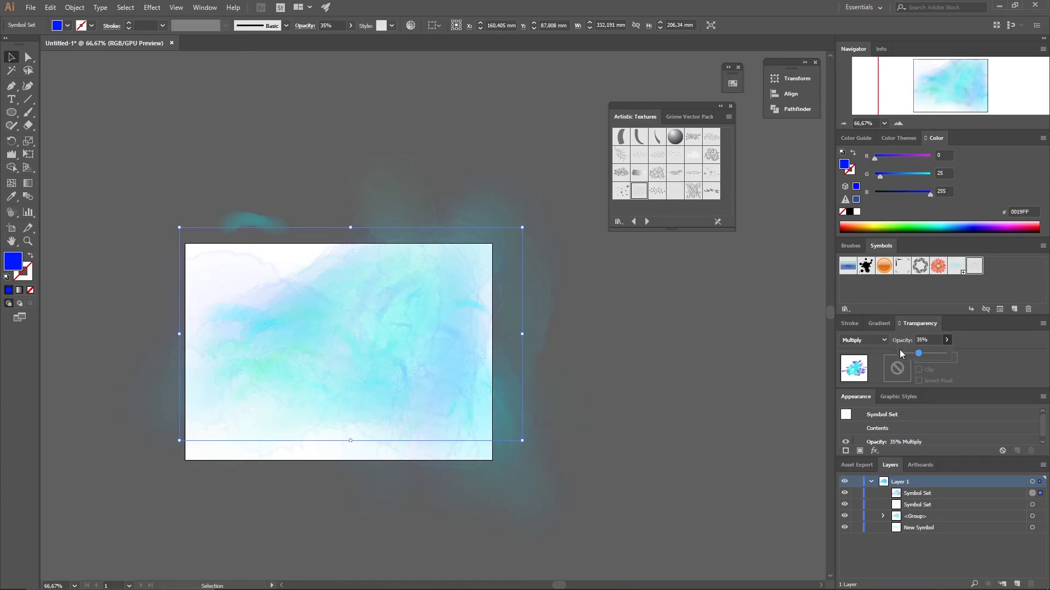
left_click_drag(918, 353, 916, 354)
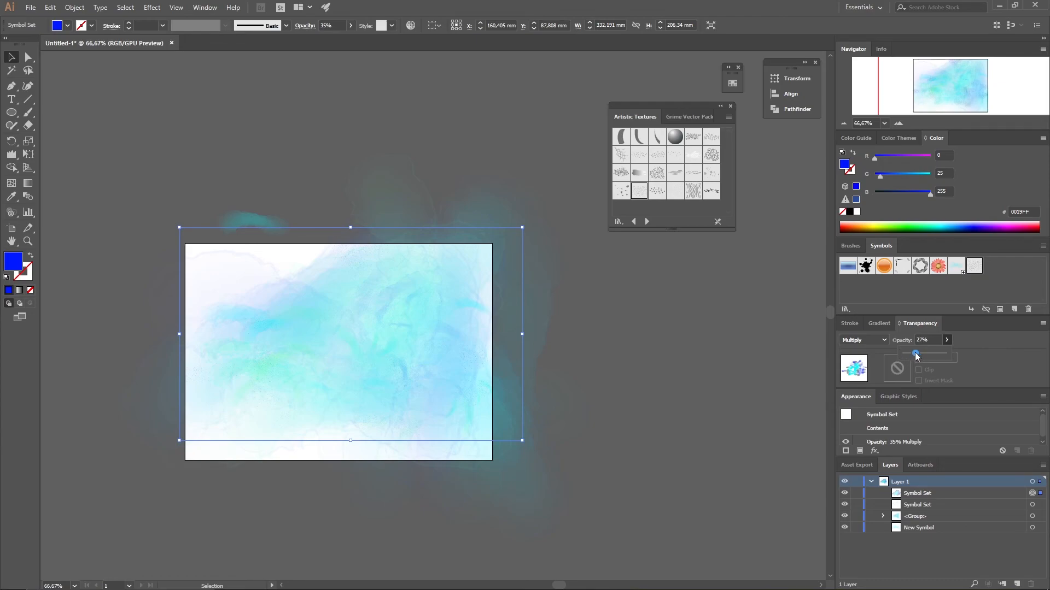
left_click_drag(917, 354, 915, 355)
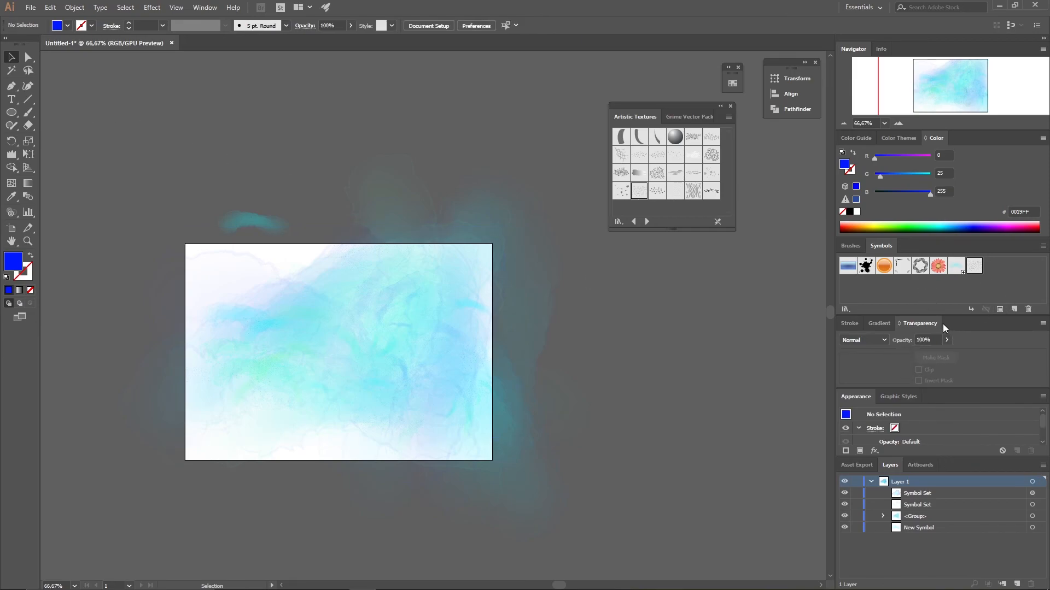
mouse_move(639, 191)
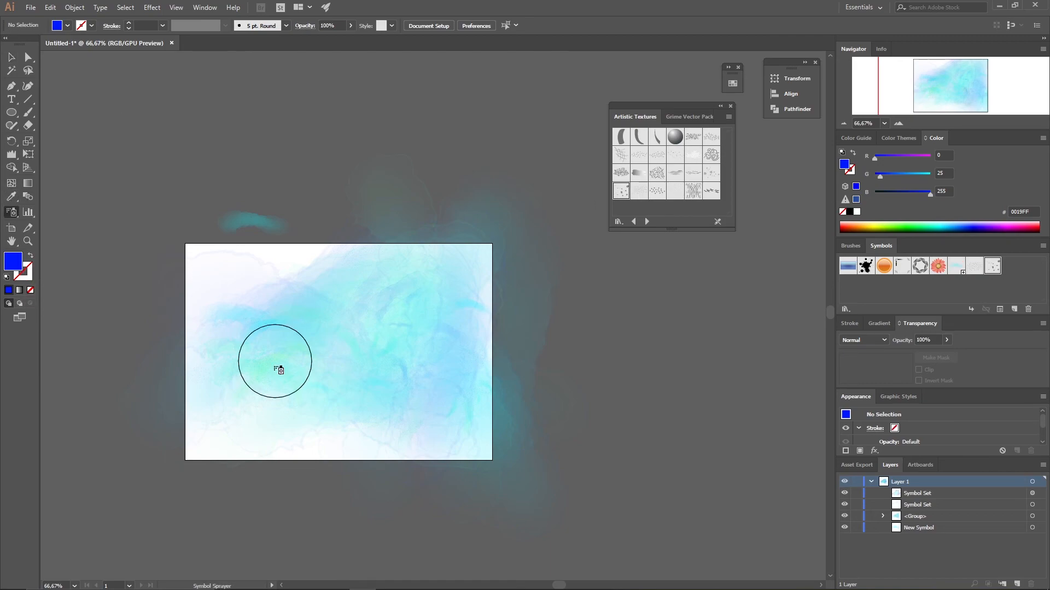
Spray splatter symbols over the artwork and stain the spots near the top cyan.
left_click(479, 303)
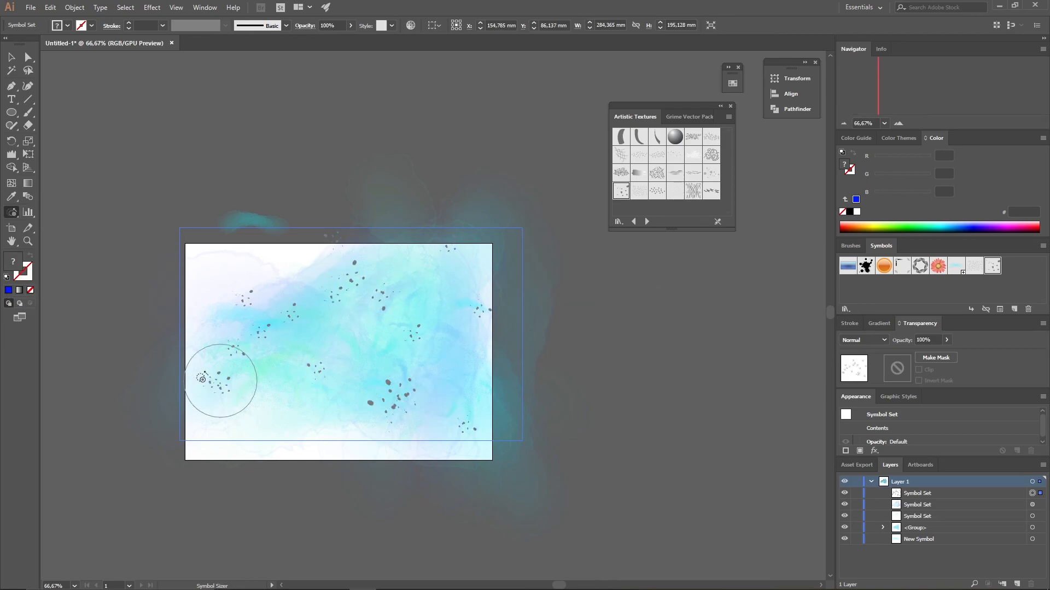
left_click(11, 212)
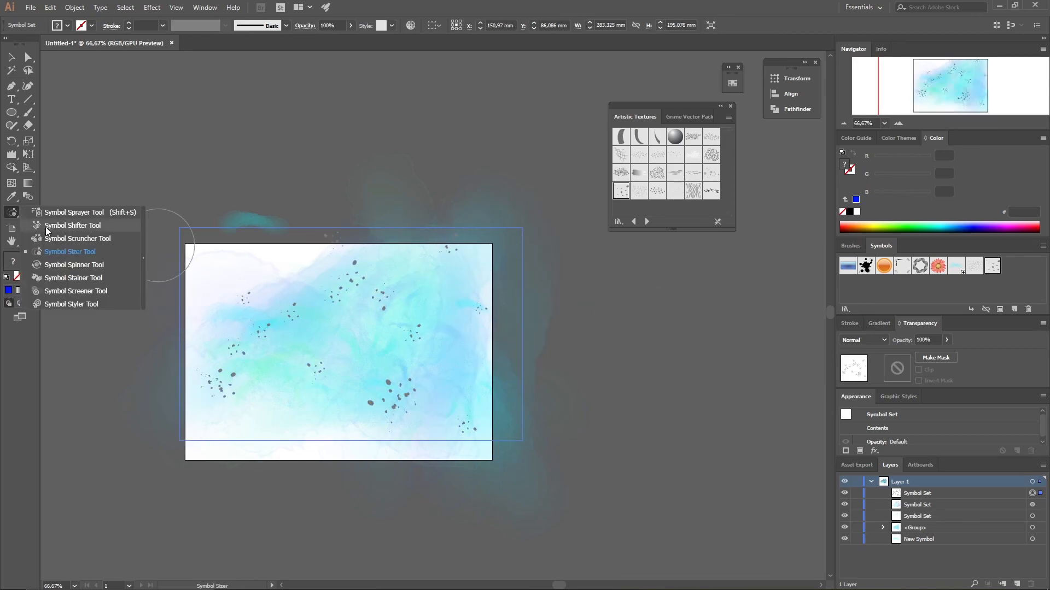
left_click(74, 278)
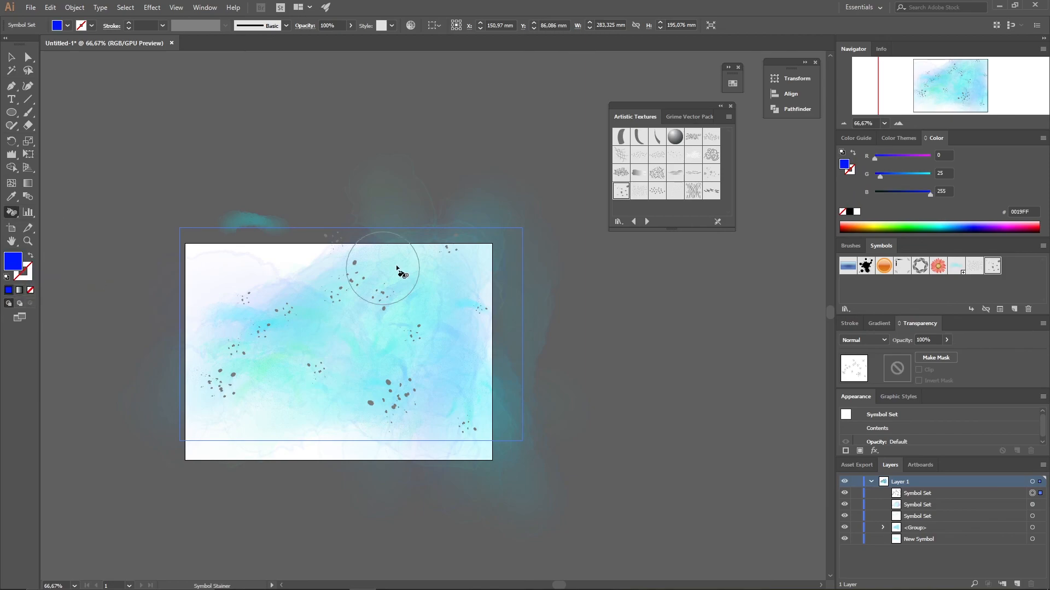
left_click_drag(395, 268, 274, 315)
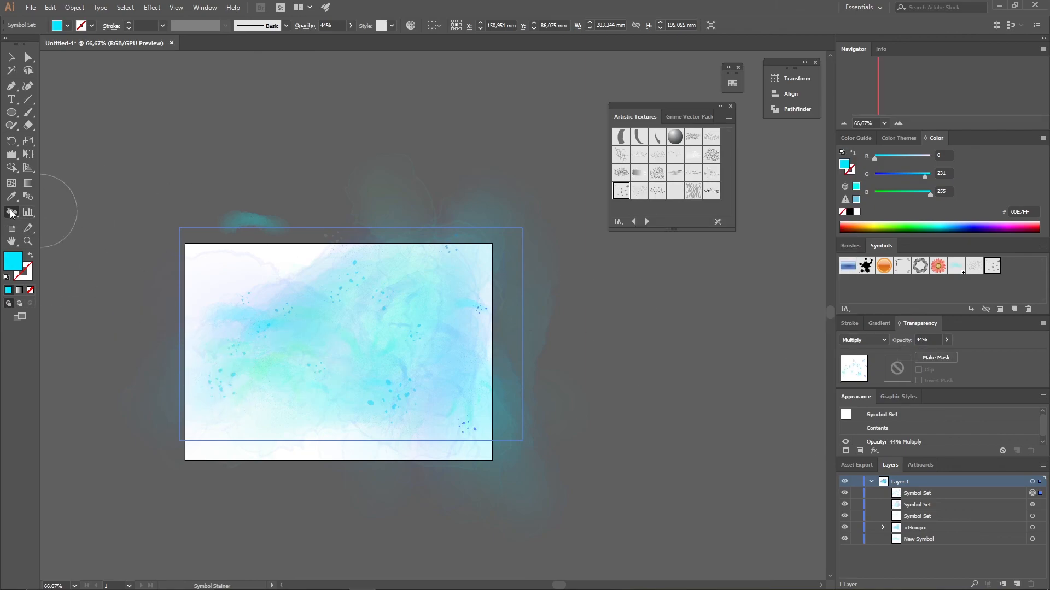
left_click(11, 212)
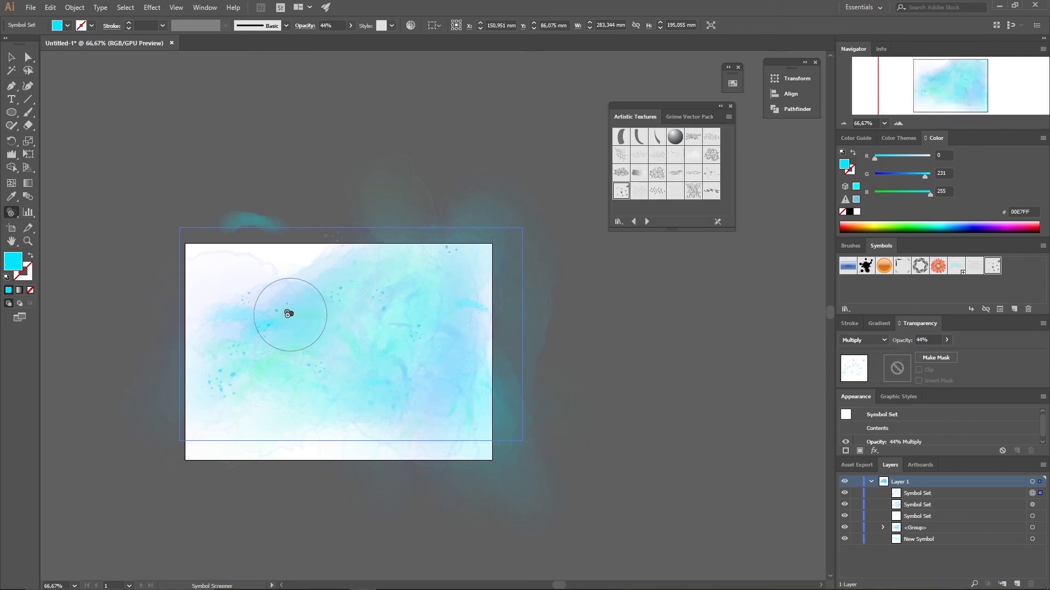